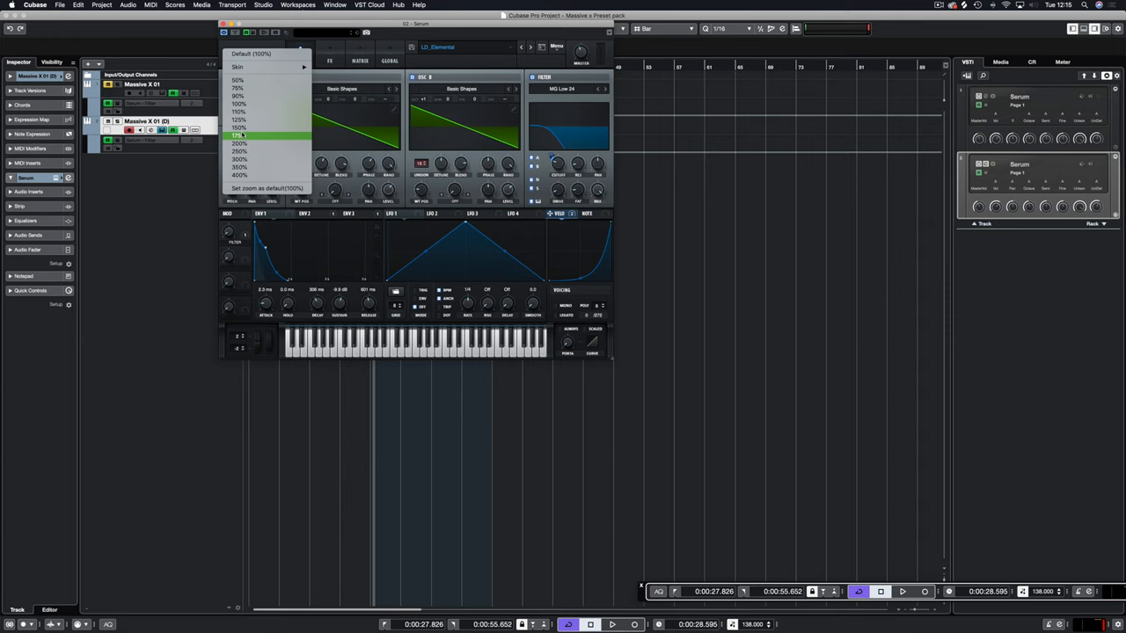
Step: Enlarge the Serum window to 125% and reset the patch to Init Preset
click(240, 135)
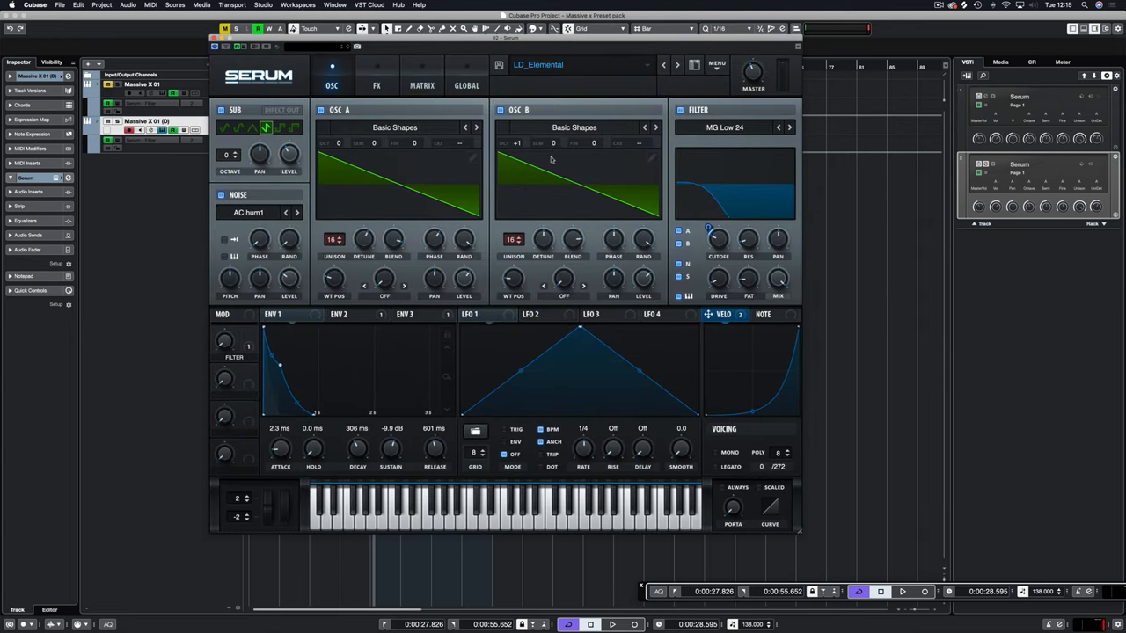
click(717, 64)
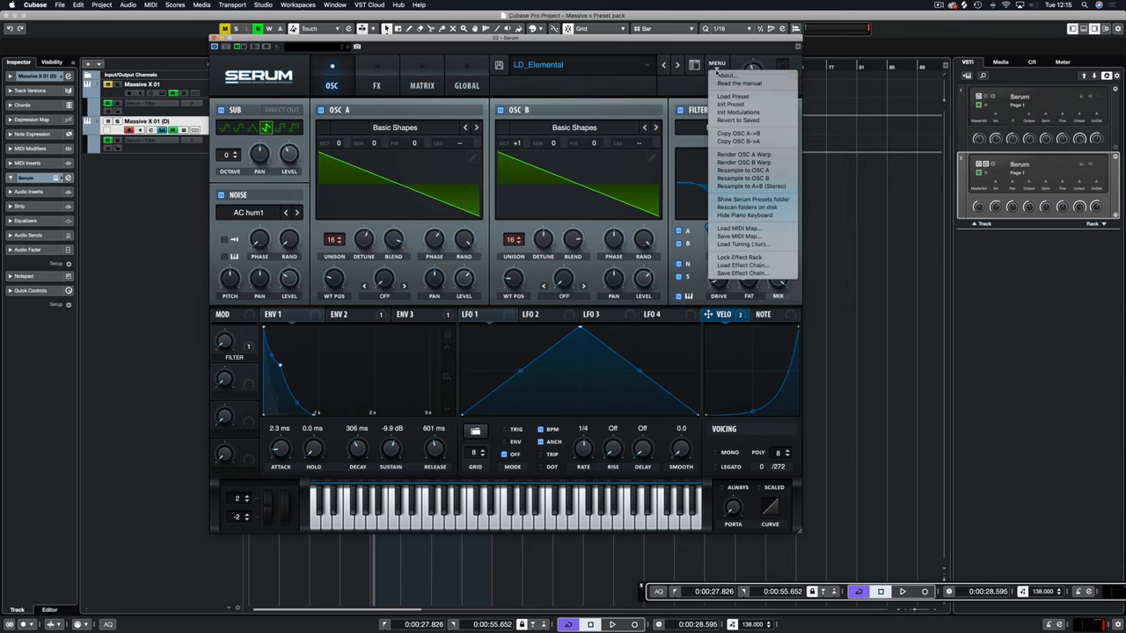
click(735, 104)
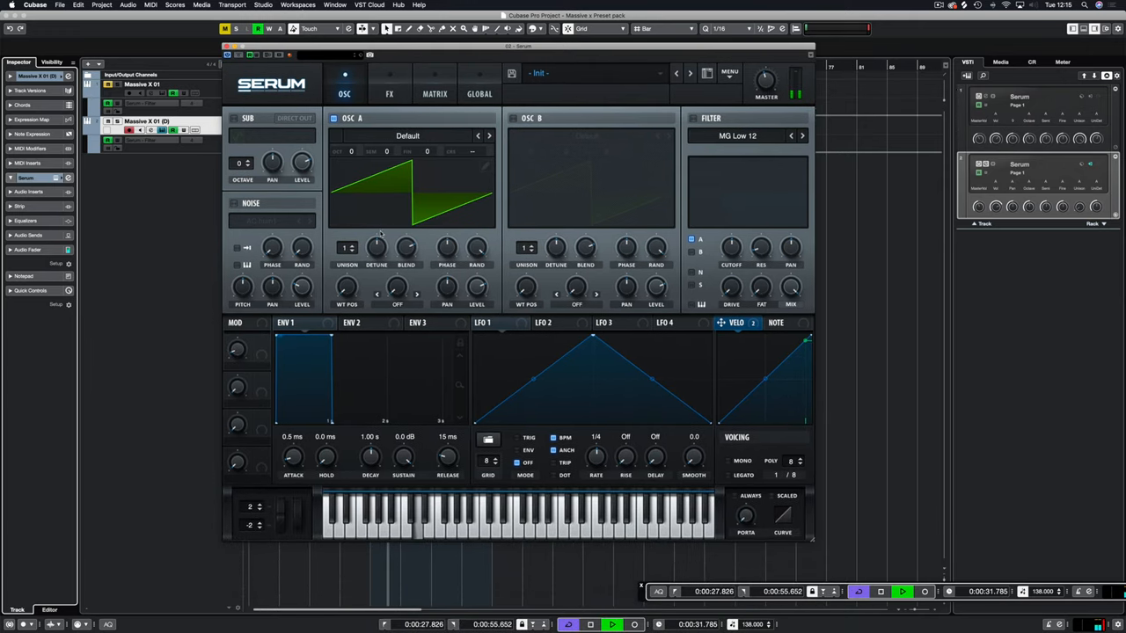
Step: Load the Basic Shapes saw wavetable into oscillators A and B
click(407, 135)
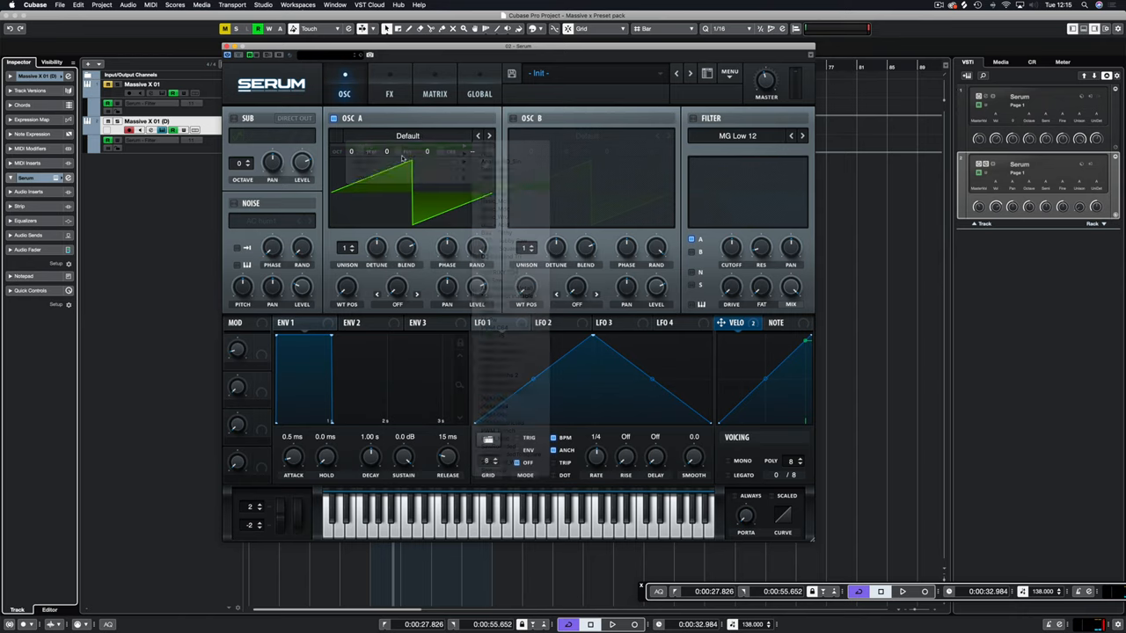
click(489, 135)
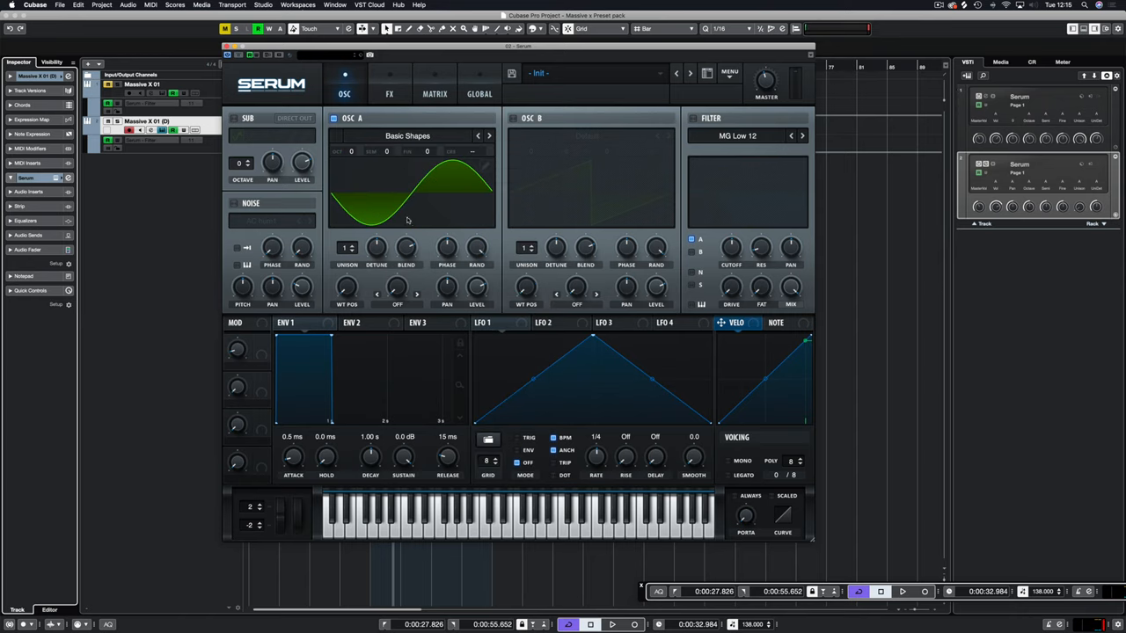
click(407, 136)
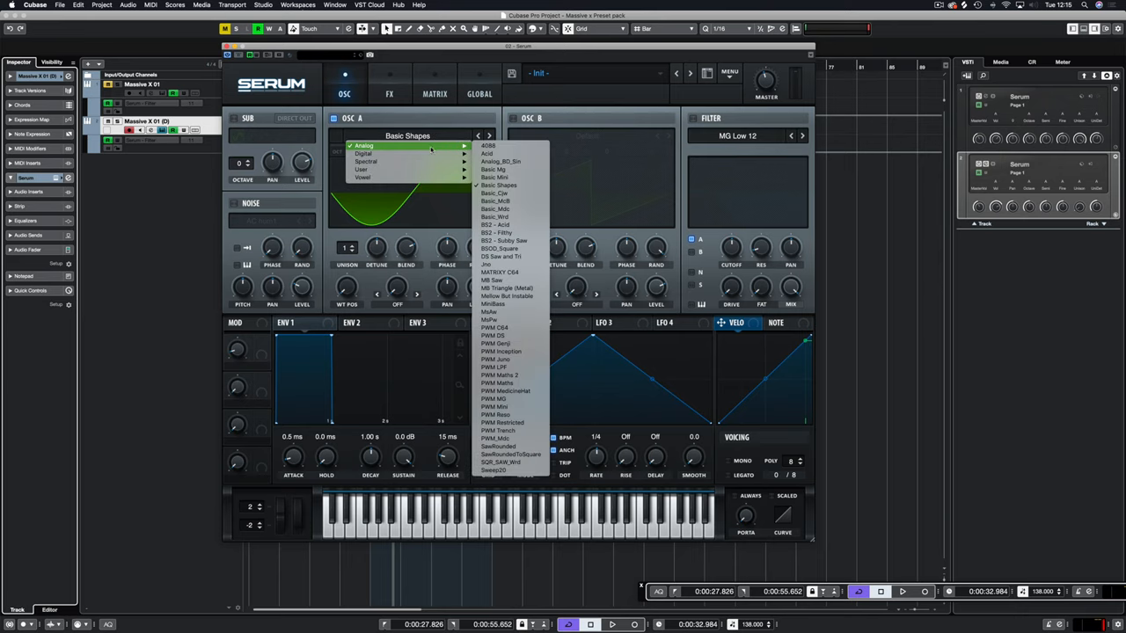
mouse_move(510, 406)
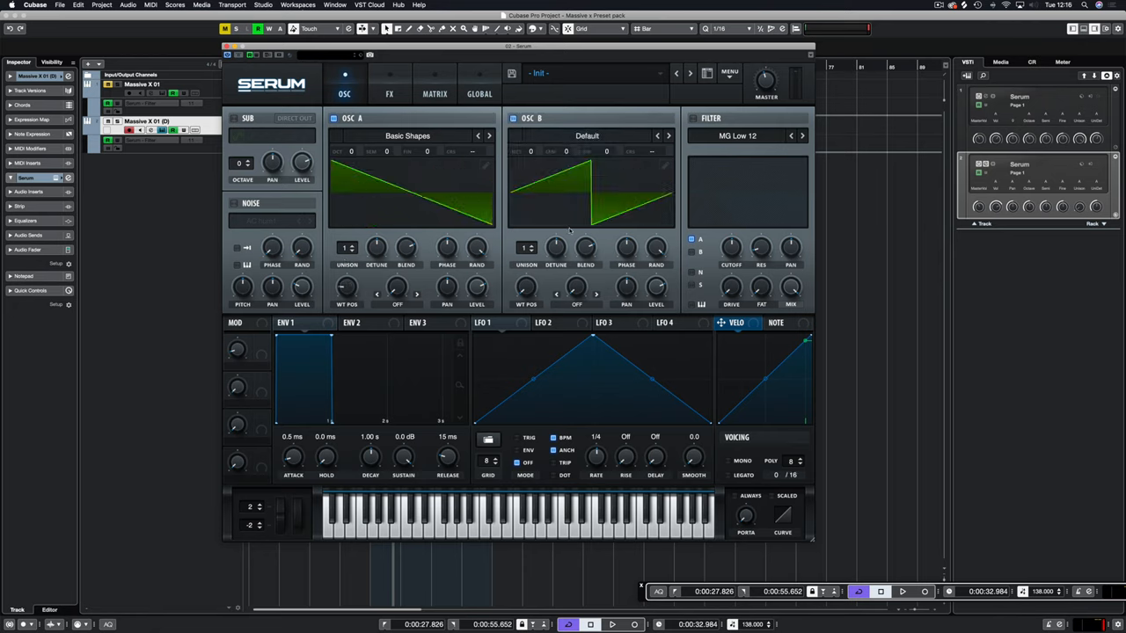
click(587, 135)
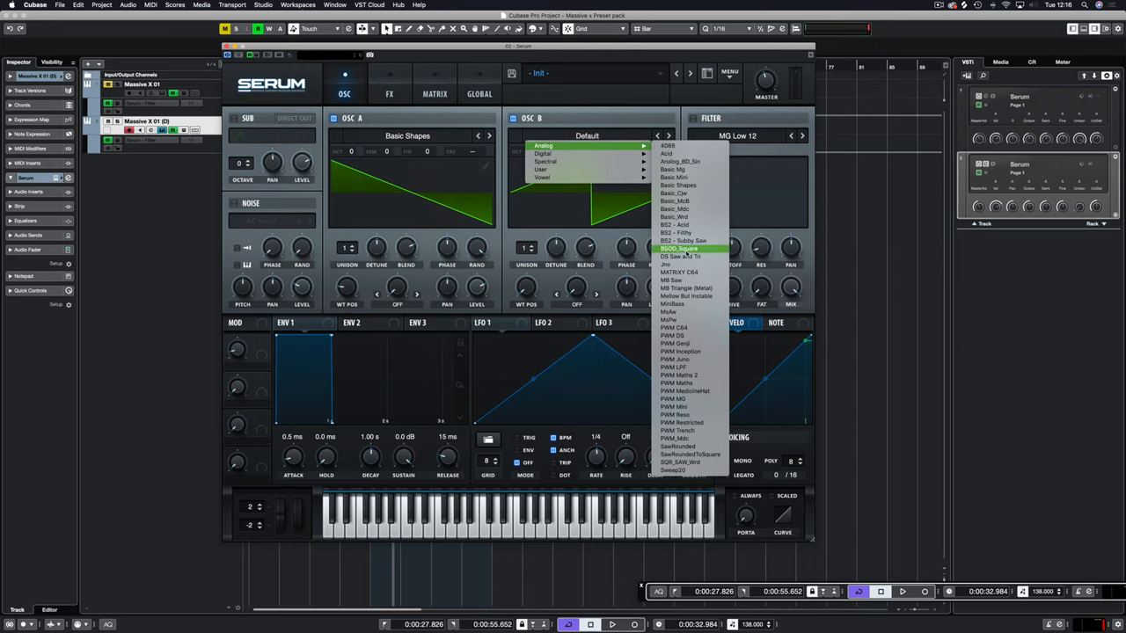
click(679, 248)
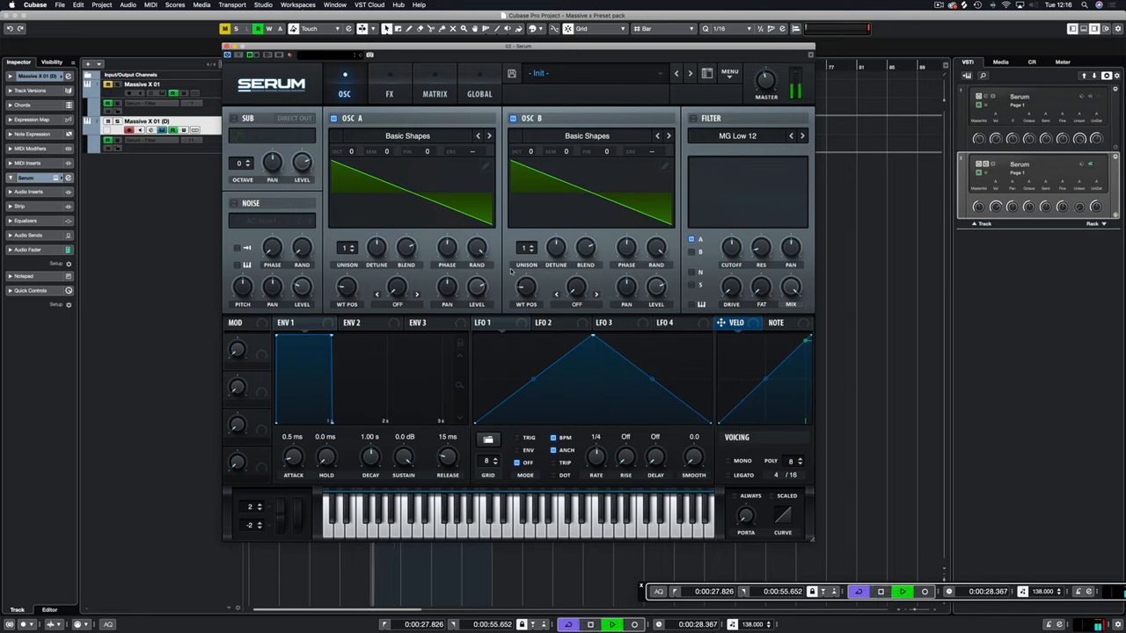
Step: Enable the filter as MG Low 24 and push its cutoff fully open
click(774, 475)
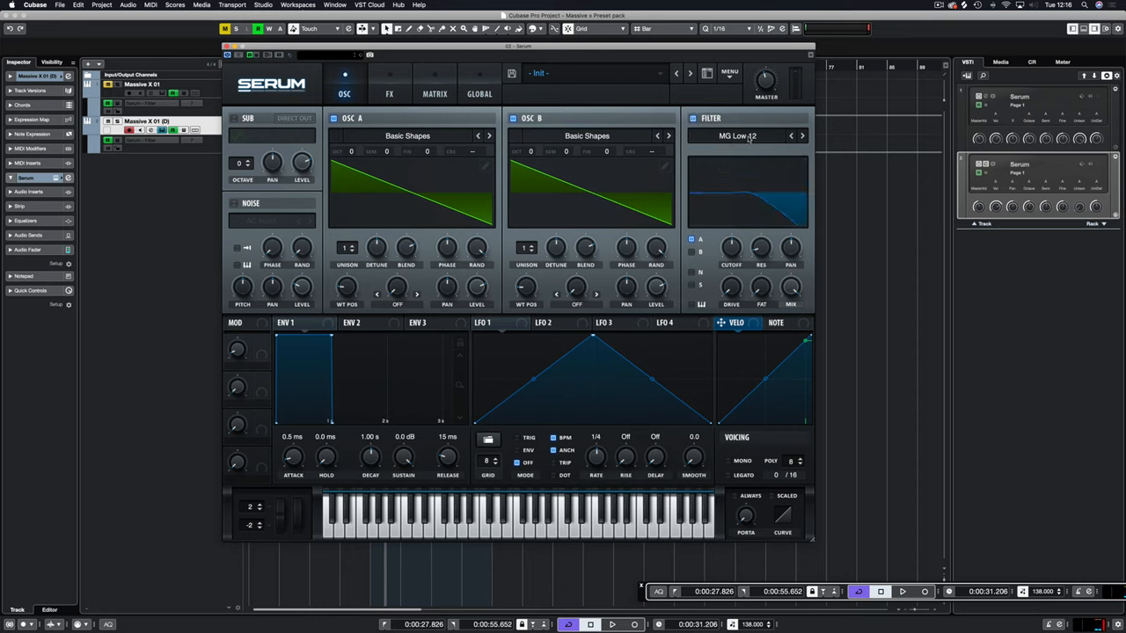
click(737, 135)
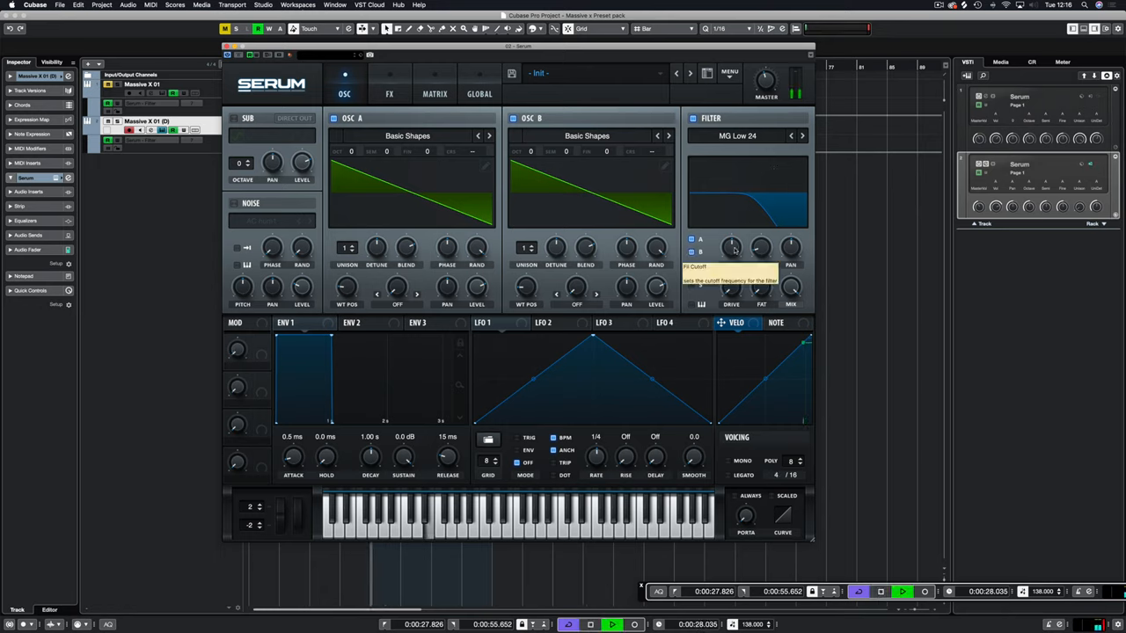
drag(732, 248, 732, 237)
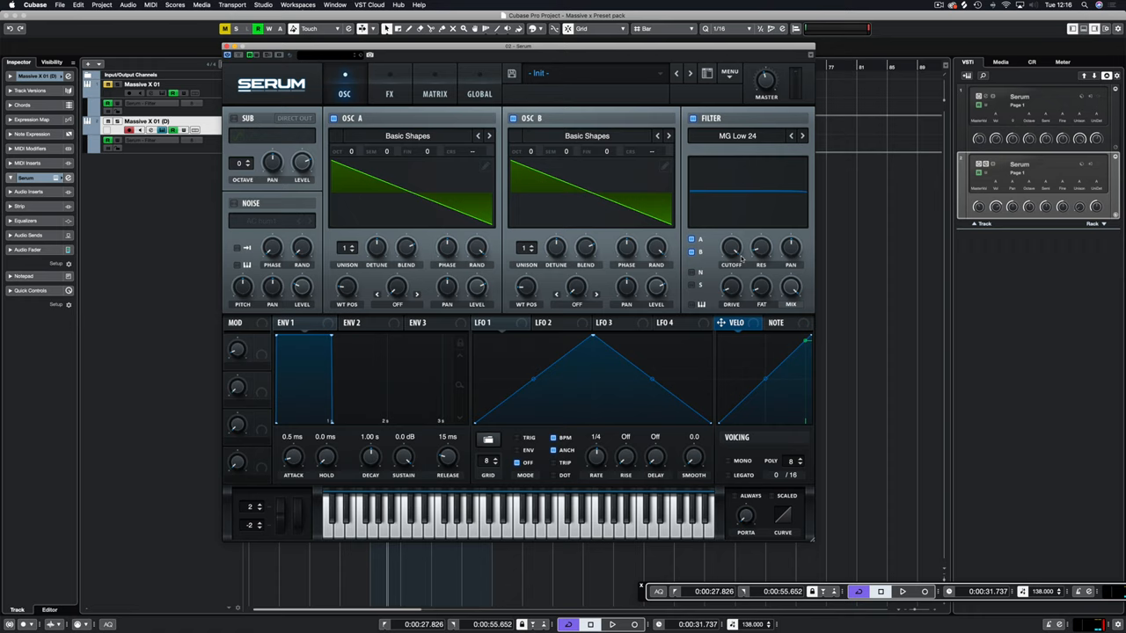
mouse_move(748, 318)
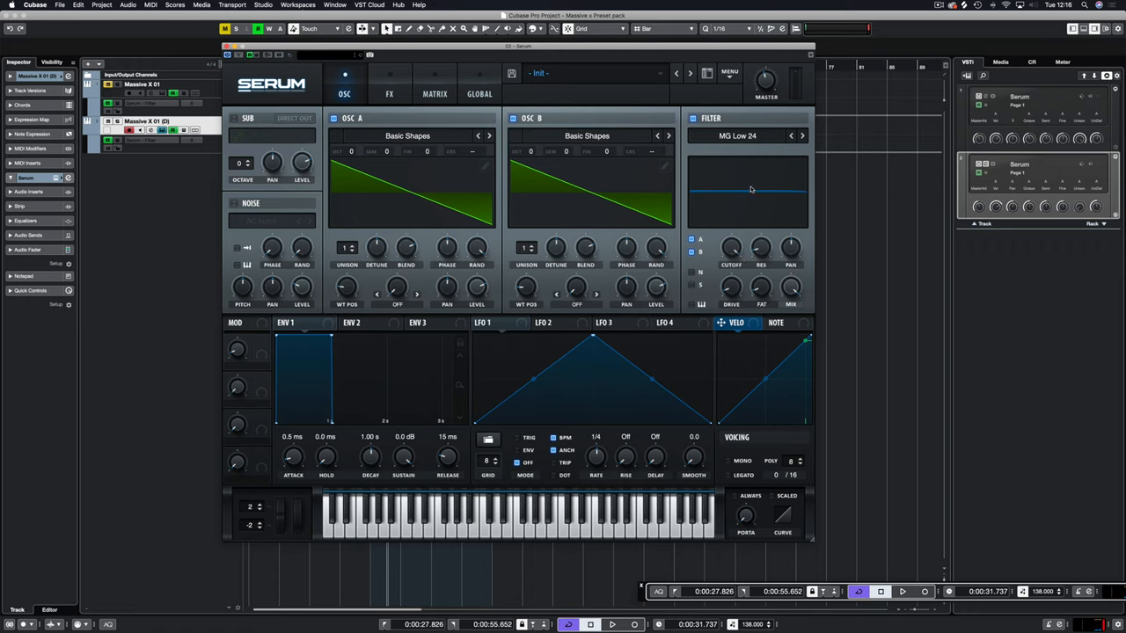
mouse_move(348, 149)
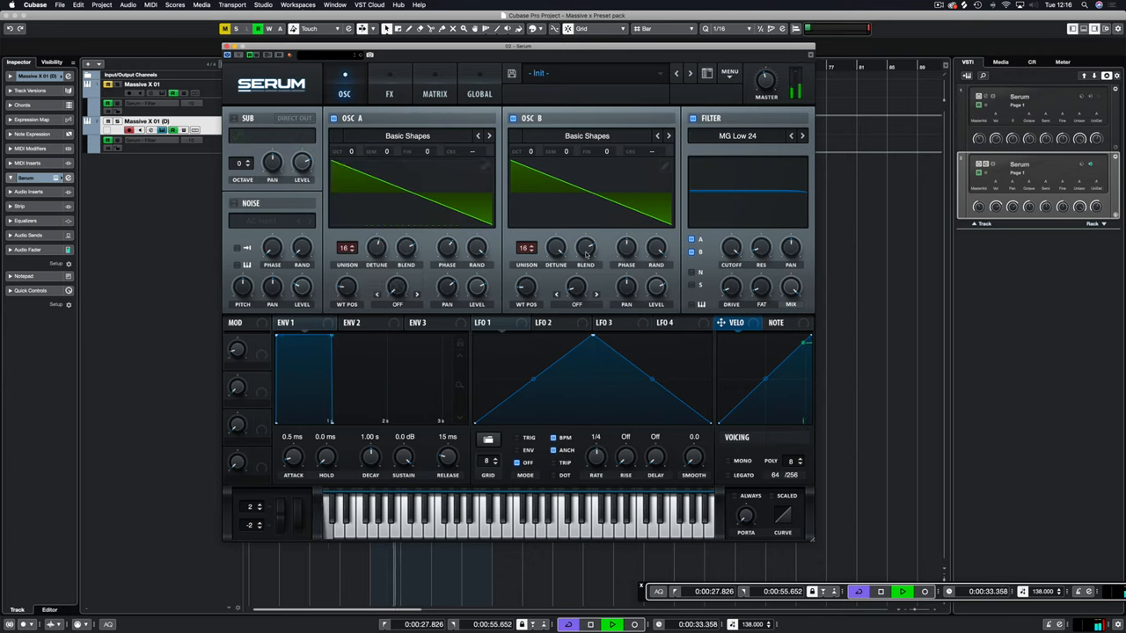
Step: Widen oscillator B's unison detune and blend, and set oscillator A's blend to 81
drag(556, 279, 556, 272)
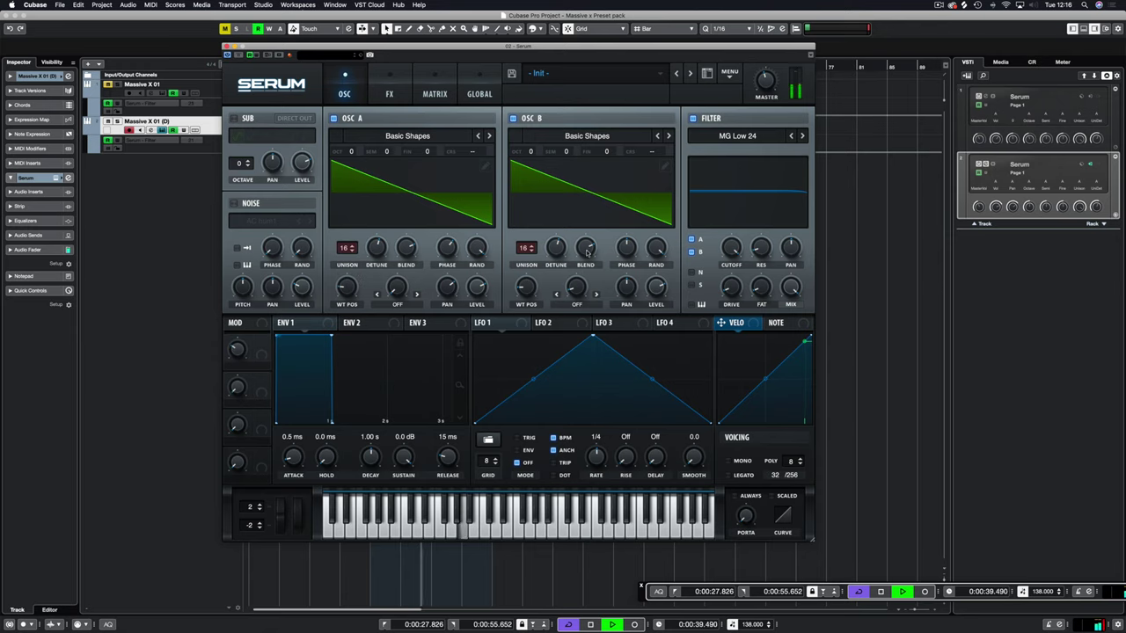
drag(585, 248, 585, 229)
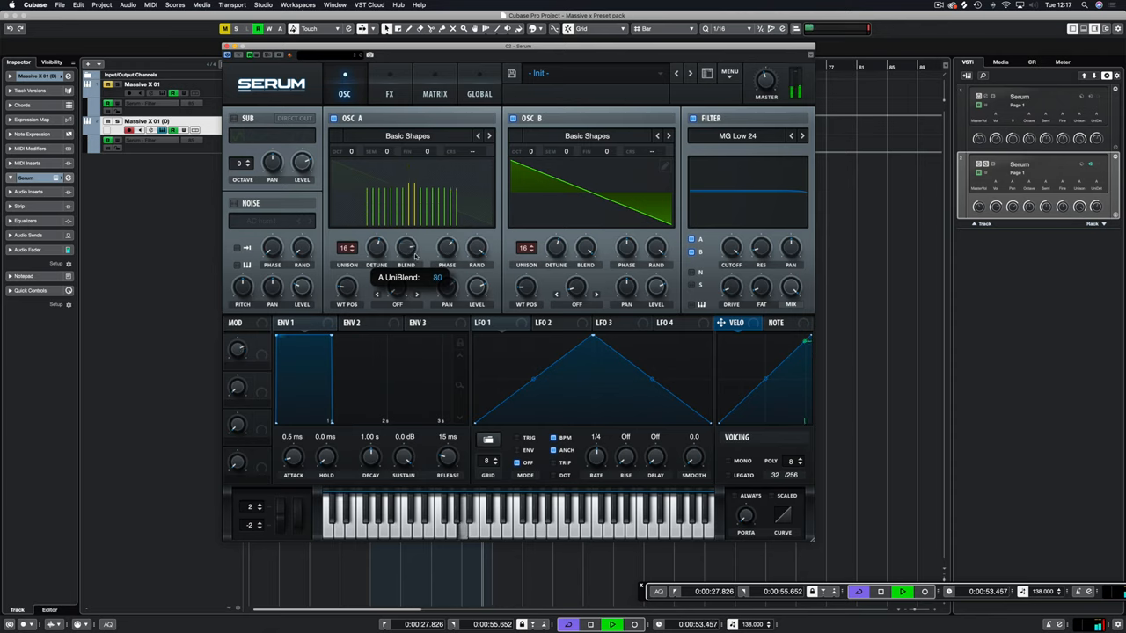
drag(405, 248, 405, 244)
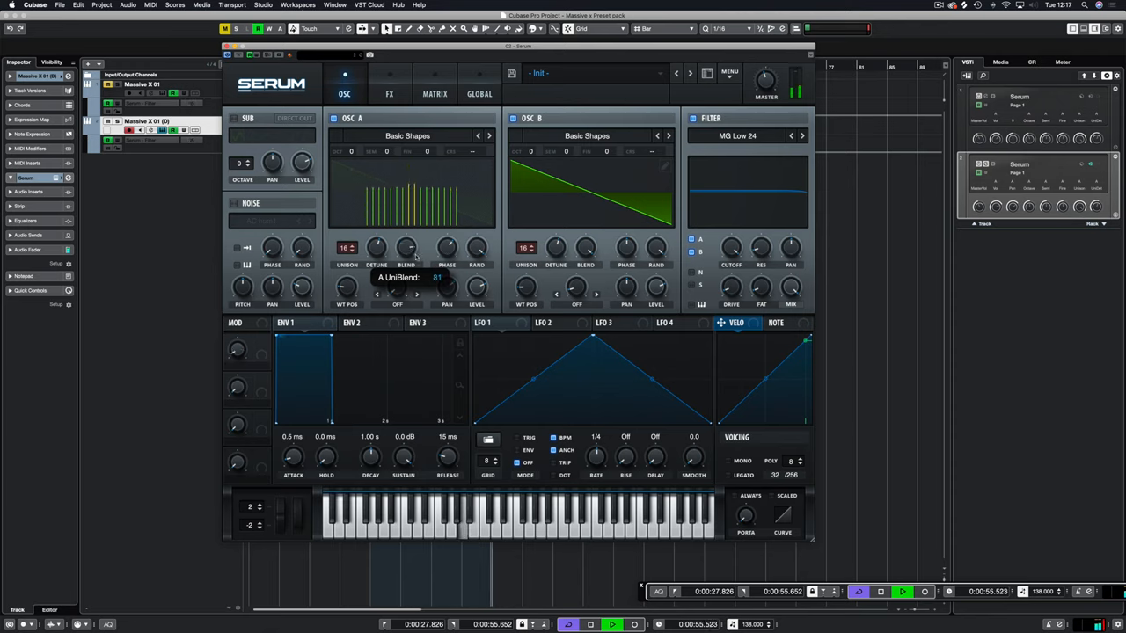
drag(405, 247, 406, 260)
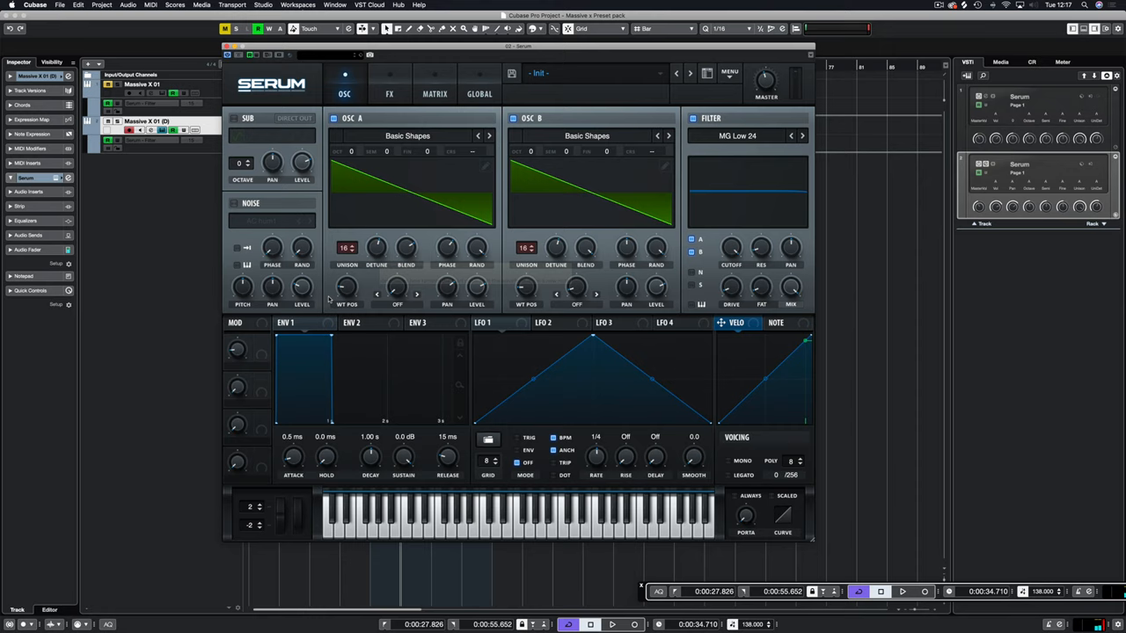
mouse_move(492, 185)
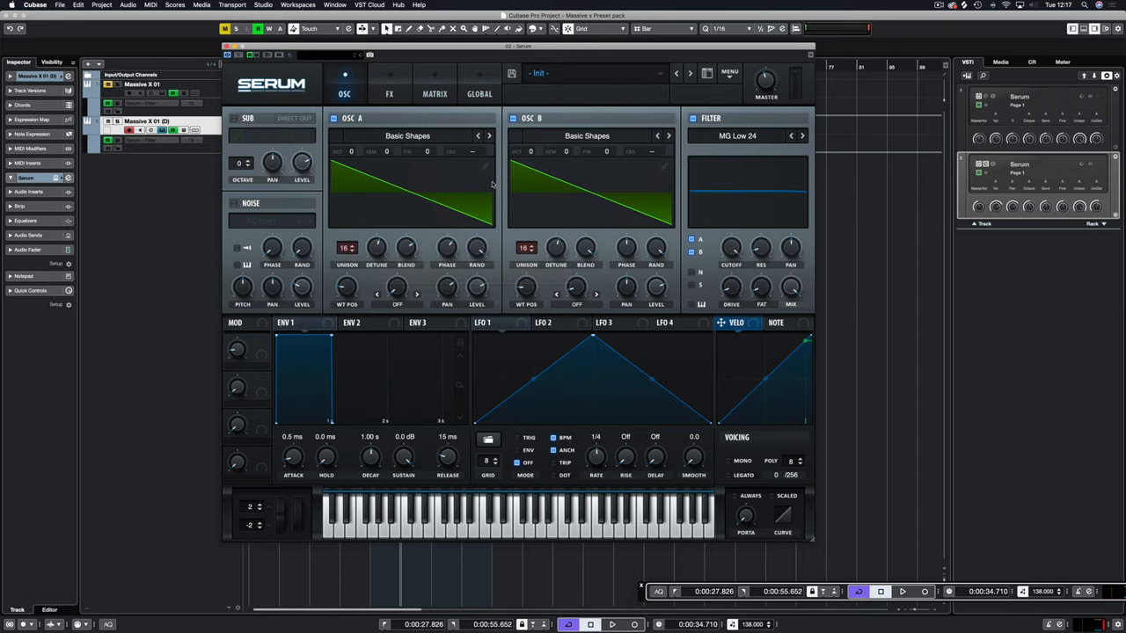
mouse_move(556, 248)
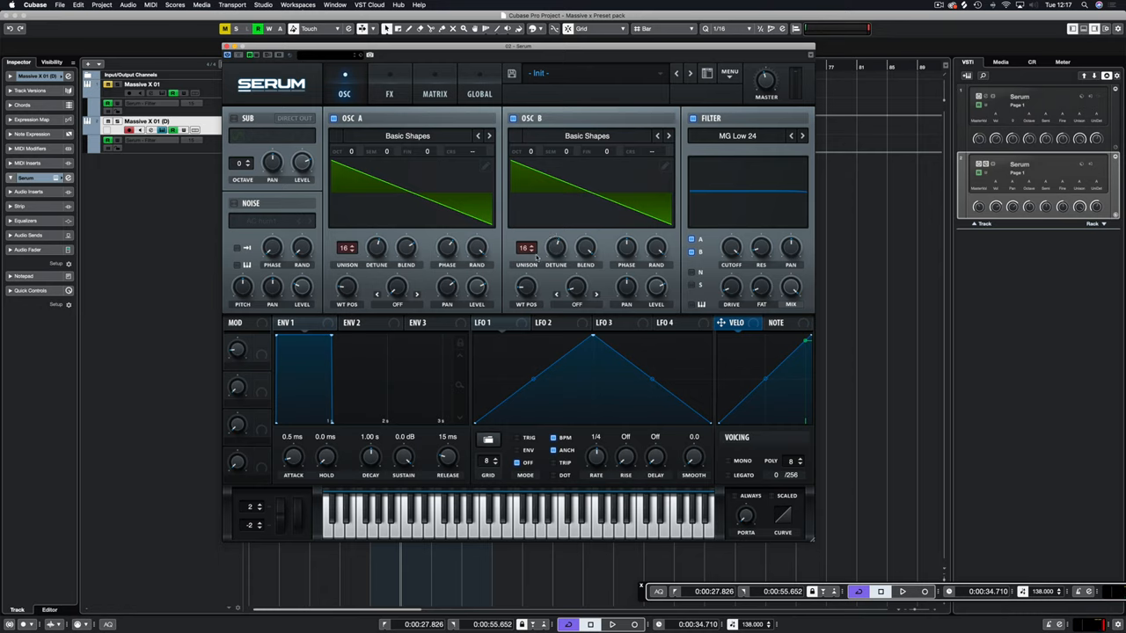
mouse_move(532, 183)
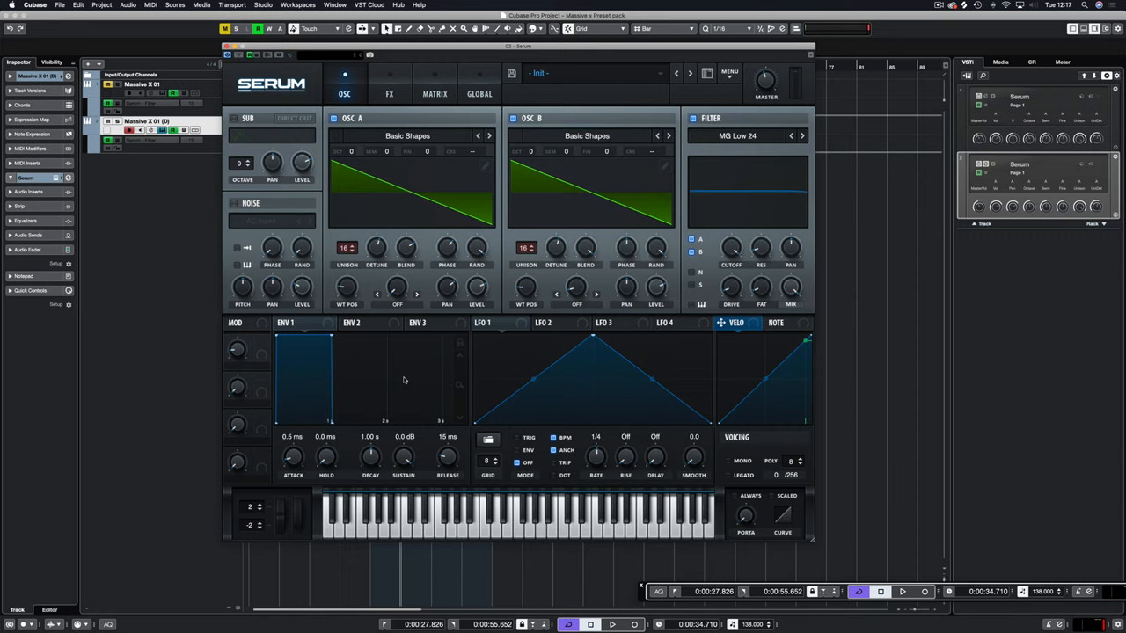
mouse_move(343, 326)
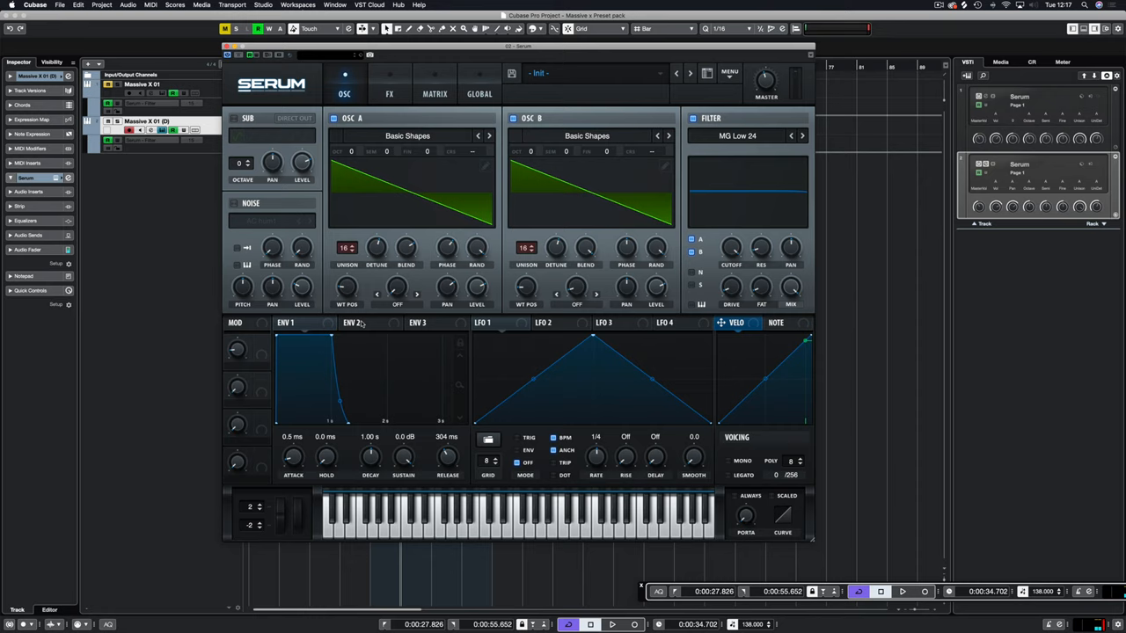
Step: Show the Env 2 settings
click(361, 322)
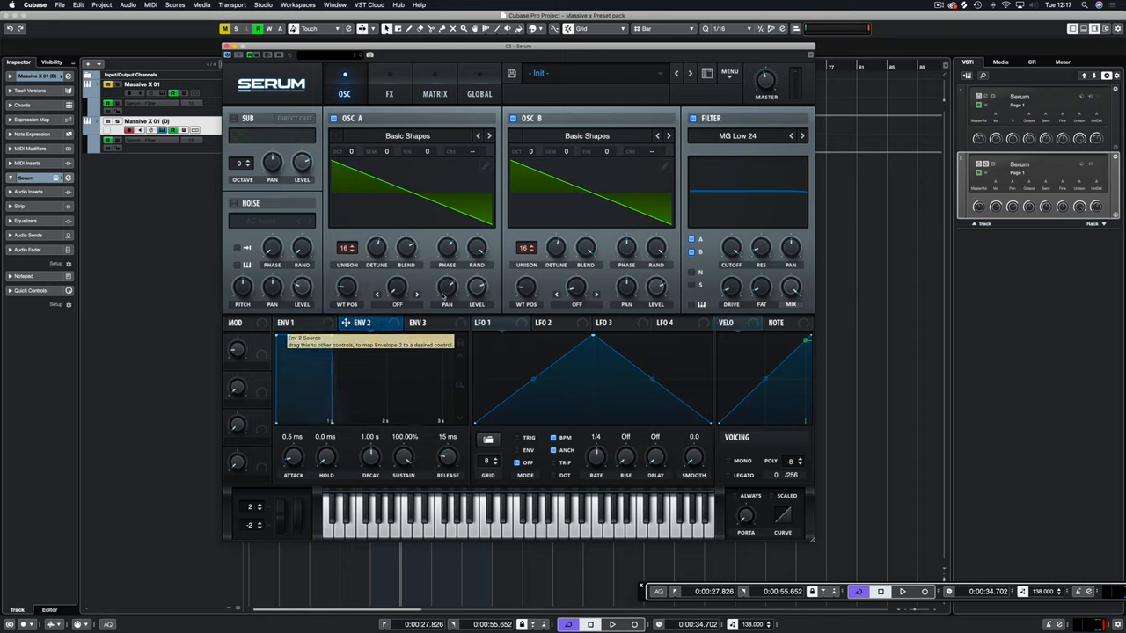
Step: Route Env 2 to filter cutoff (~16%) with decay ~307 ms, sustain ~13%, release 114 ms
drag(732, 251, 733, 238)
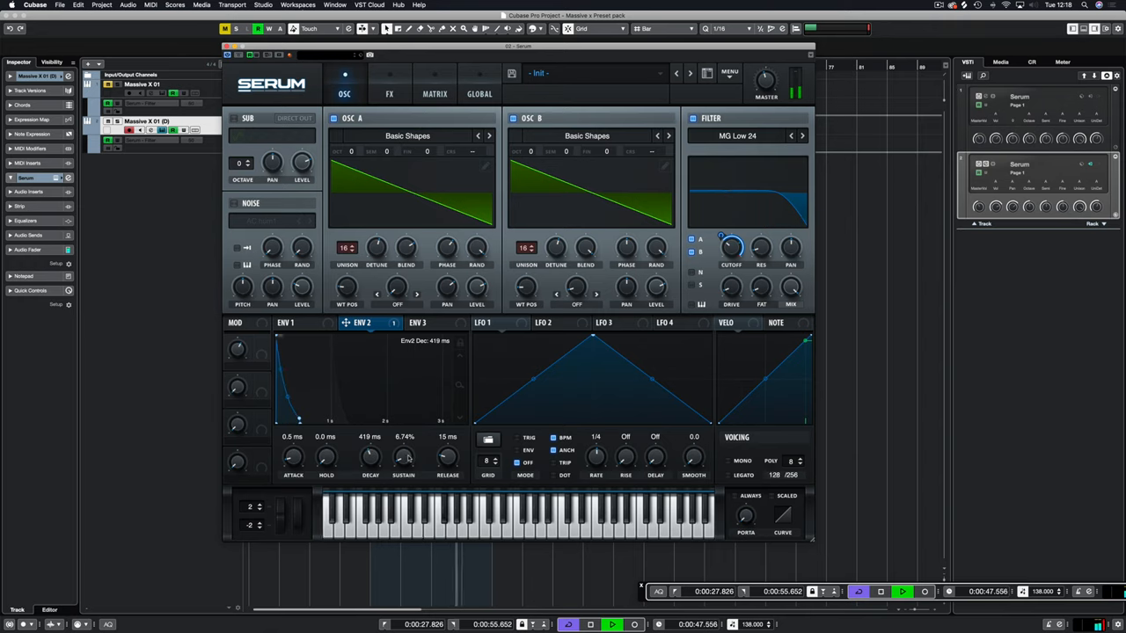
drag(403, 455, 403, 444)
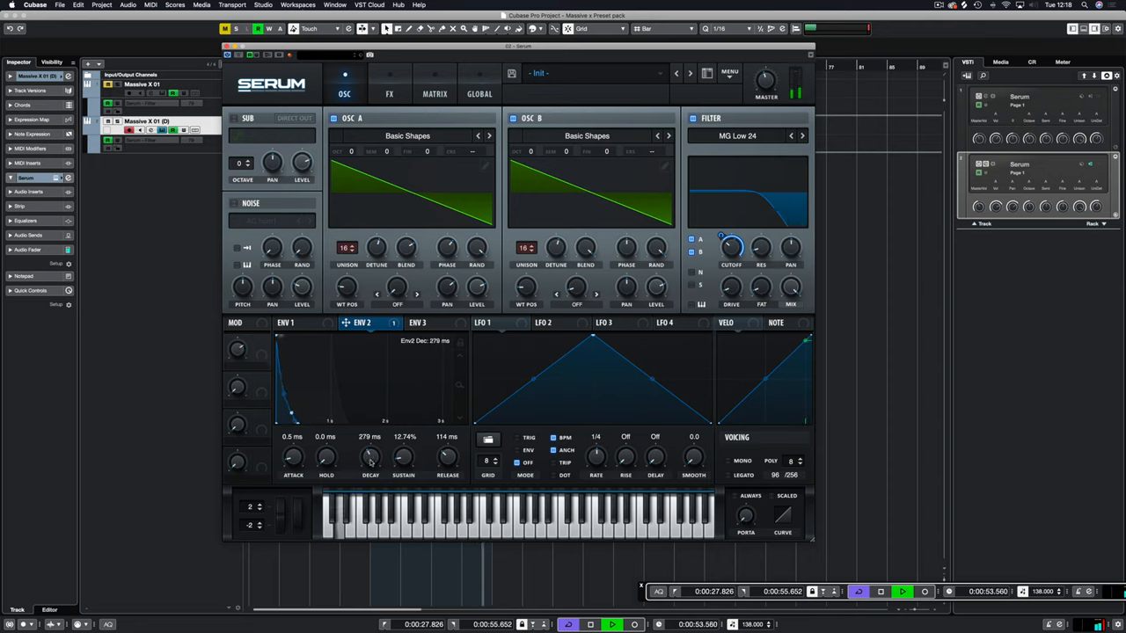
drag(369, 457, 369, 448)
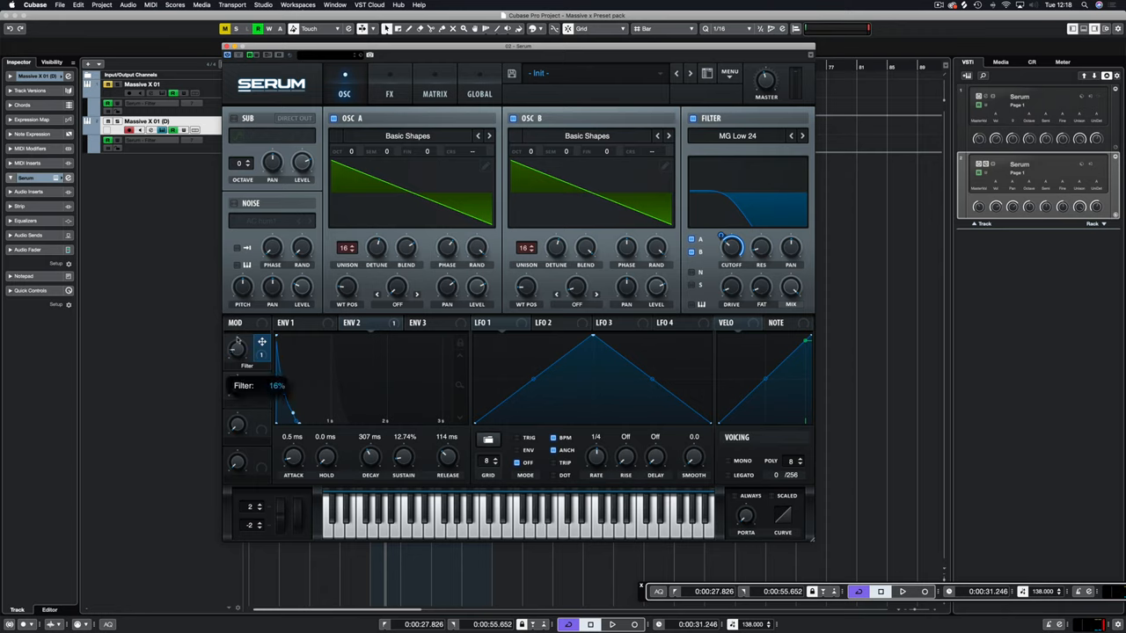
mouse_move(604, 276)
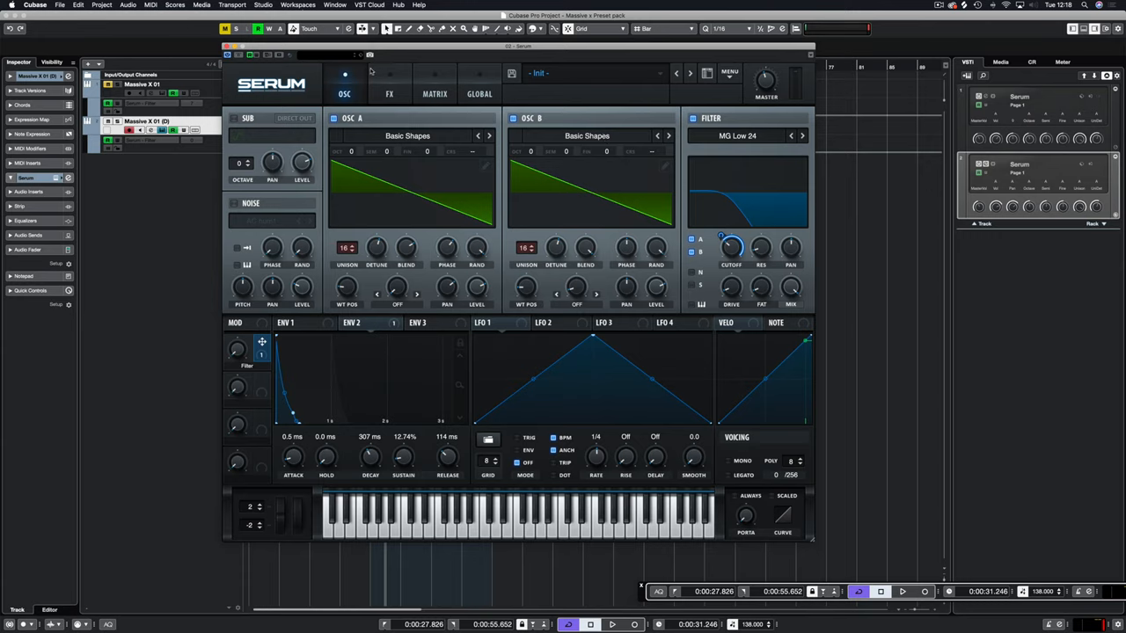
Step: Add a Hall reverb to the FX chain and switch it on
click(389, 94)
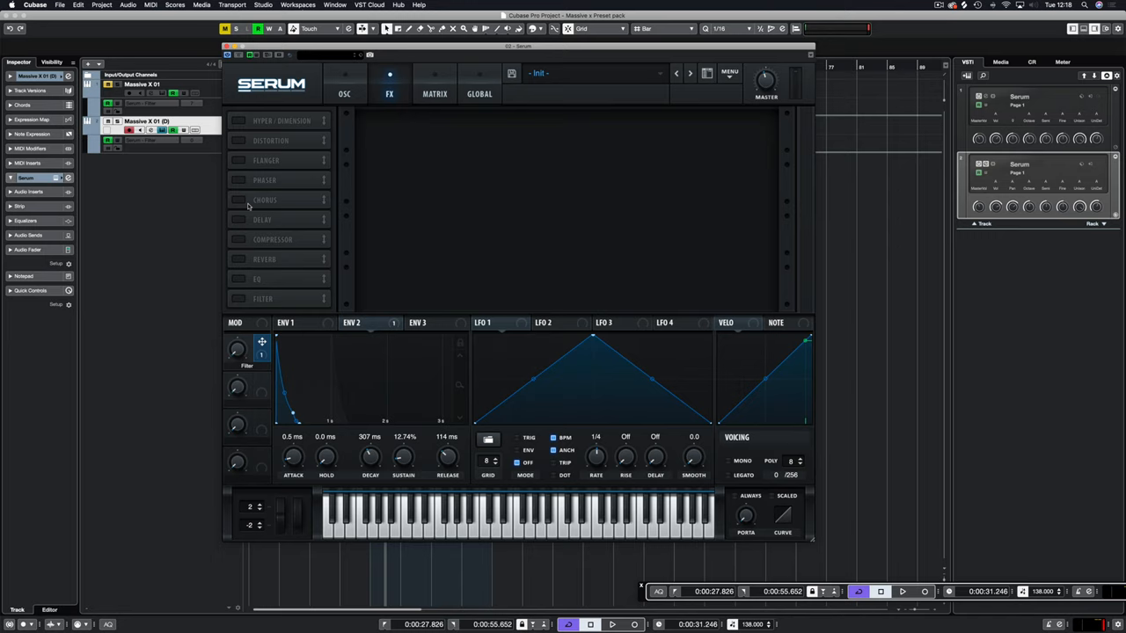
click(264, 259)
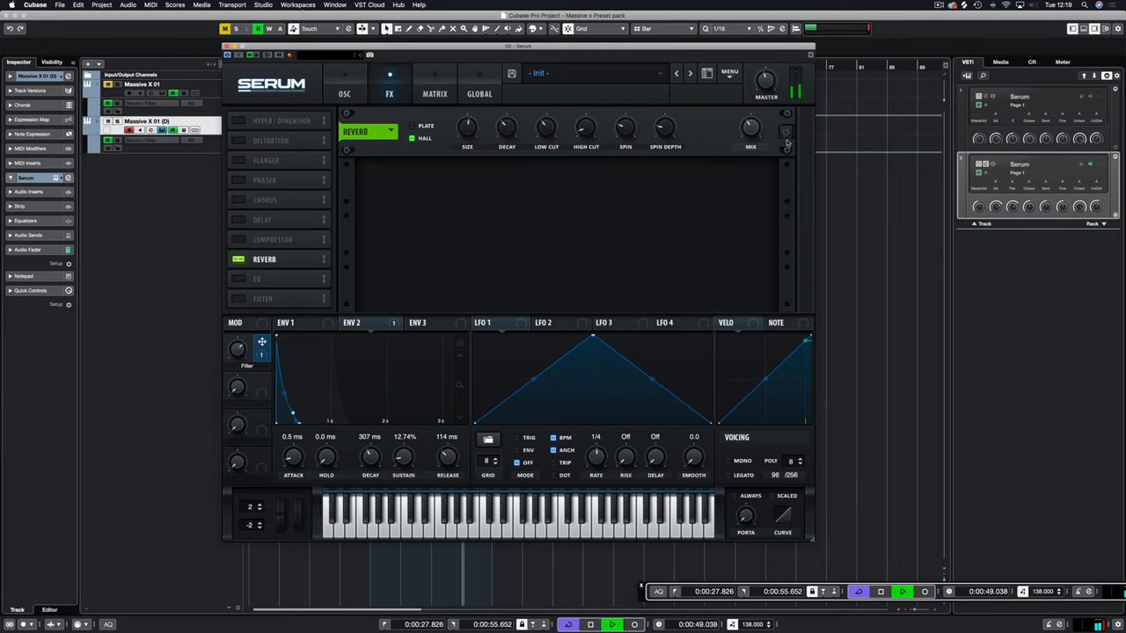
click(785, 132)
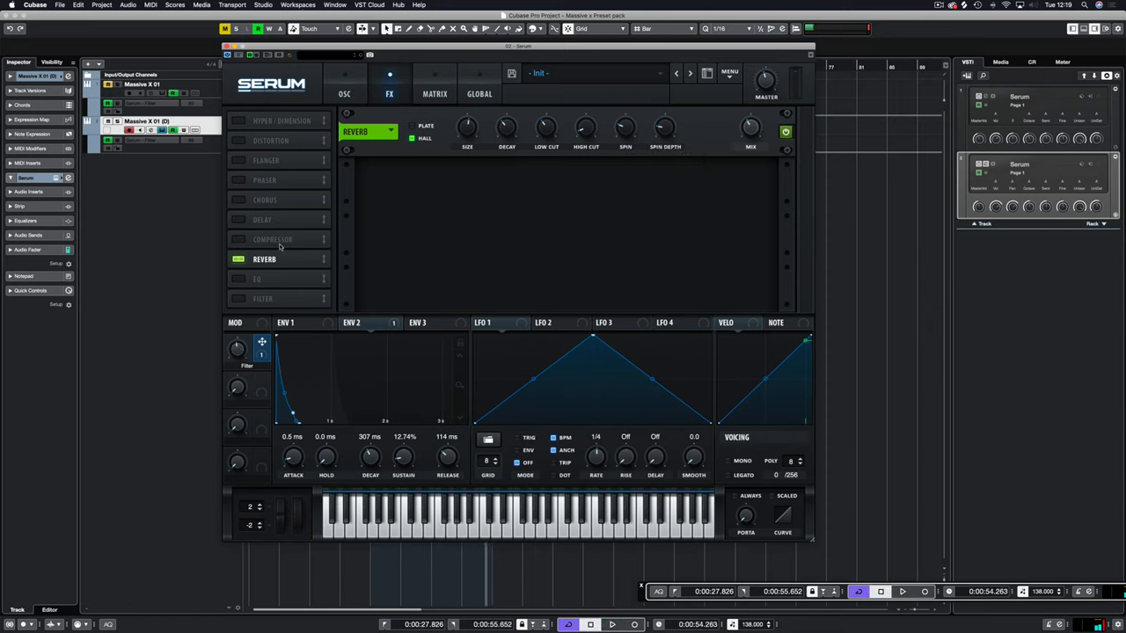
mouse_move(236, 144)
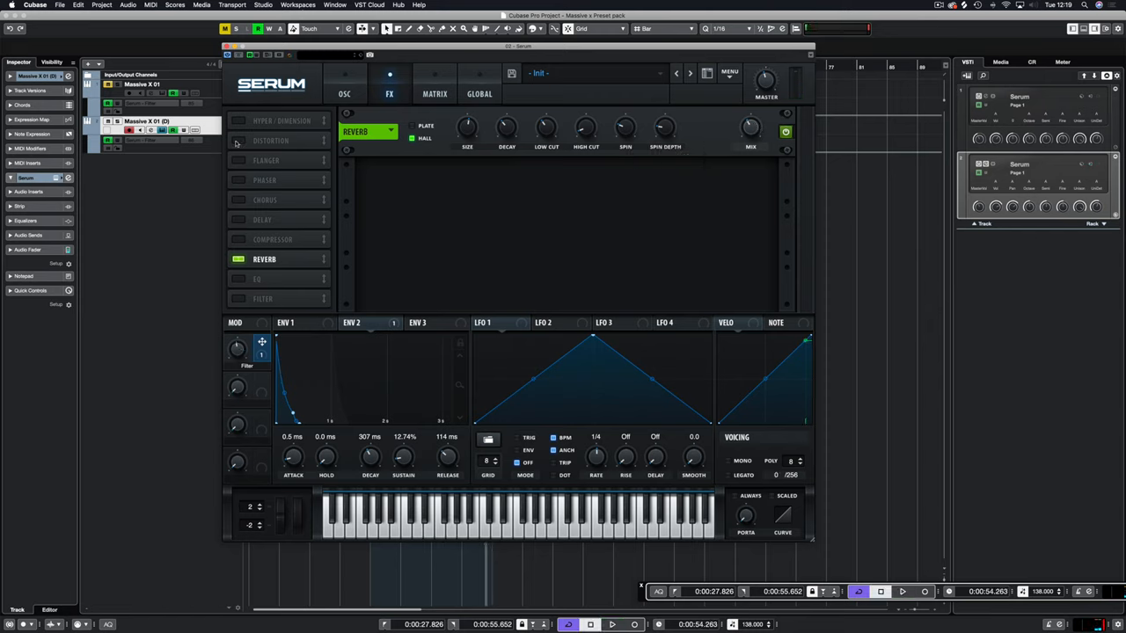
mouse_move(242, 227)
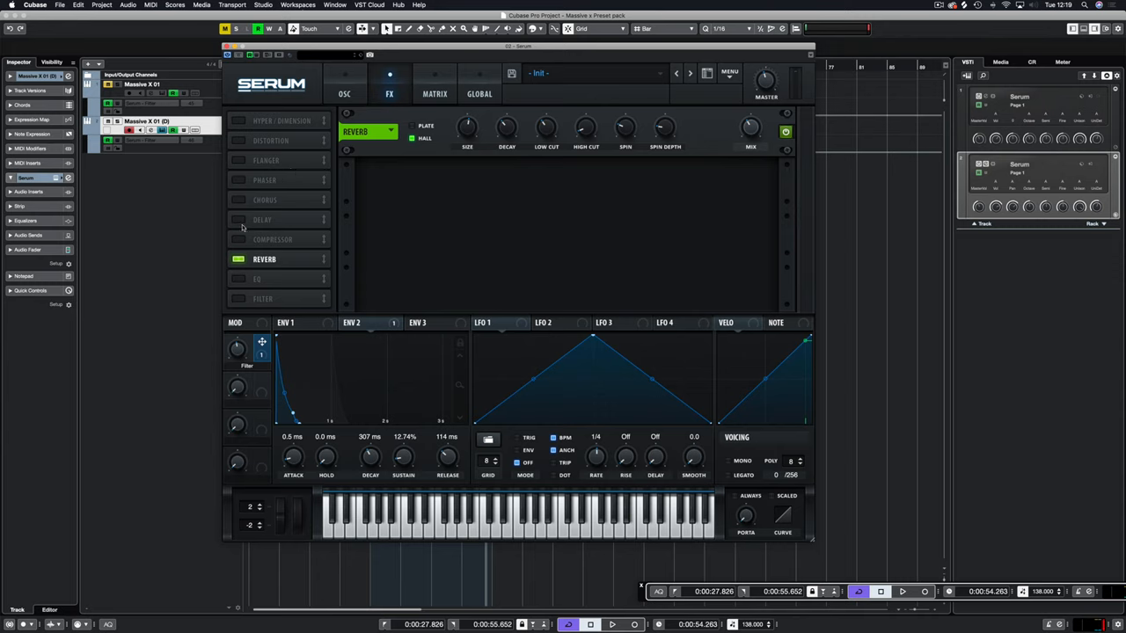
Step: Add and enable a ping-pong delay with its filter set to 10025 / 4.0
click(239, 219)
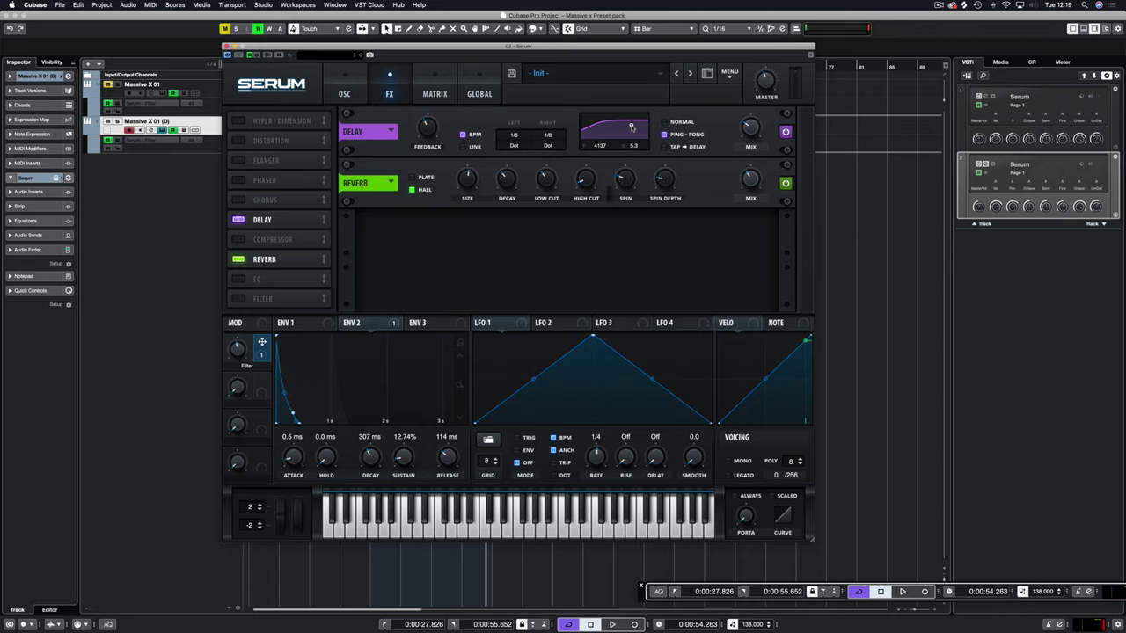
drag(631, 132, 641, 131)
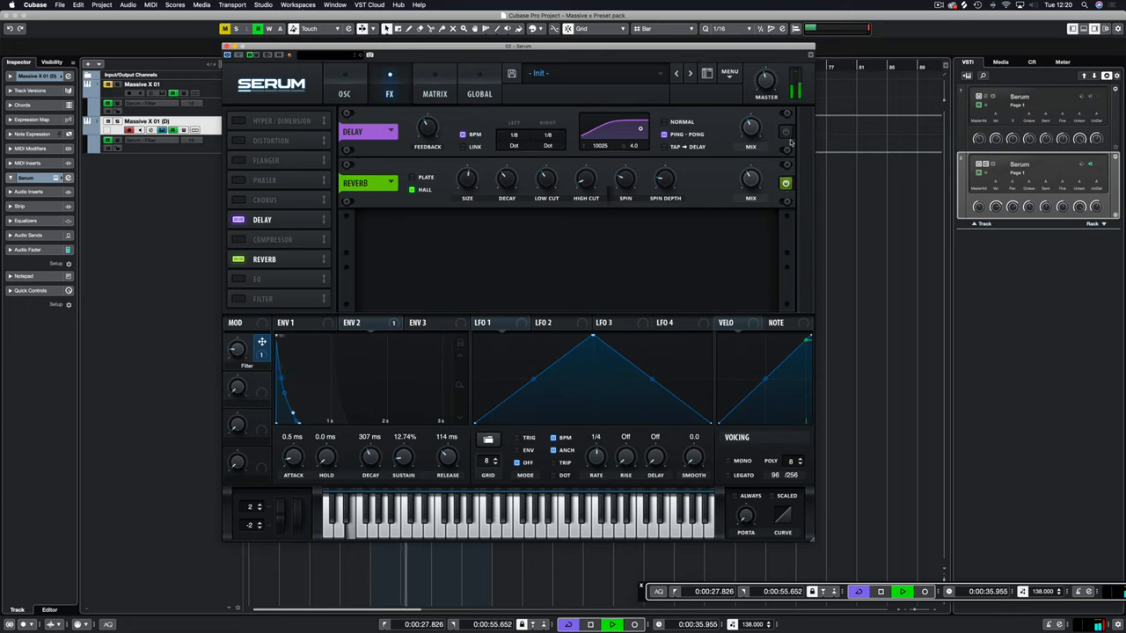
click(786, 132)
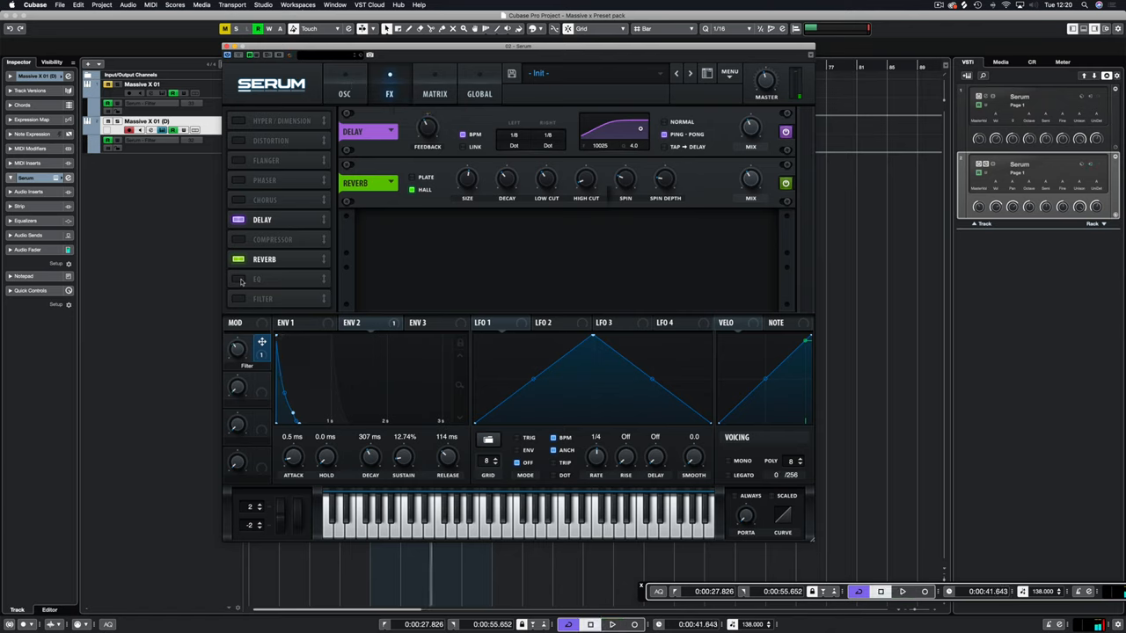
Step: Add an EQ module after the delay and reverb
click(257, 279)
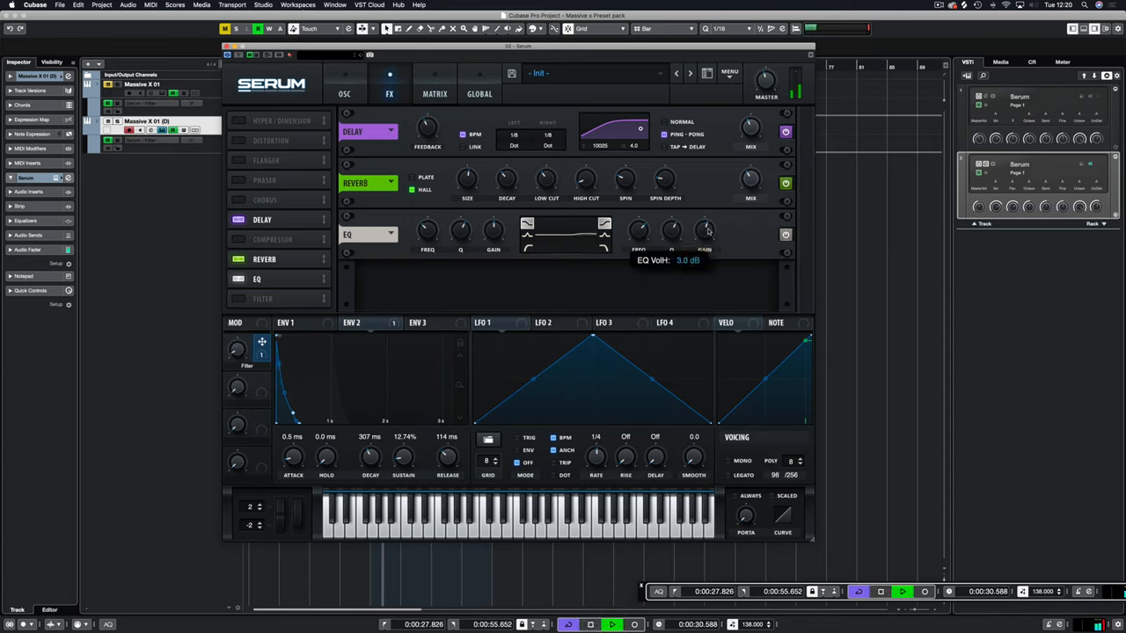
mouse_move(358, 81)
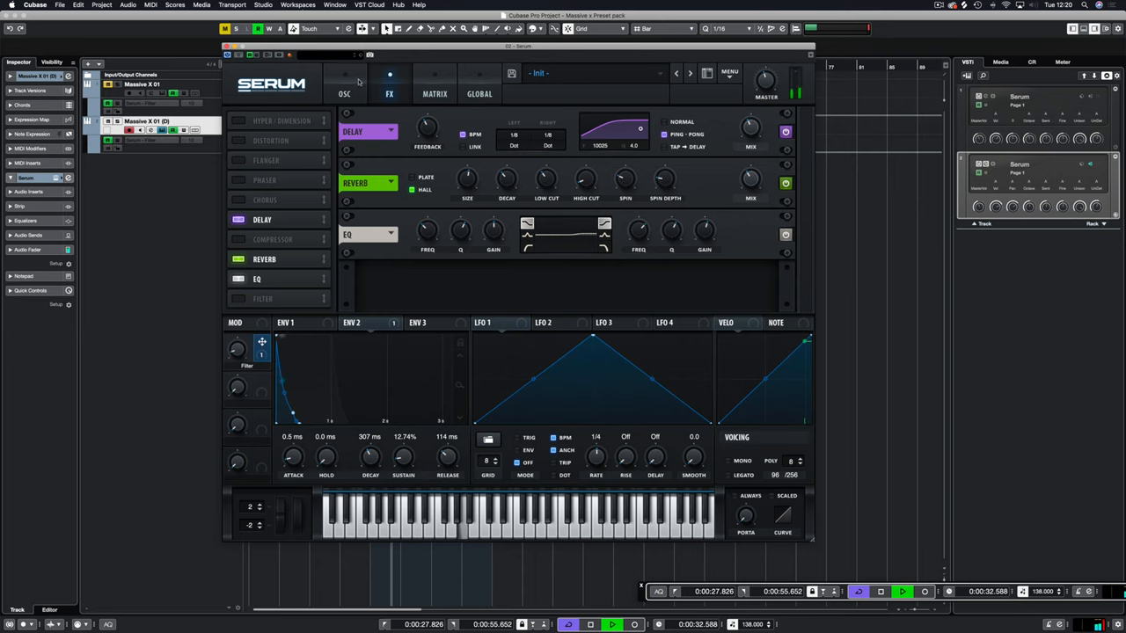
Step: Return to the OSC page to work on oscillator B's octave
click(345, 94)
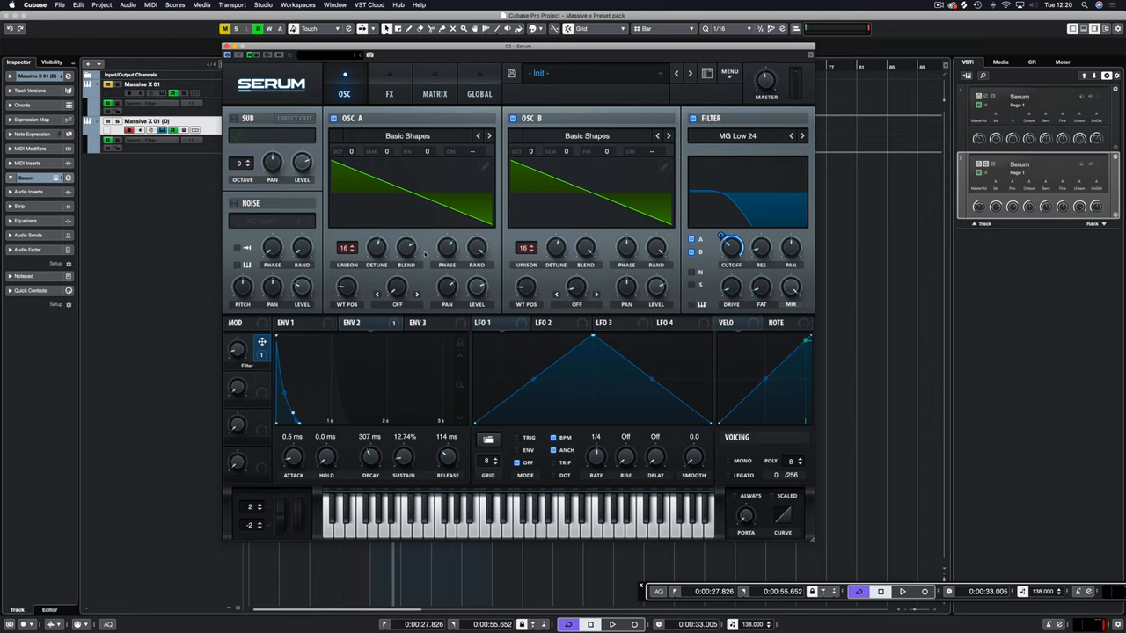
mouse_move(352, 154)
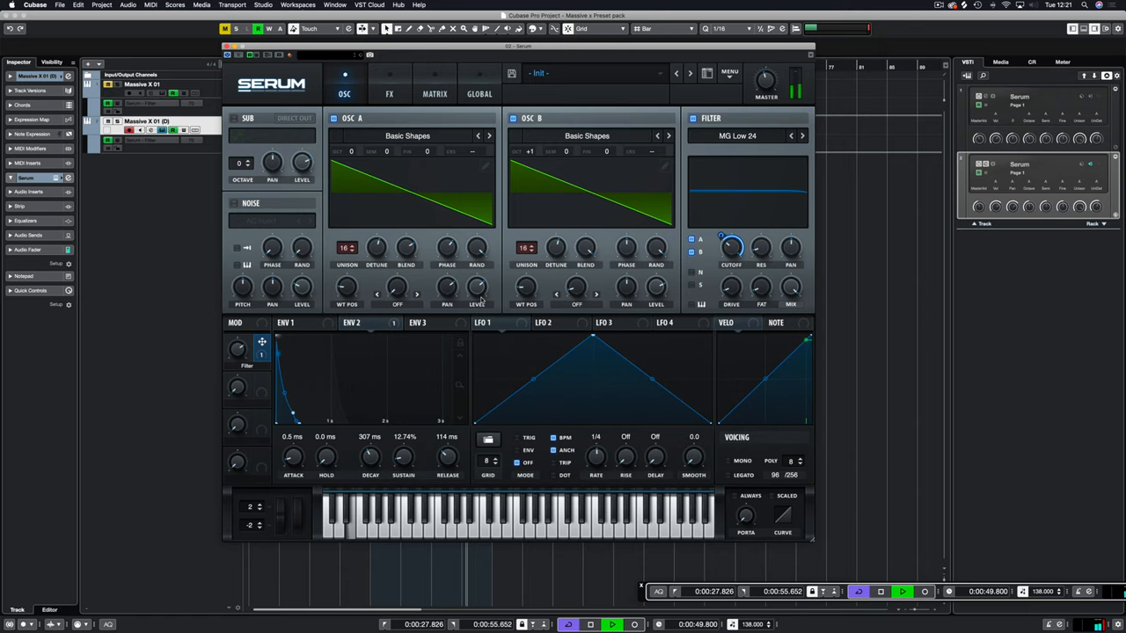
mouse_move(646, 225)
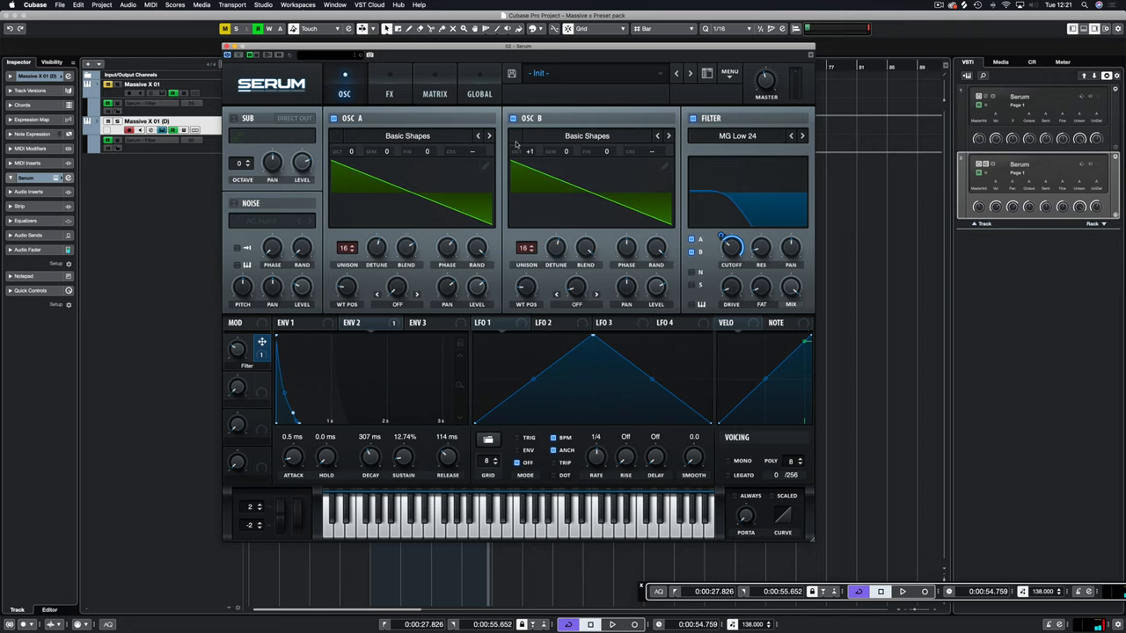
click(389, 94)
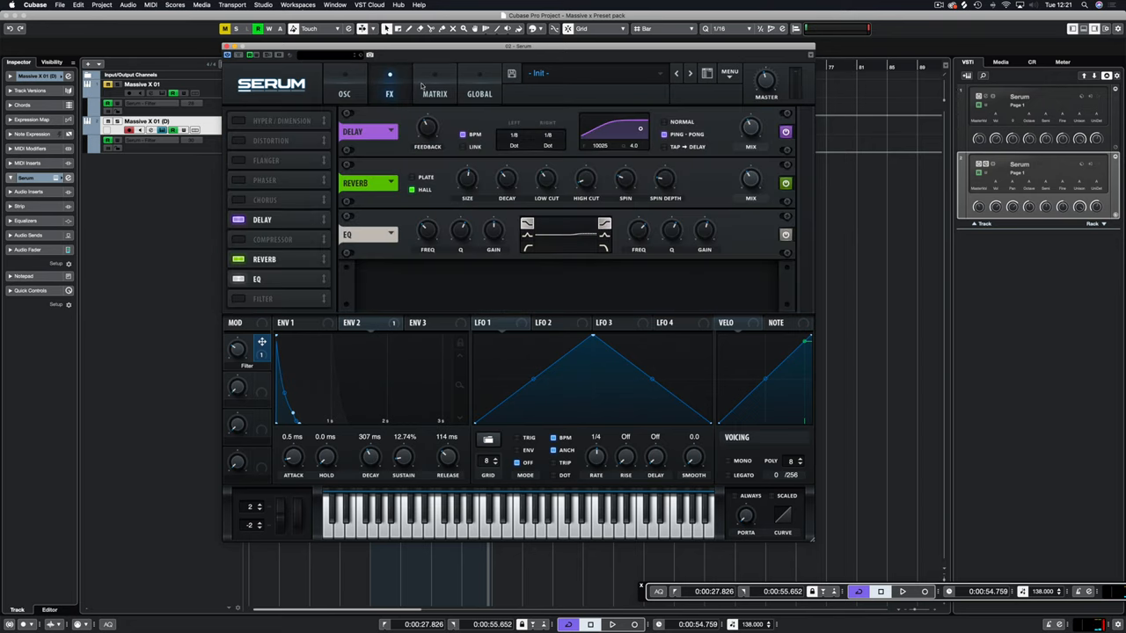
mouse_move(435, 213)
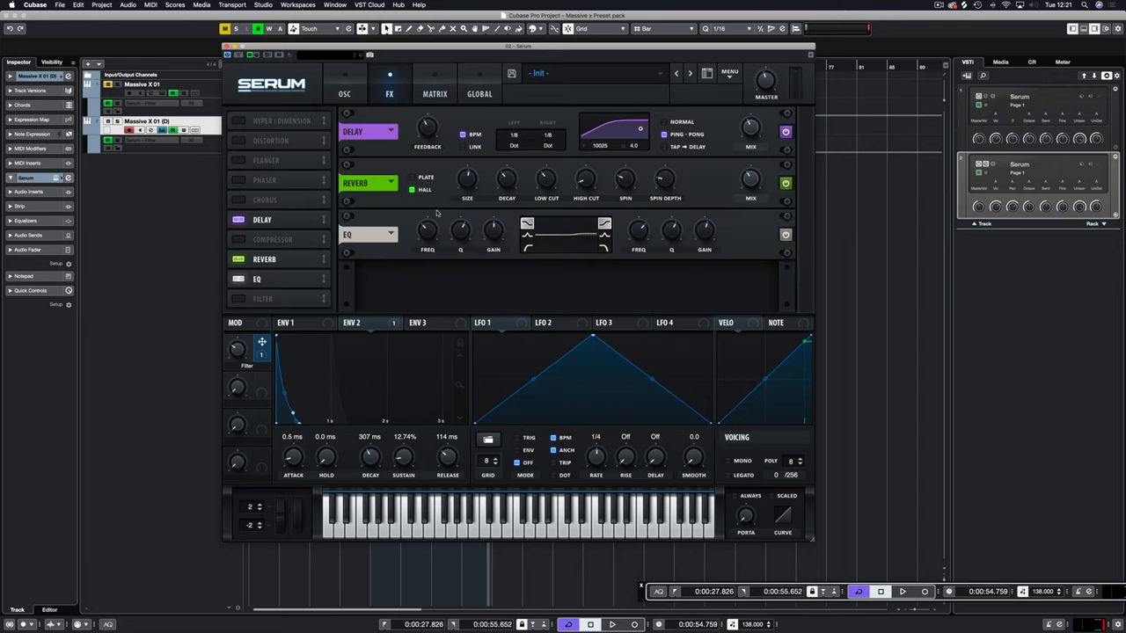
mouse_move(437, 134)
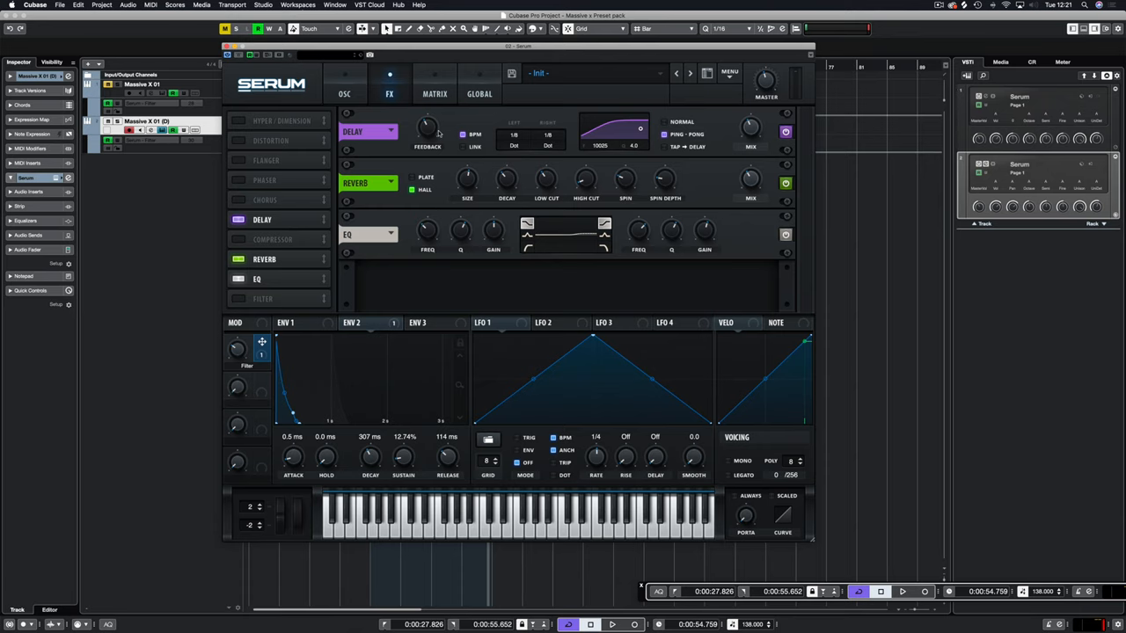
click(344, 95)
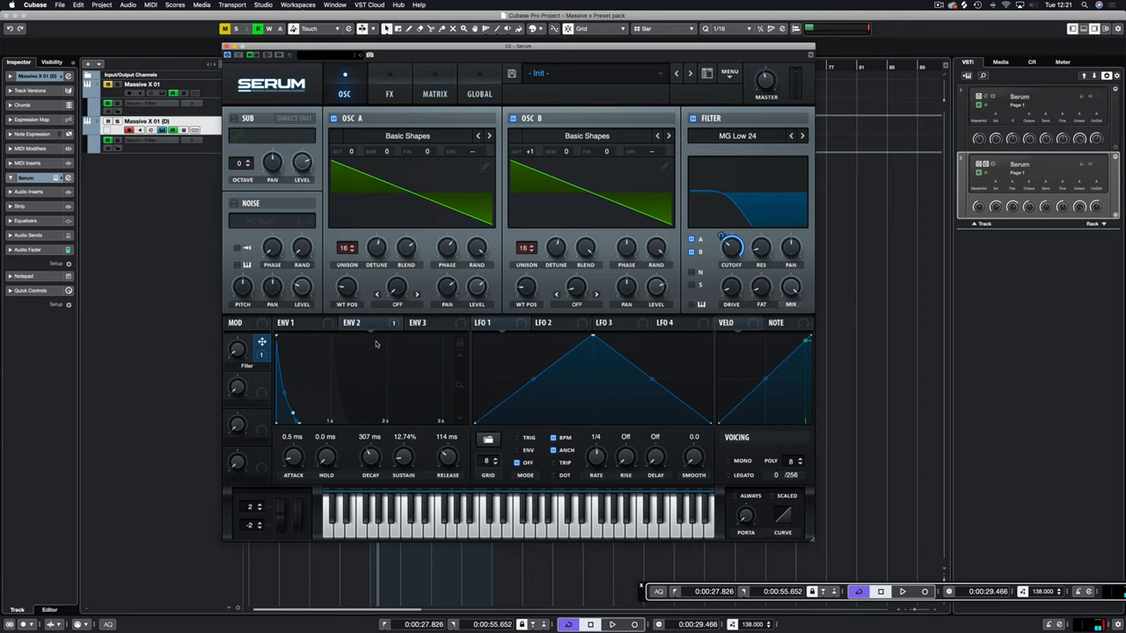
mouse_move(417, 323)
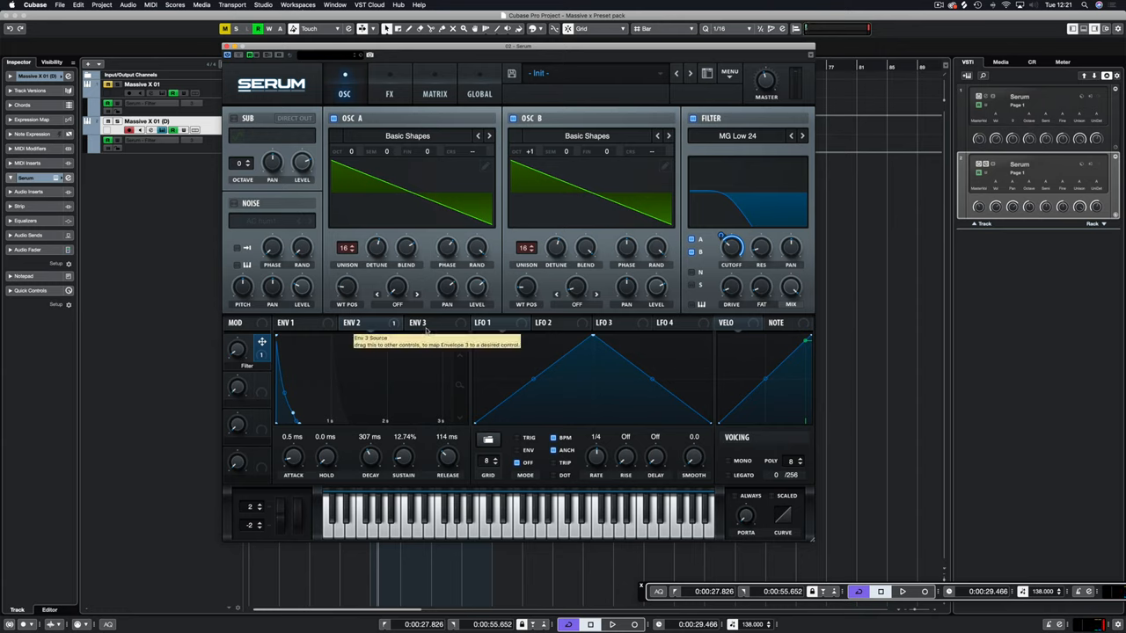
mouse_move(316, 203)
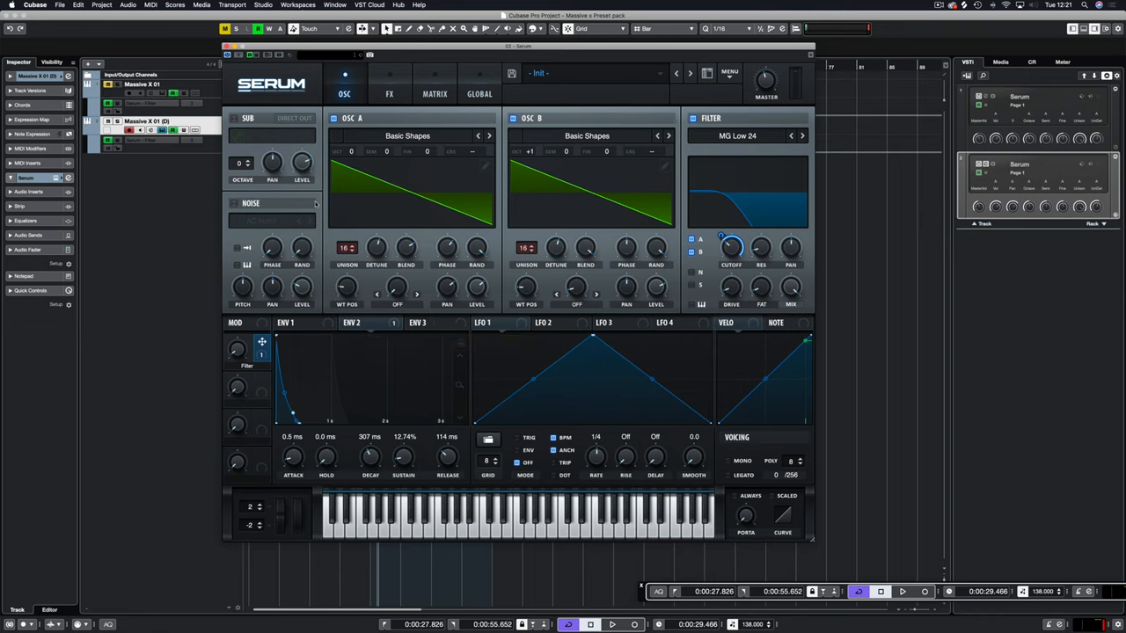
Step: Turn on the noise oscillator and load the Organics > Air Can 1 sample
click(234, 203)
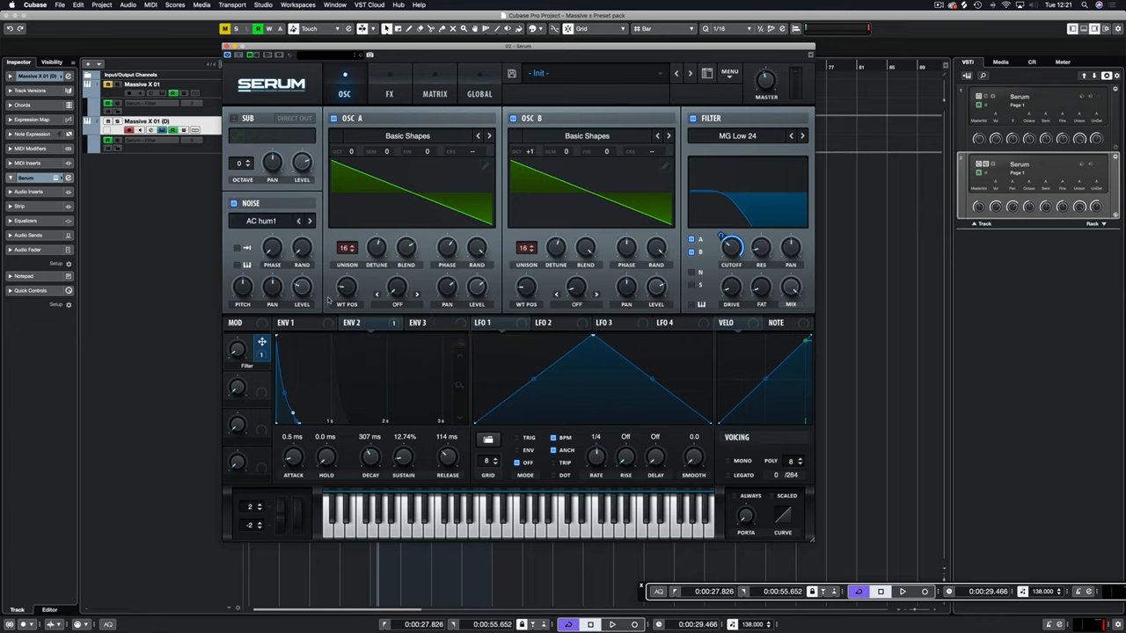
click(308, 220)
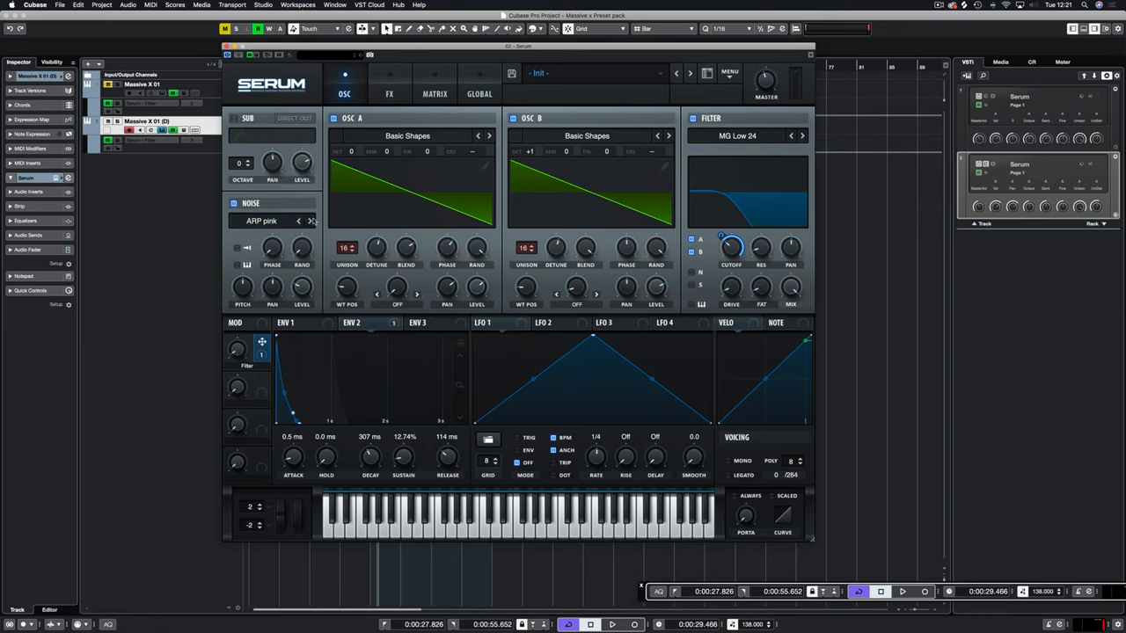
click(311, 221)
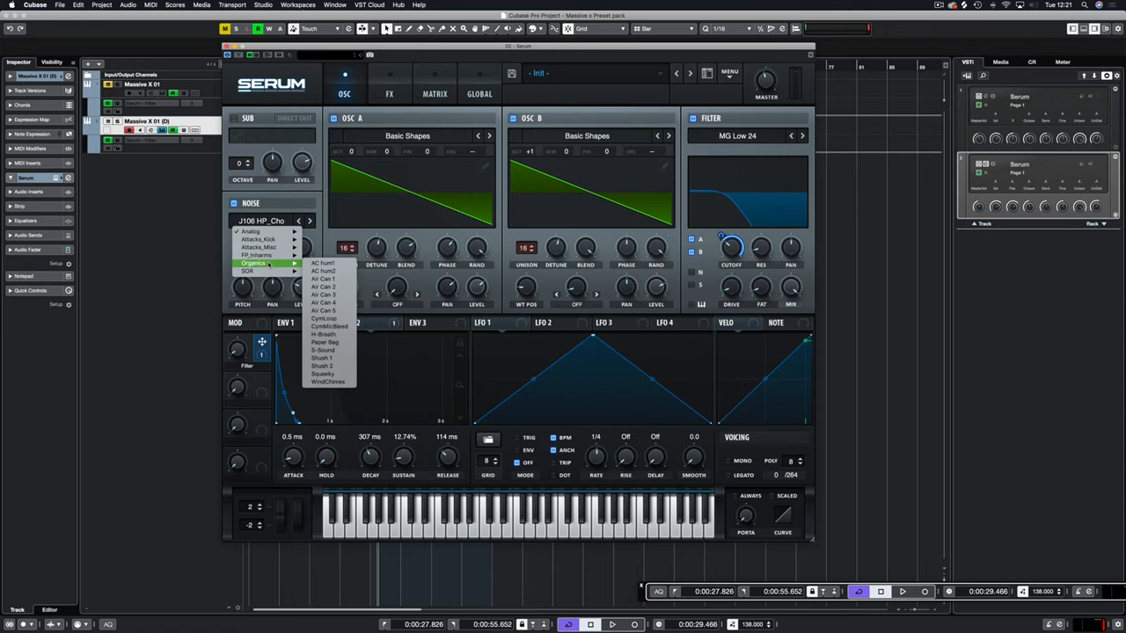
click(324, 279)
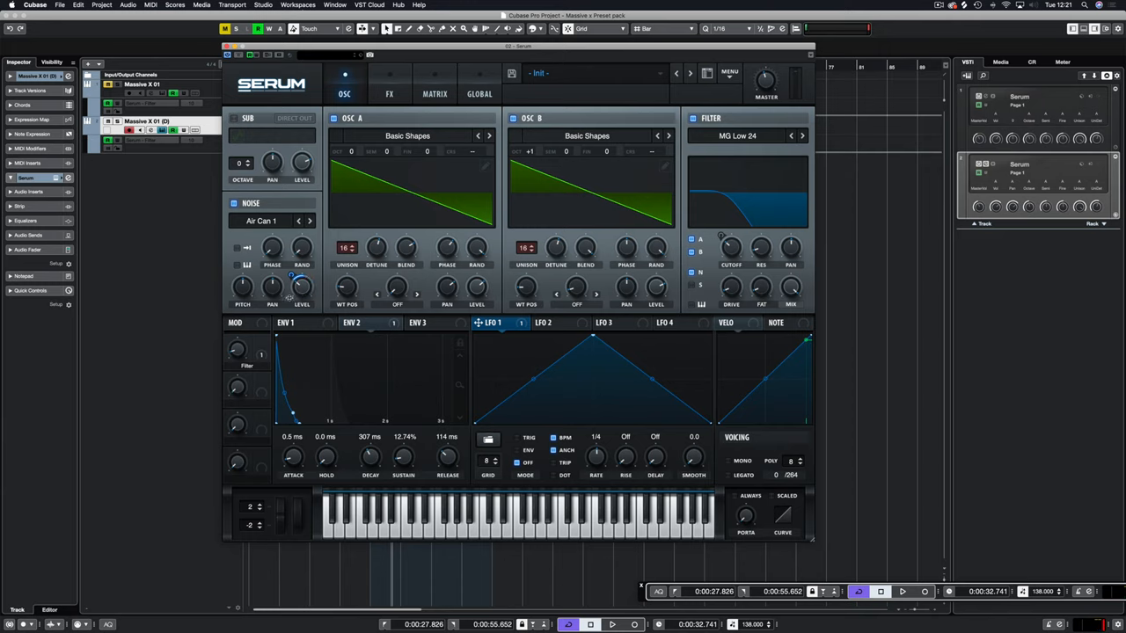
mouse_move(302, 286)
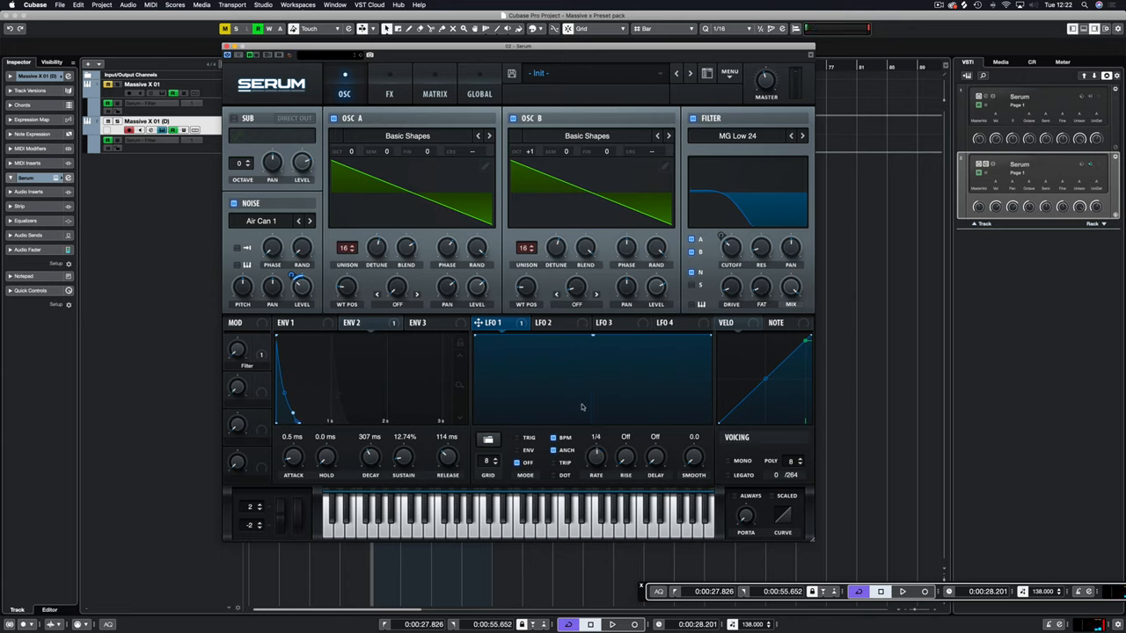
mouse_move(527, 336)
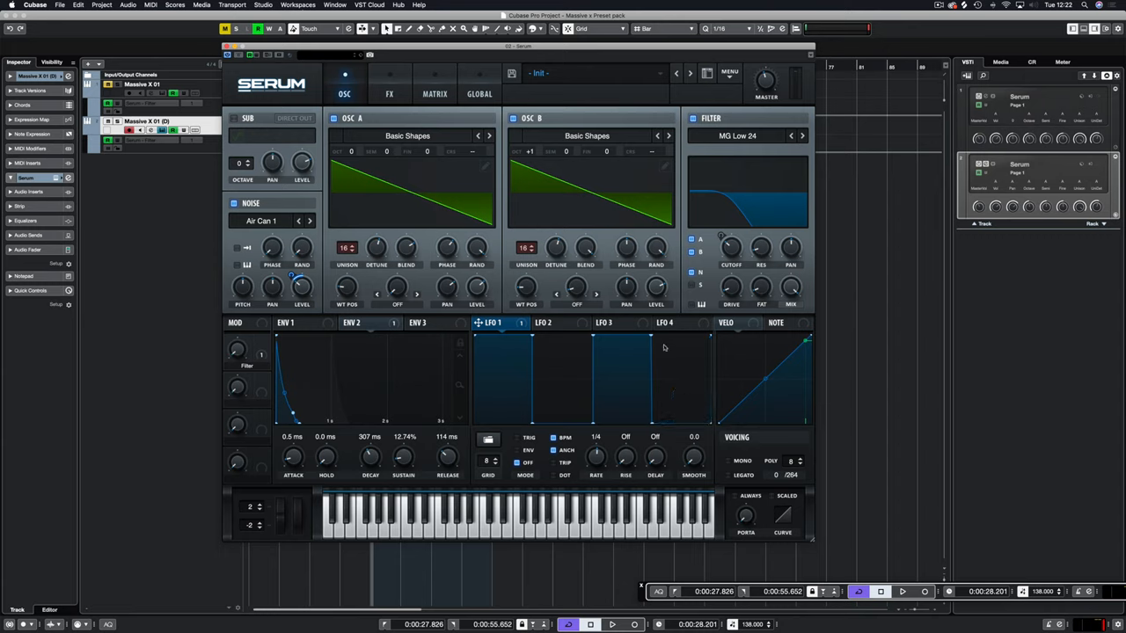
mouse_move(617, 368)
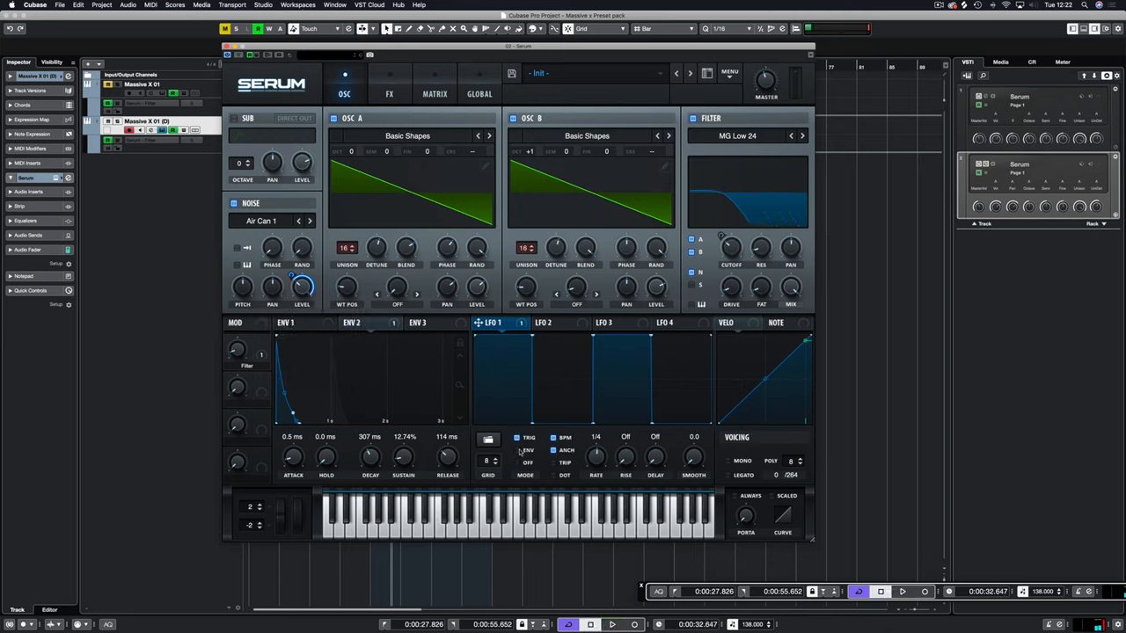
Step: Assign LFO 1 to the Noise Level knob with a modulation amount of about 37
click(901, 591)
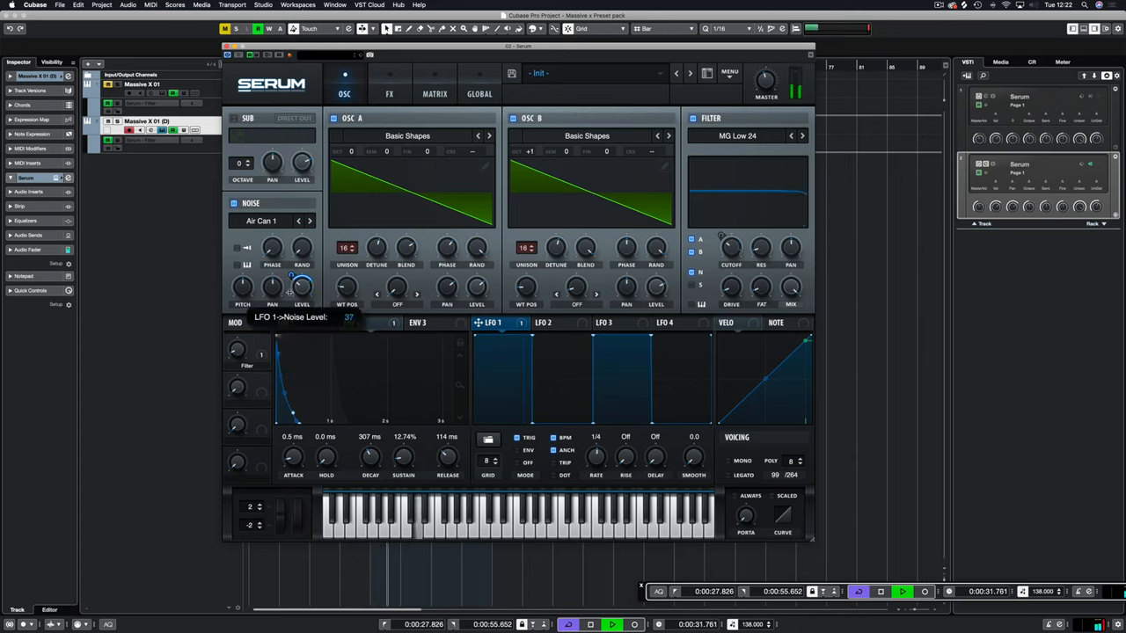
drag(290, 286, 290, 299)
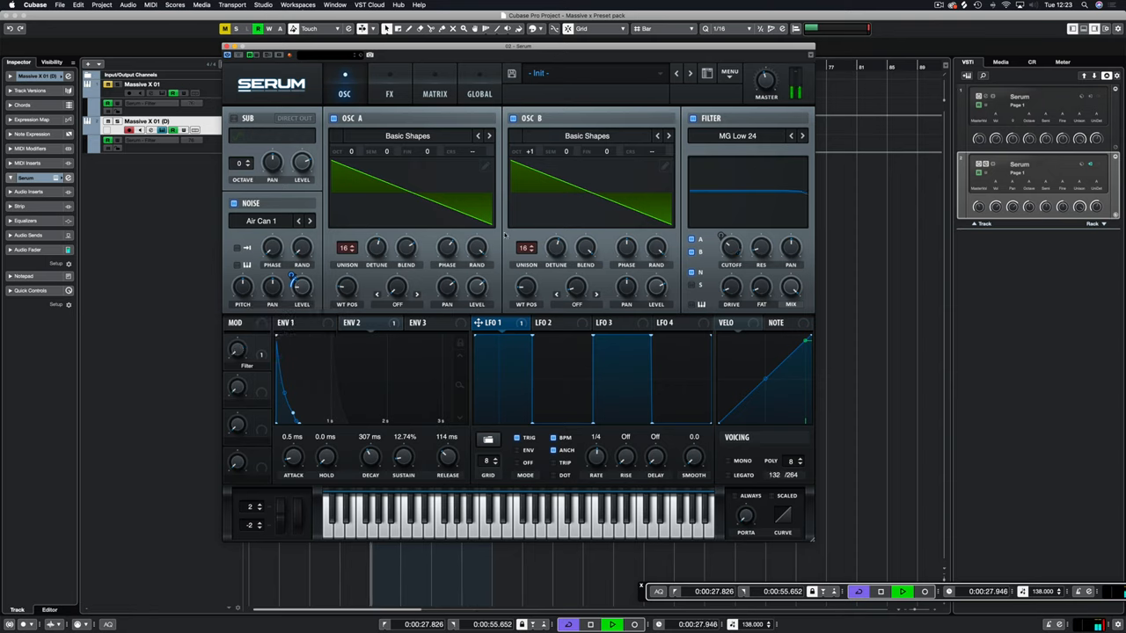
mouse_move(543, 323)
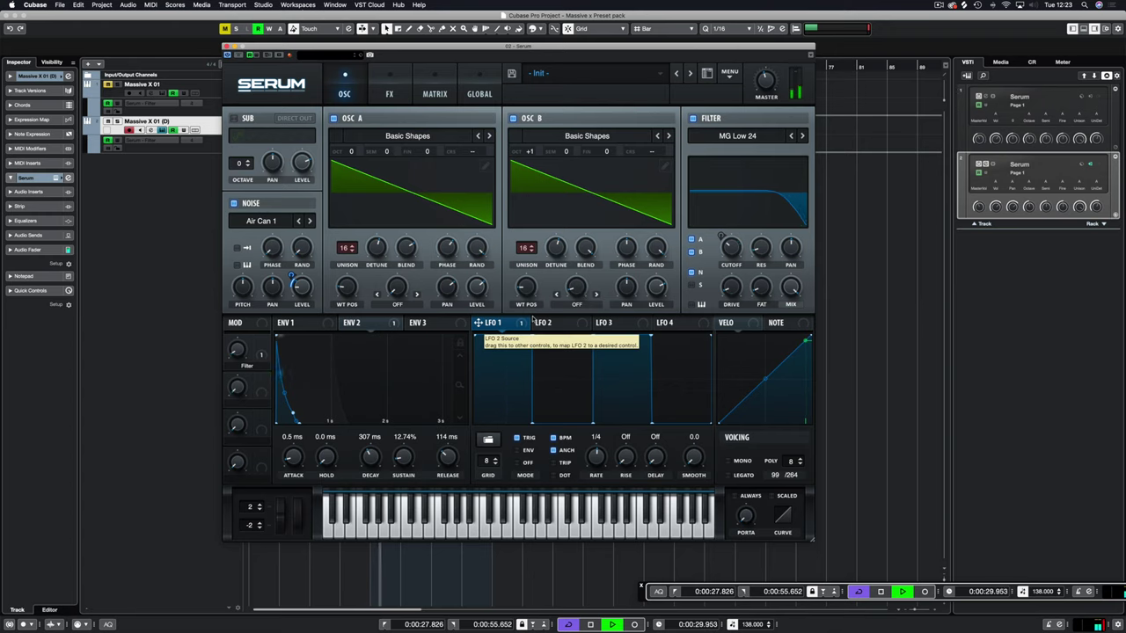
Step: Show the Env 3 envelope settings, then bring up the FX rack
click(426, 323)
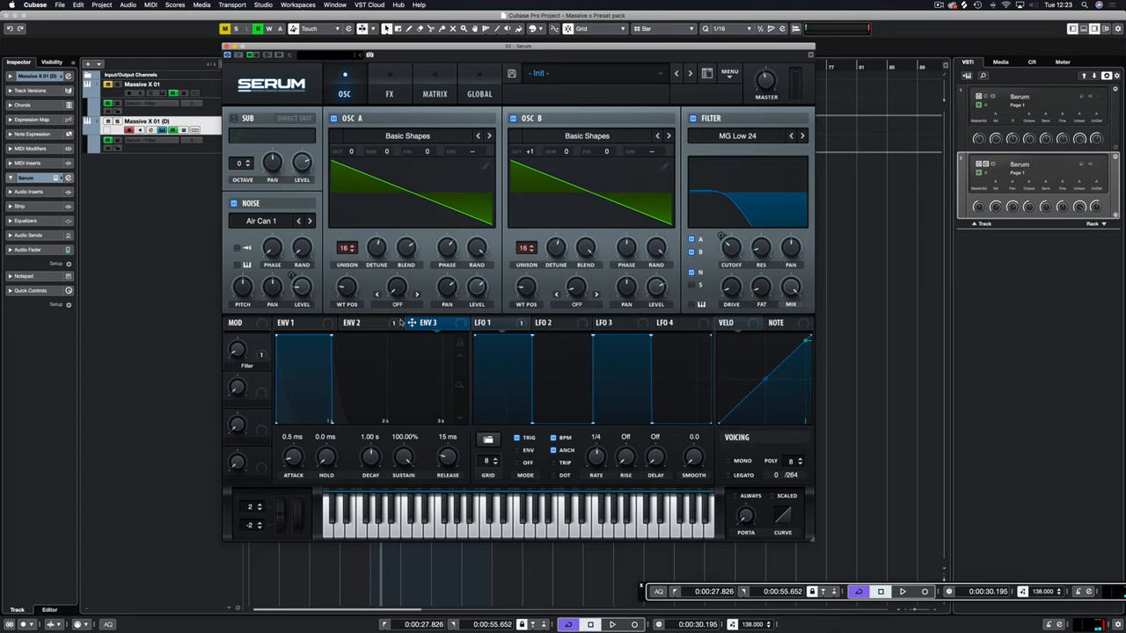
click(389, 94)
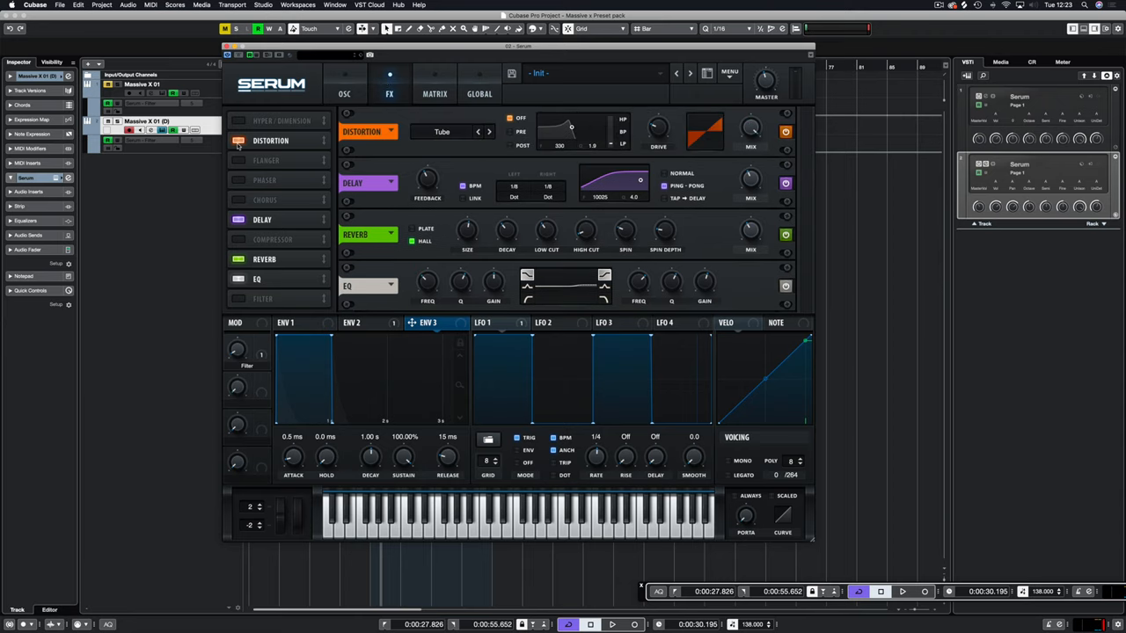
mouse_move(279, 142)
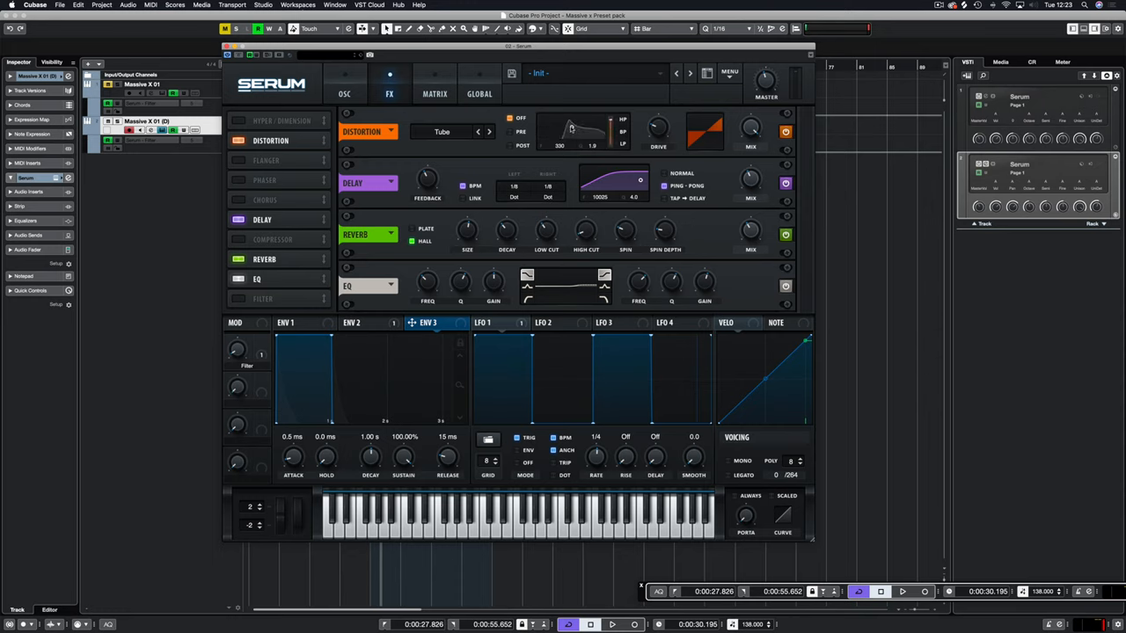
Step: Set distortion to HardClip with filter at 140, adjust drive, and map Env 3 to Mix
drag(570, 128, 559, 141)
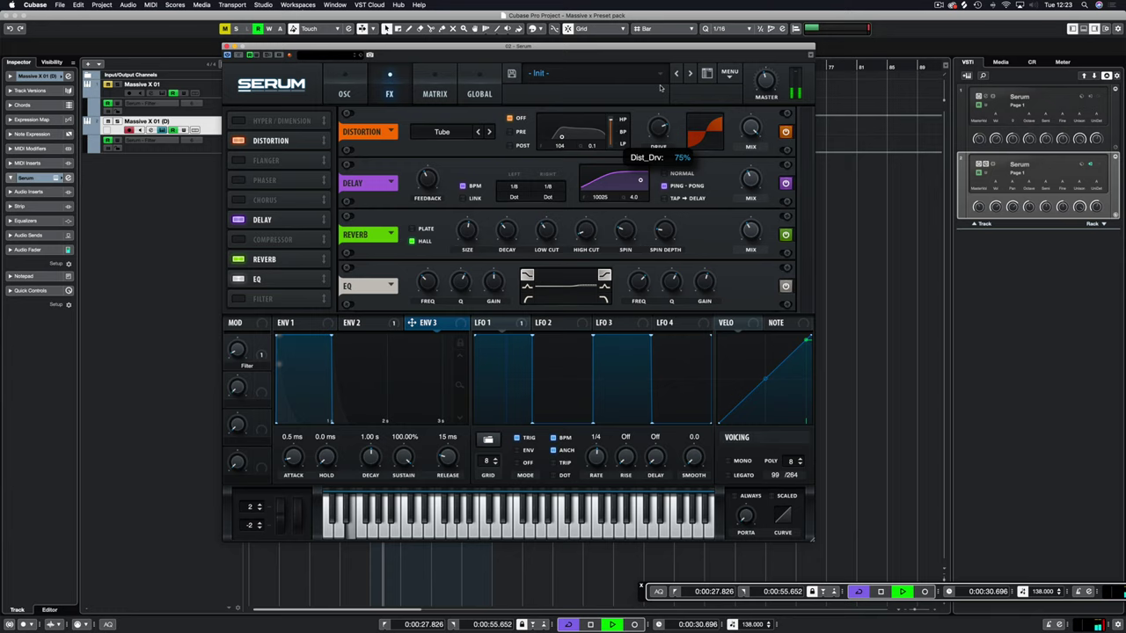
click(489, 132)
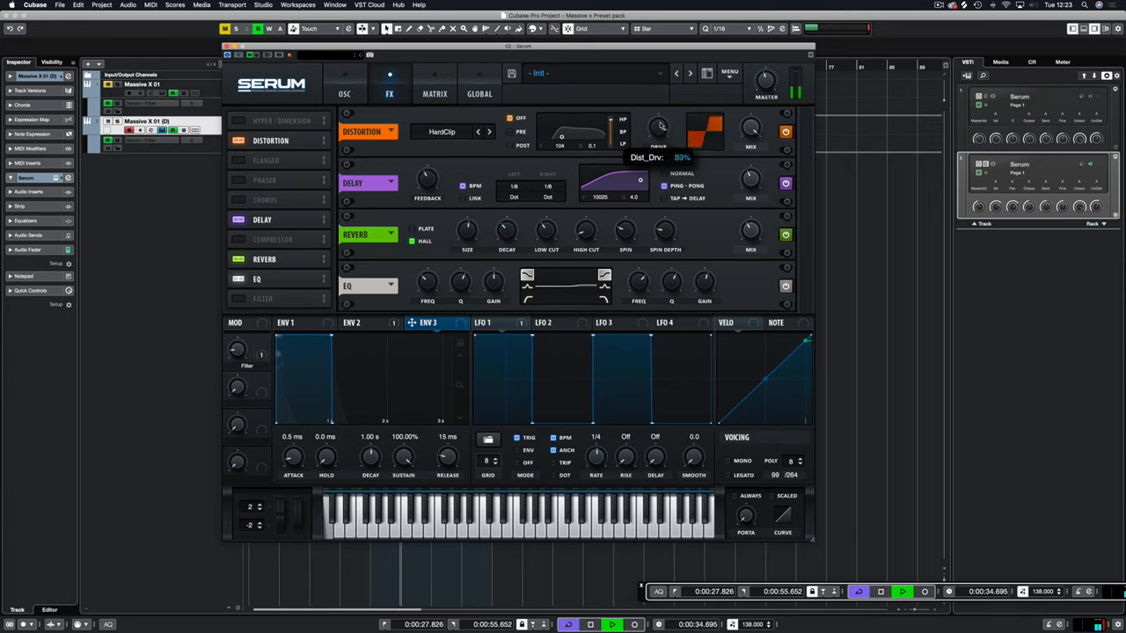
drag(660, 123, 656, 136)
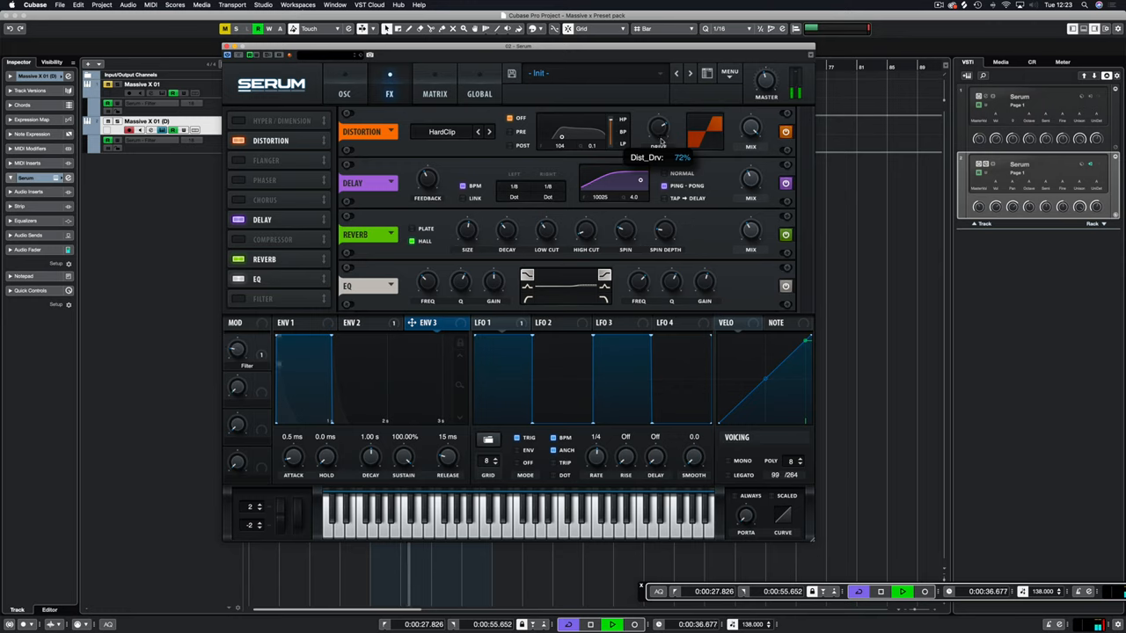
drag(658, 124, 658, 140)
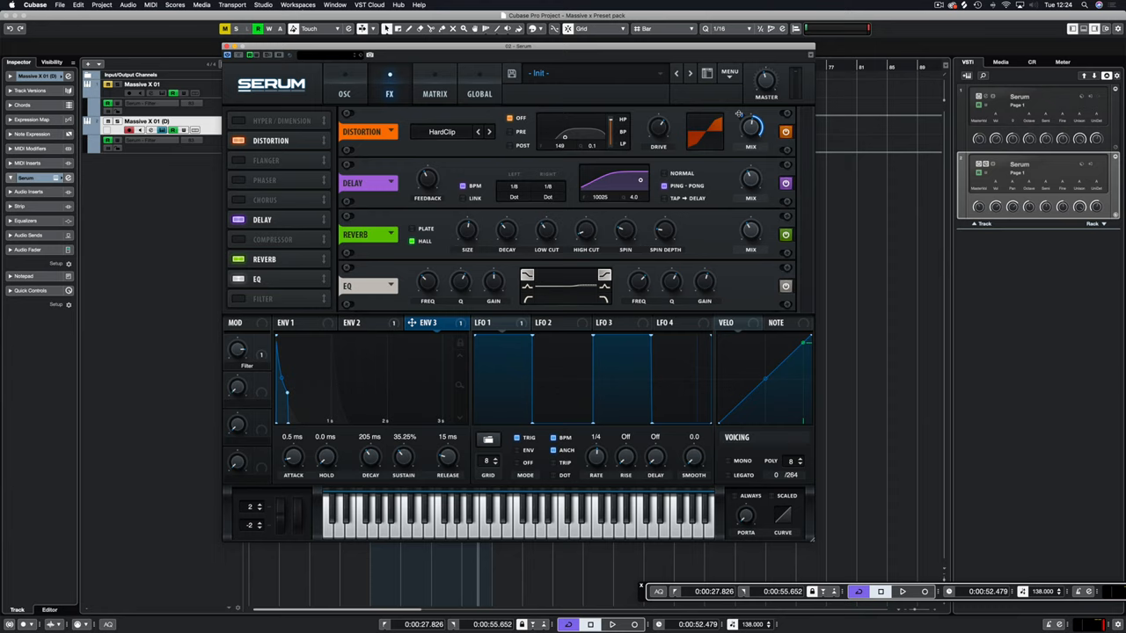
Step: Un-bypass Env 3 on the distortion Mix knob and set its depth to 34
click(610, 625)
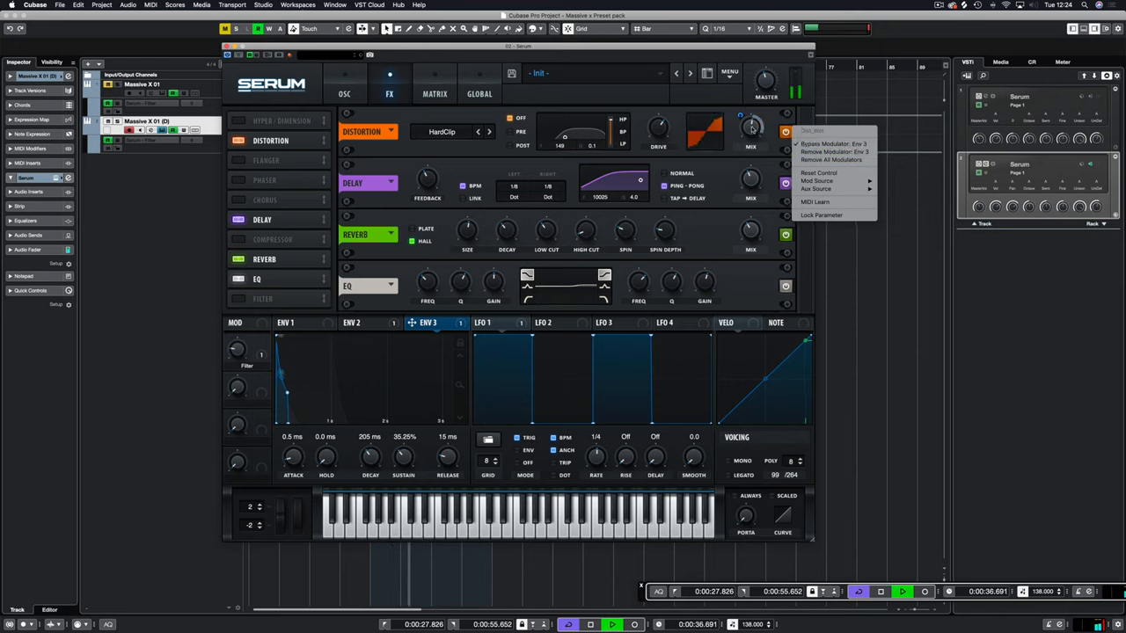
mouse_move(833, 144)
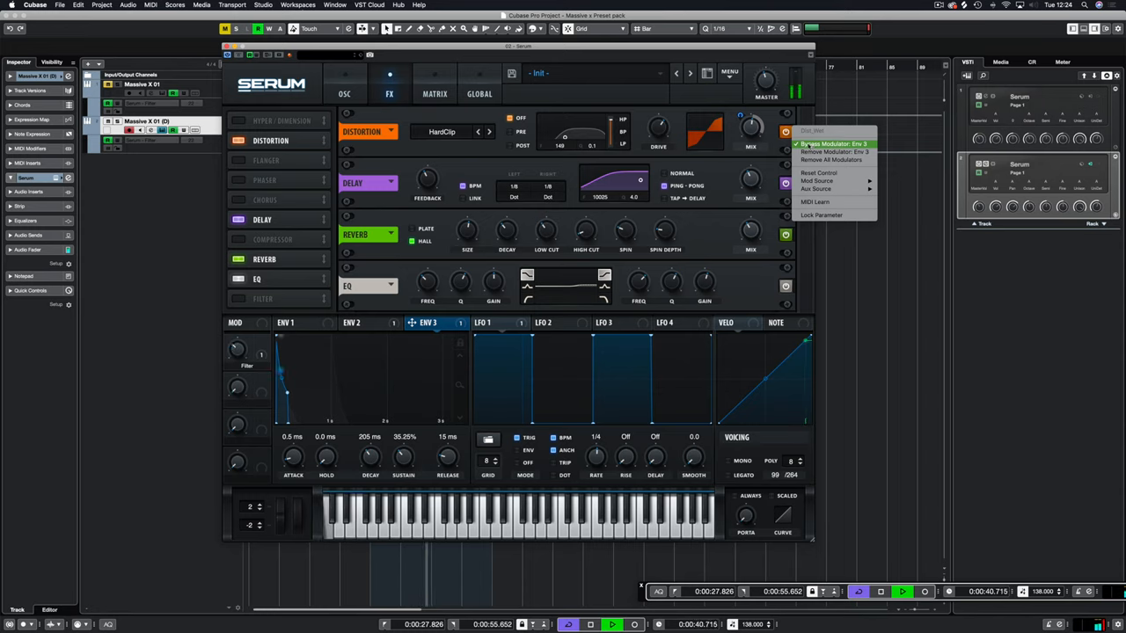
click(832, 143)
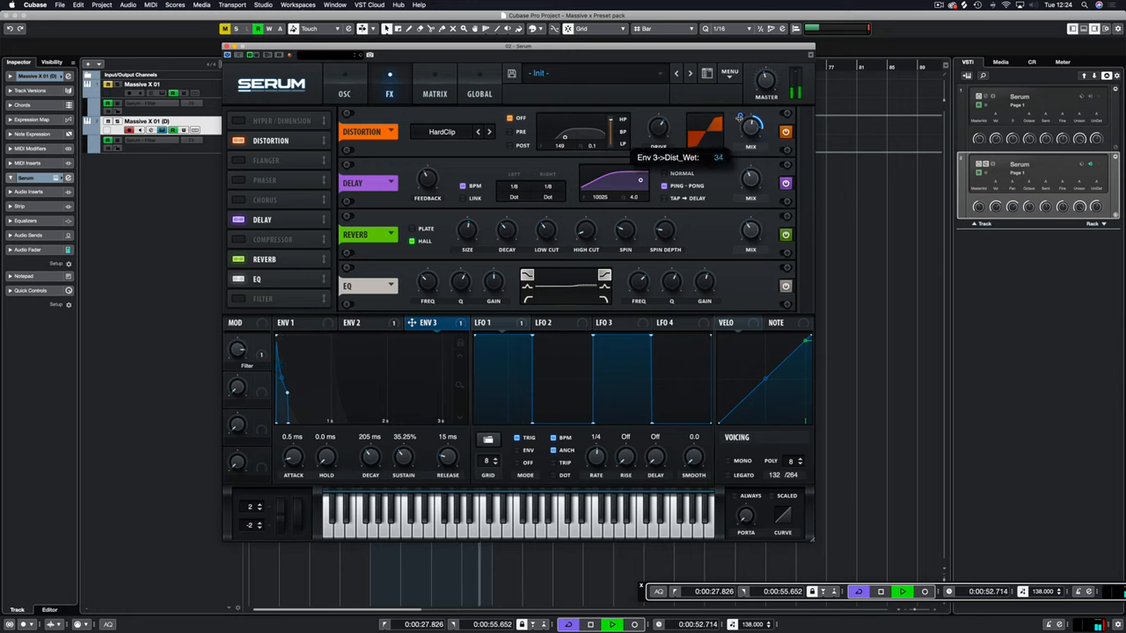
drag(750, 126, 750, 145)
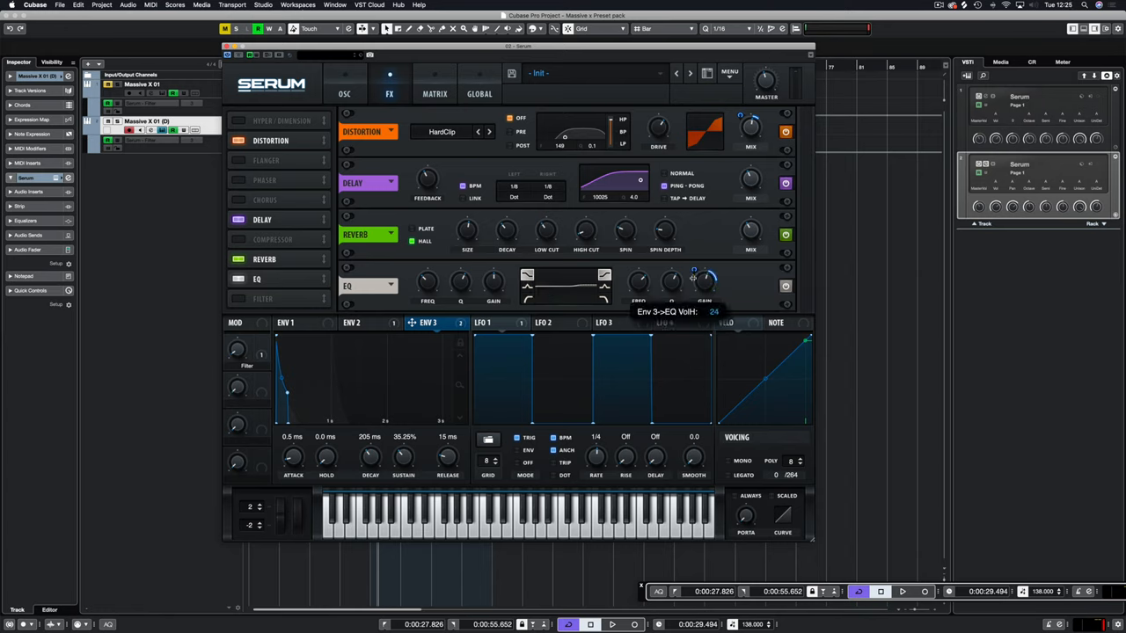
Step: Assign Env 3 to the EQ high-band gain at about 11 and check its assigned modulators
drag(704, 277, 704, 299)
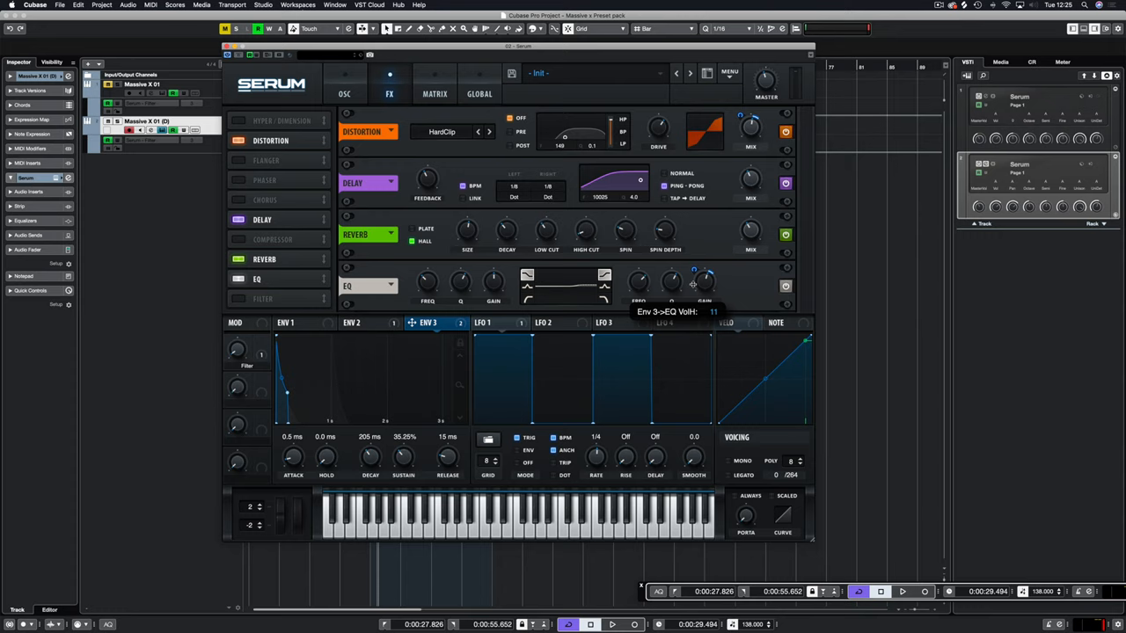
click(611, 625)
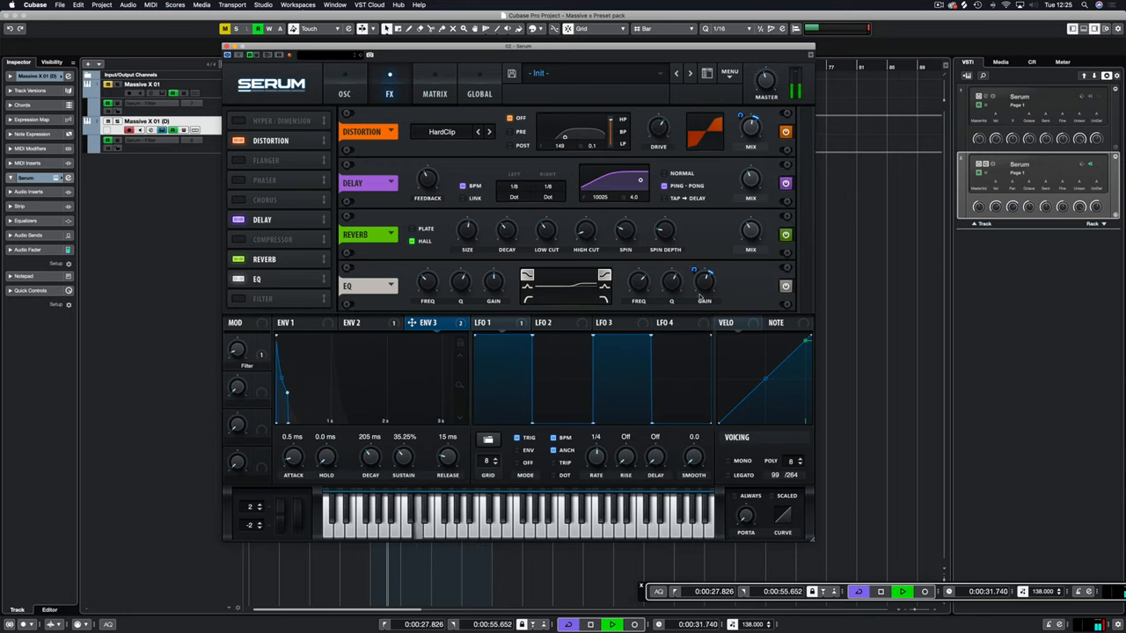
right_click(704, 282)
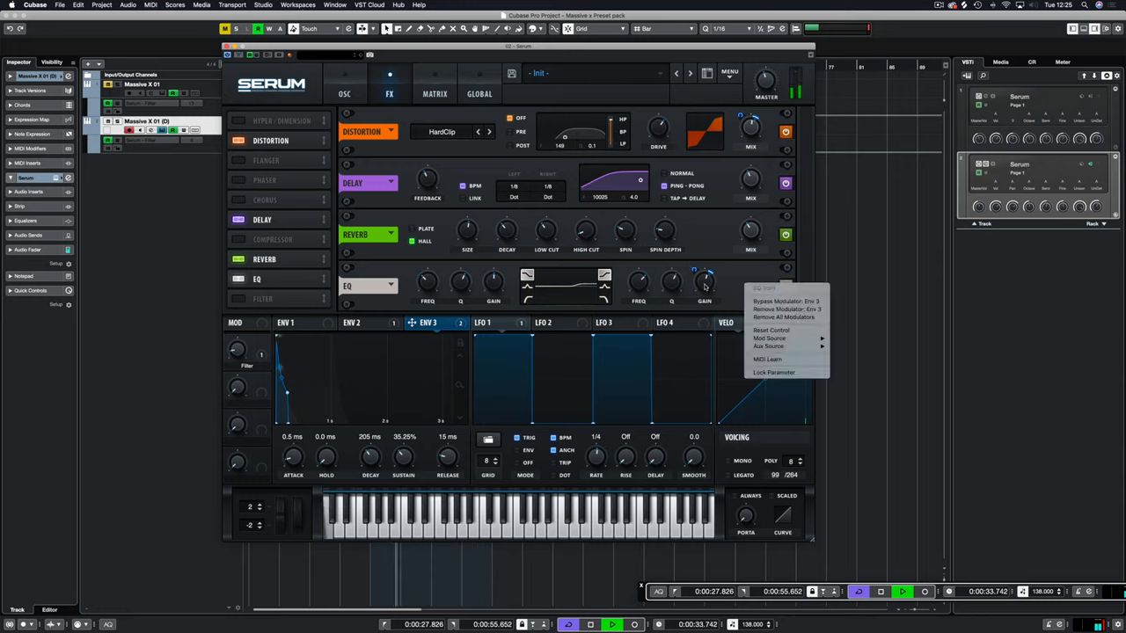
mouse_move(786, 301)
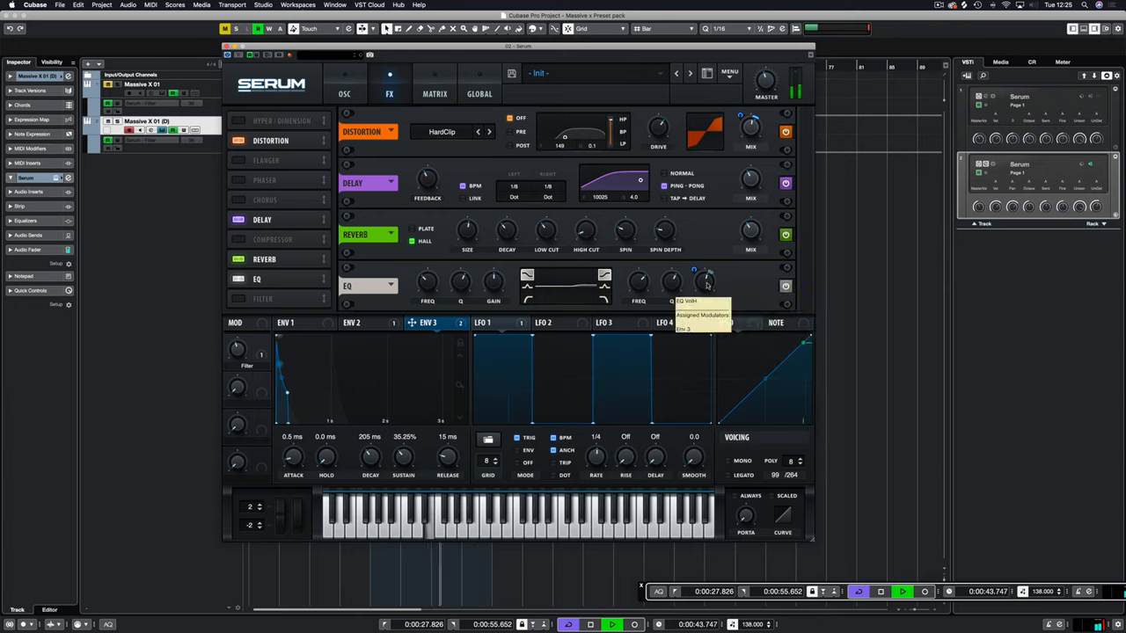
right_click(704, 284)
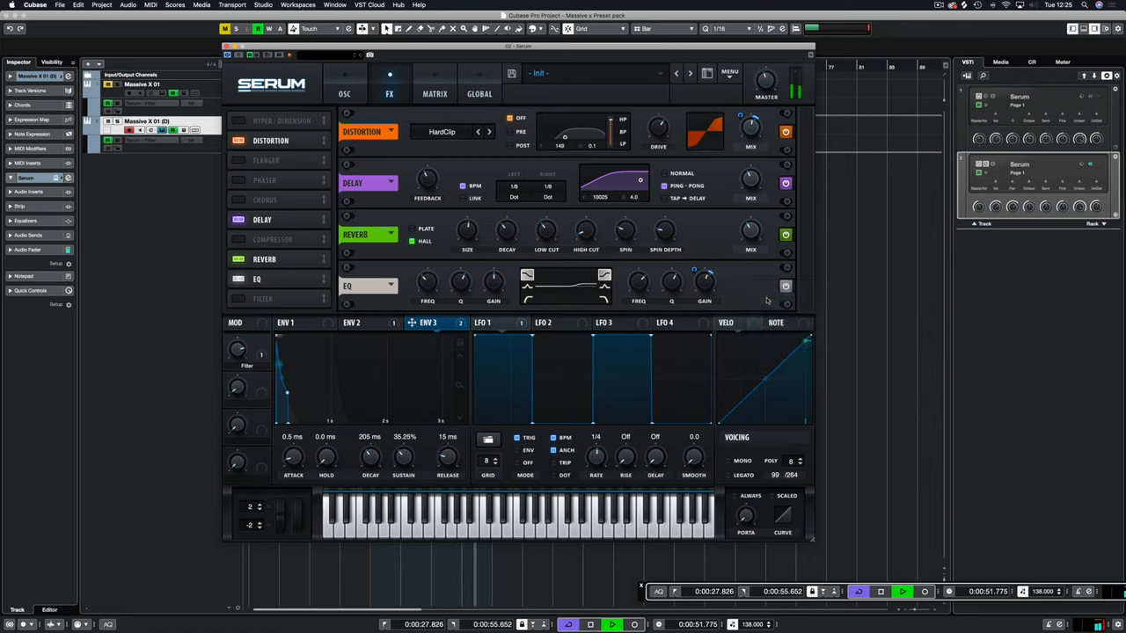
mouse_move(704, 282)
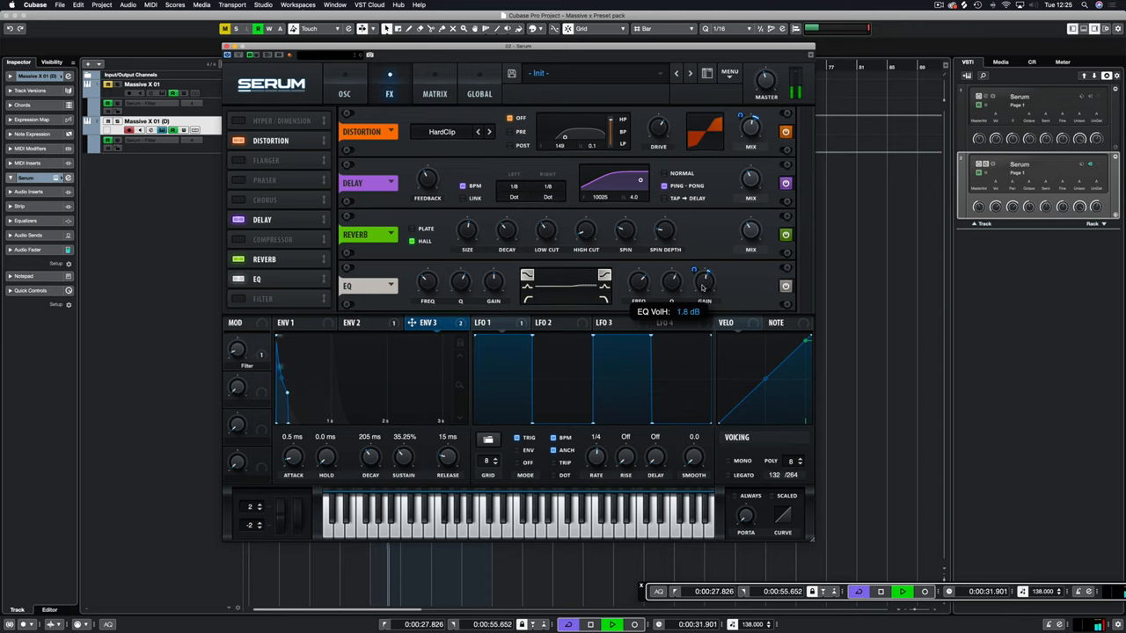
drag(703, 282, 704, 288)
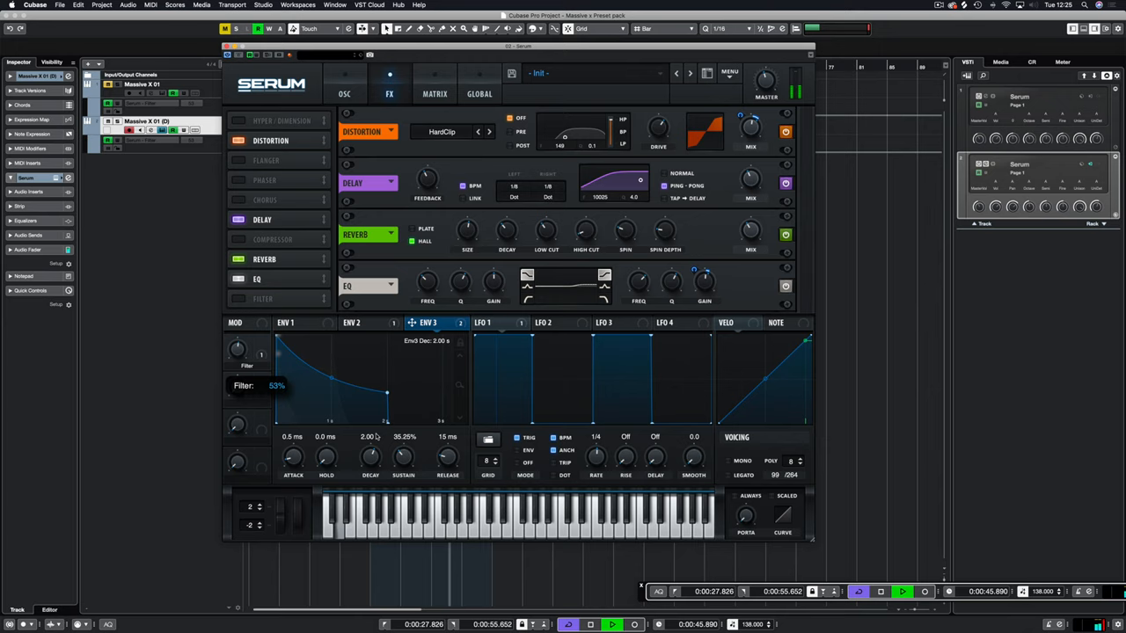
Step: Set Env 3 decay to about 144 ms and sustain to about 9.11%
drag(370, 458, 370, 435)
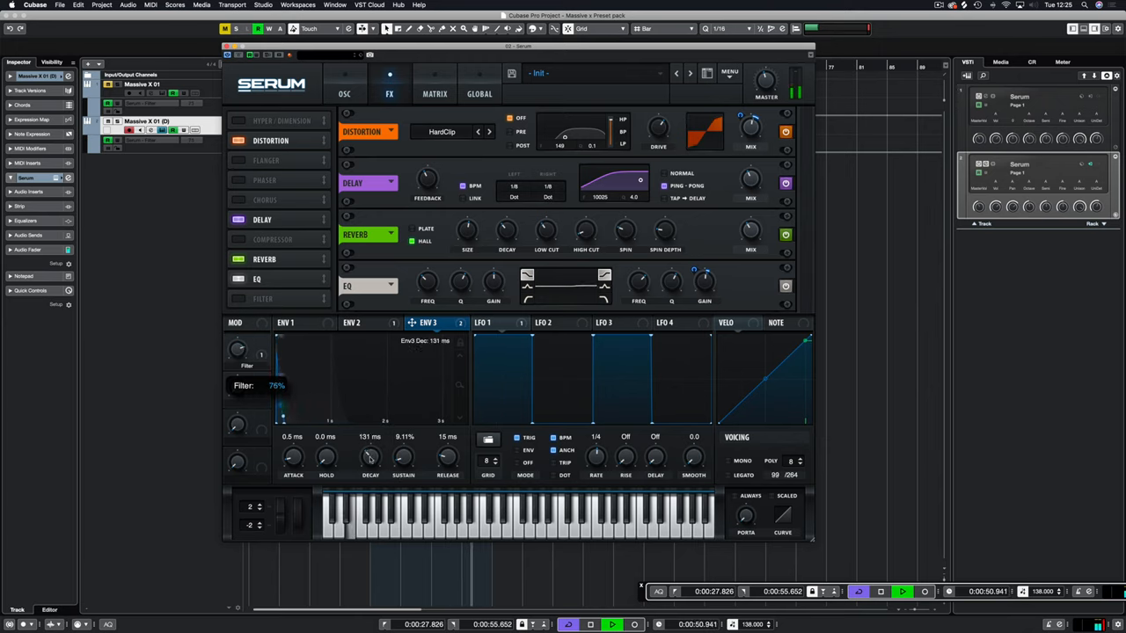
drag(369, 457, 370, 445)
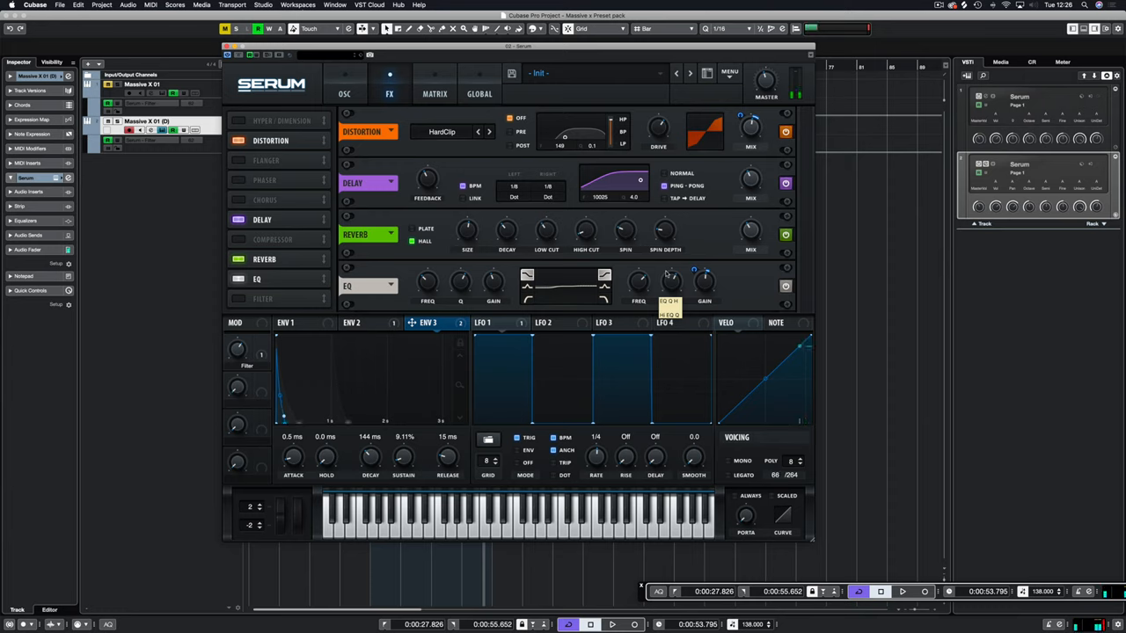
click(775, 475)
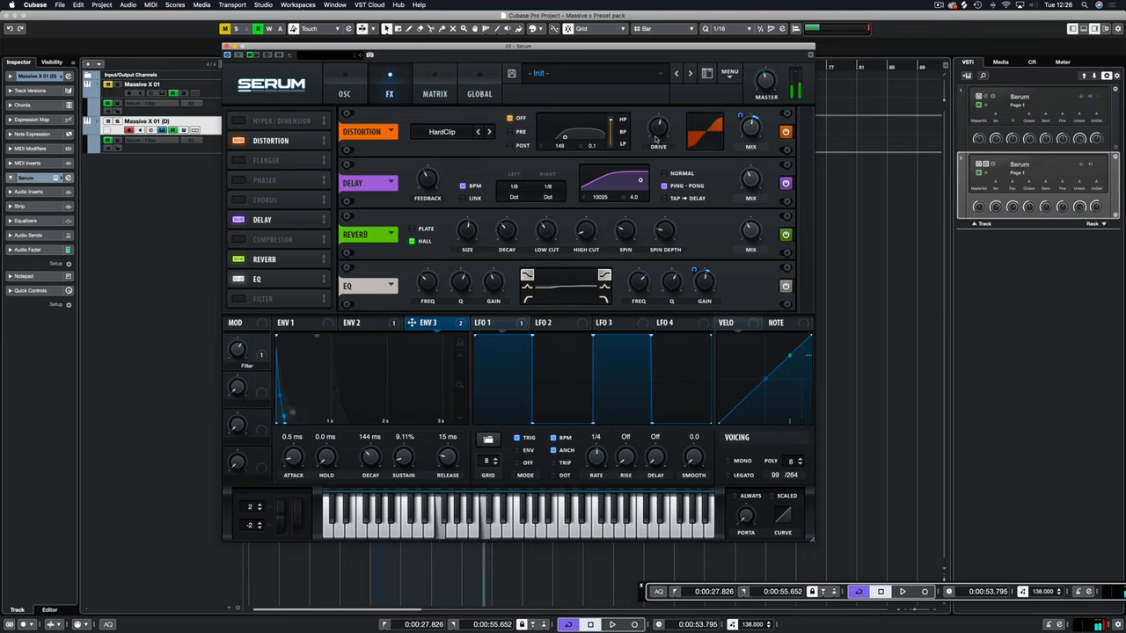
click(775, 475)
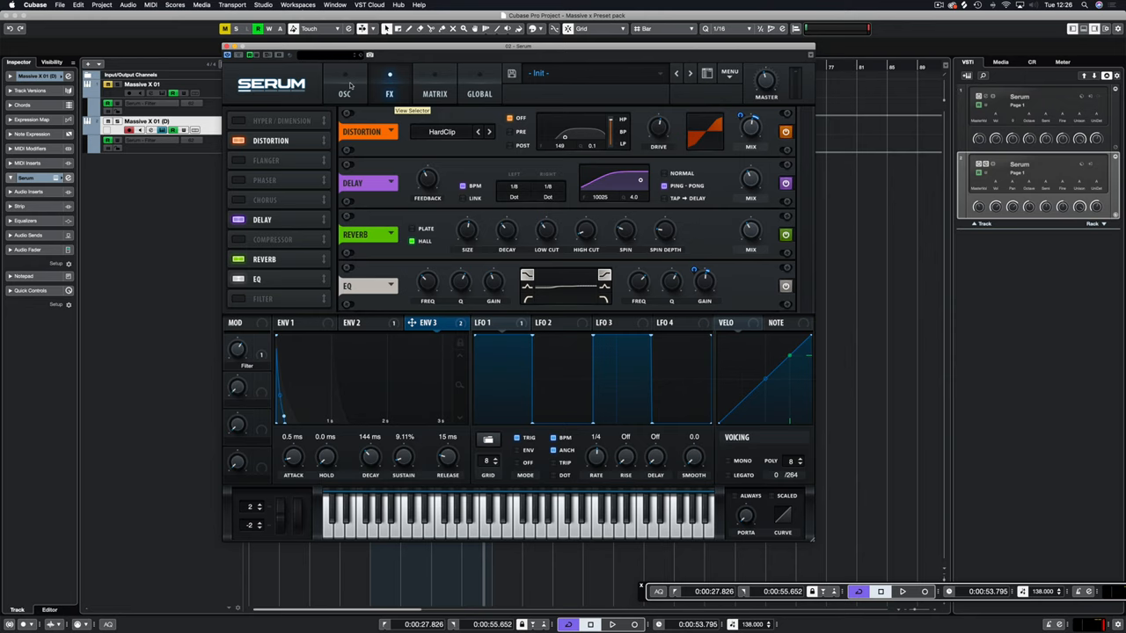
click(344, 84)
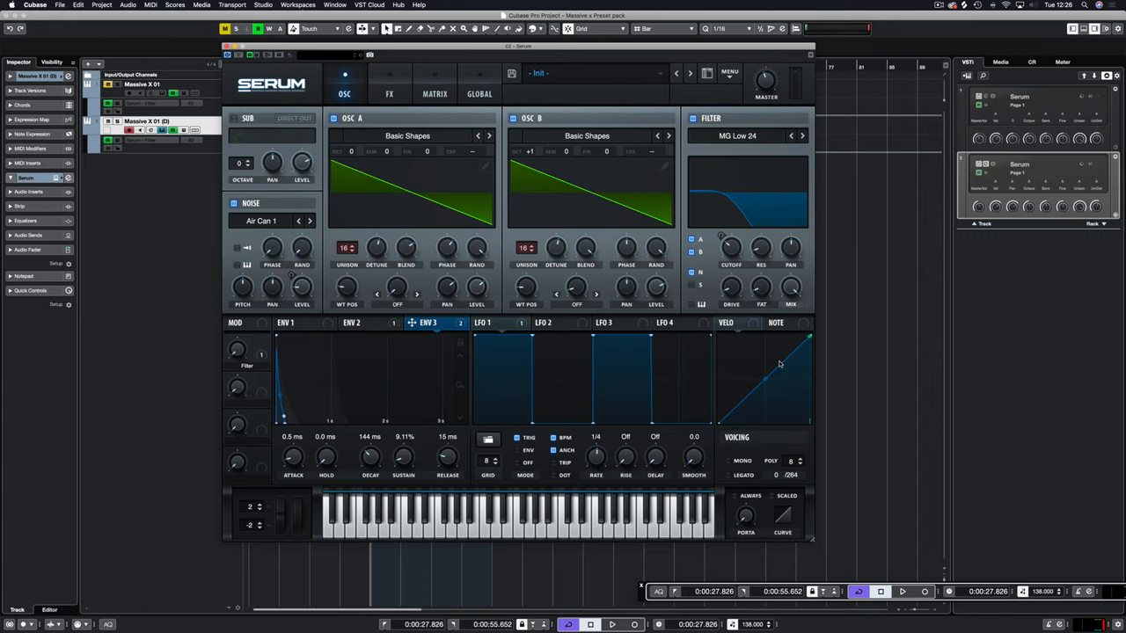
click(549, 323)
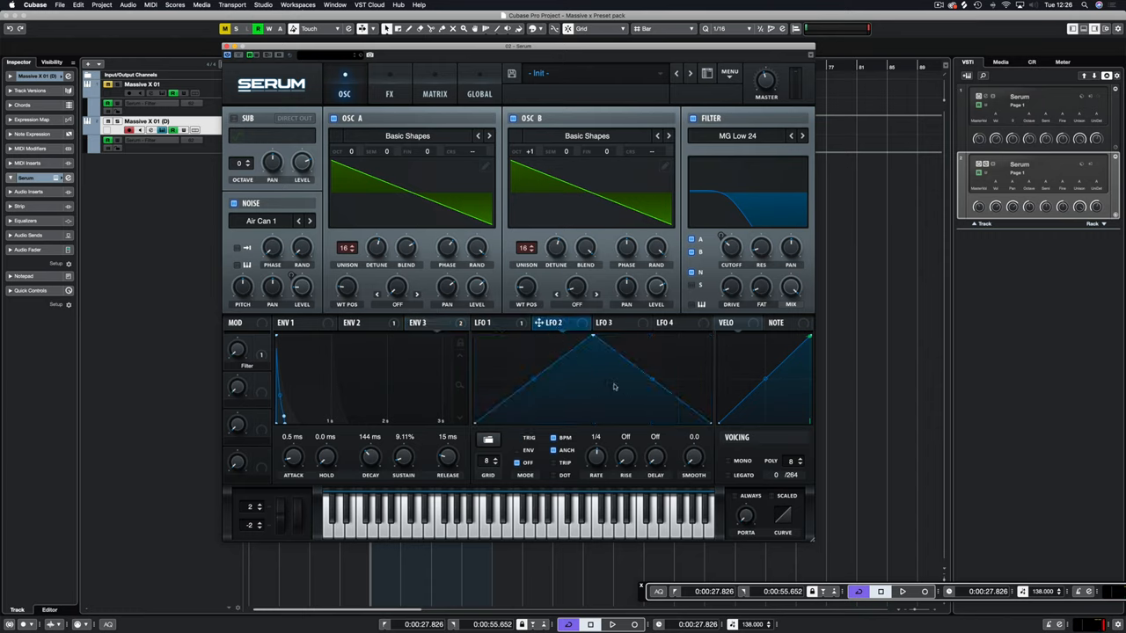
click(595, 437)
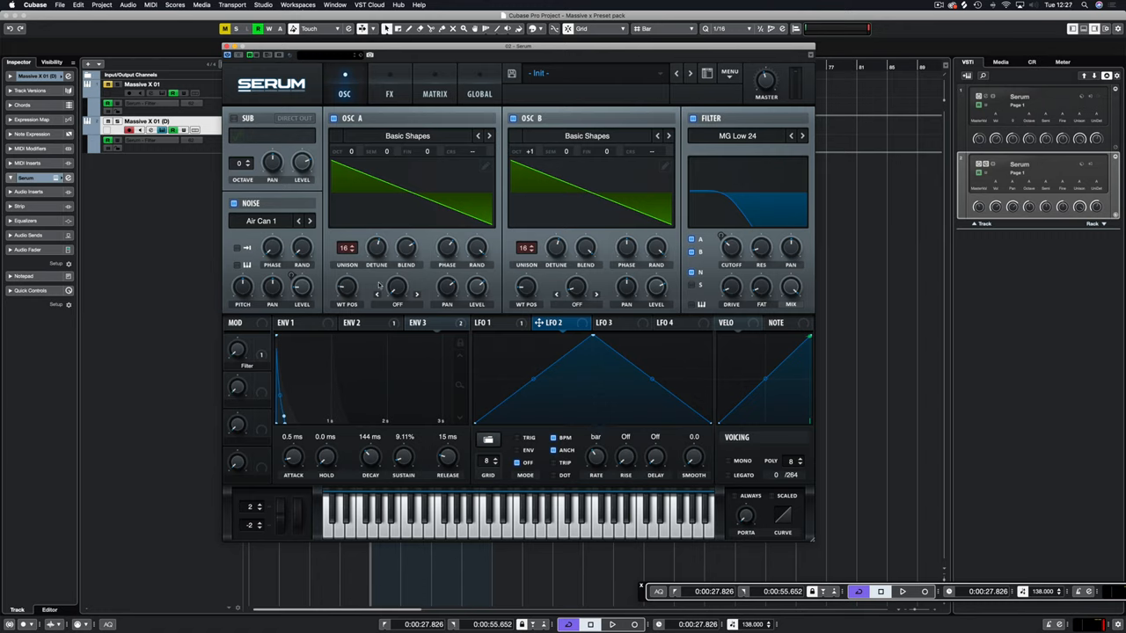
click(397, 305)
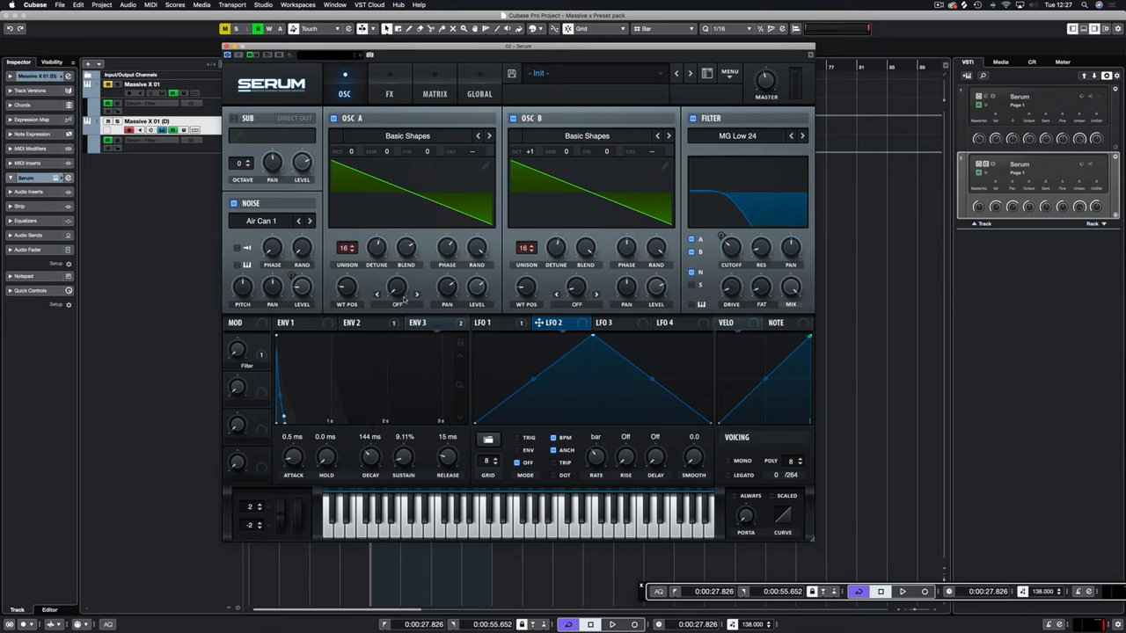
mouse_move(395, 295)
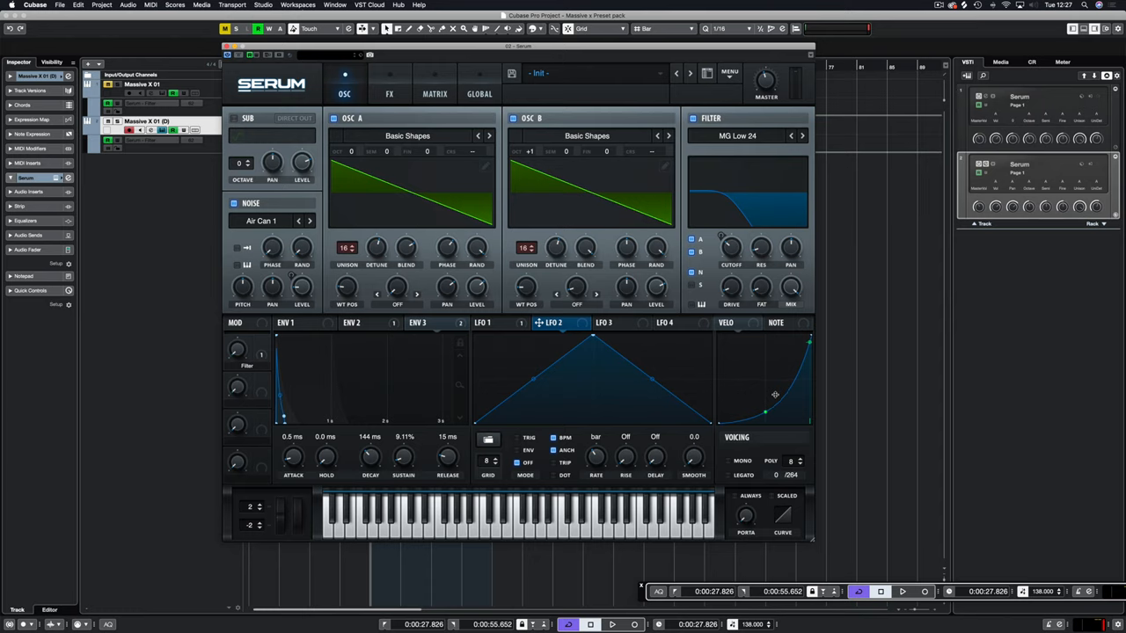
Step: Bend the velocity curve, route velocity to filter cutoff, and lower cutoff to about 307 Hz
click(735, 323)
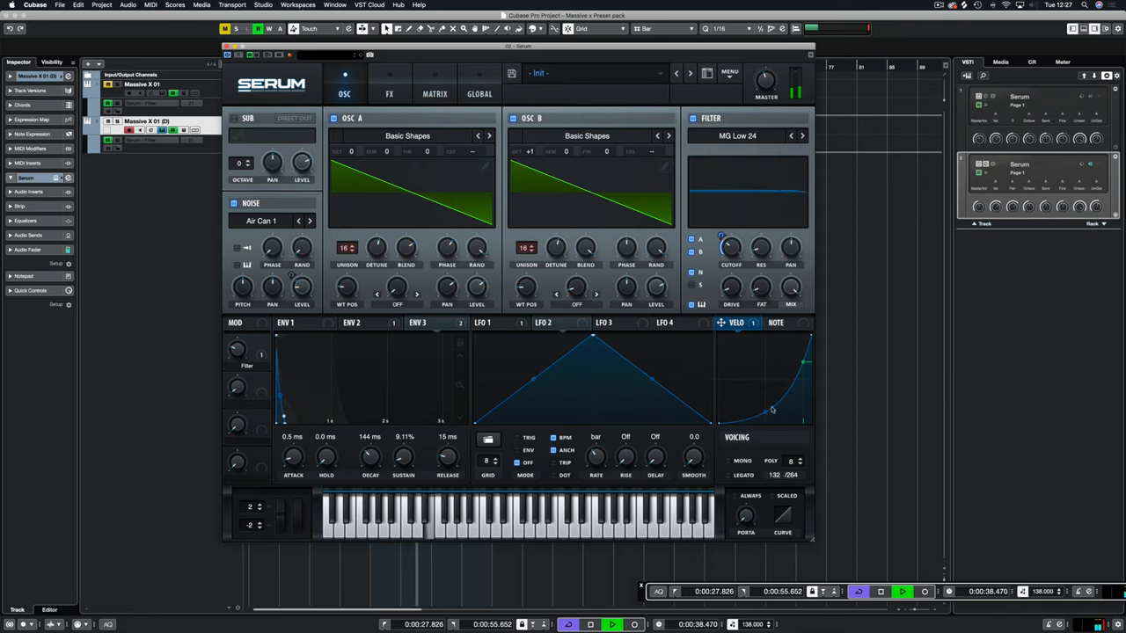
drag(770, 410, 765, 420)
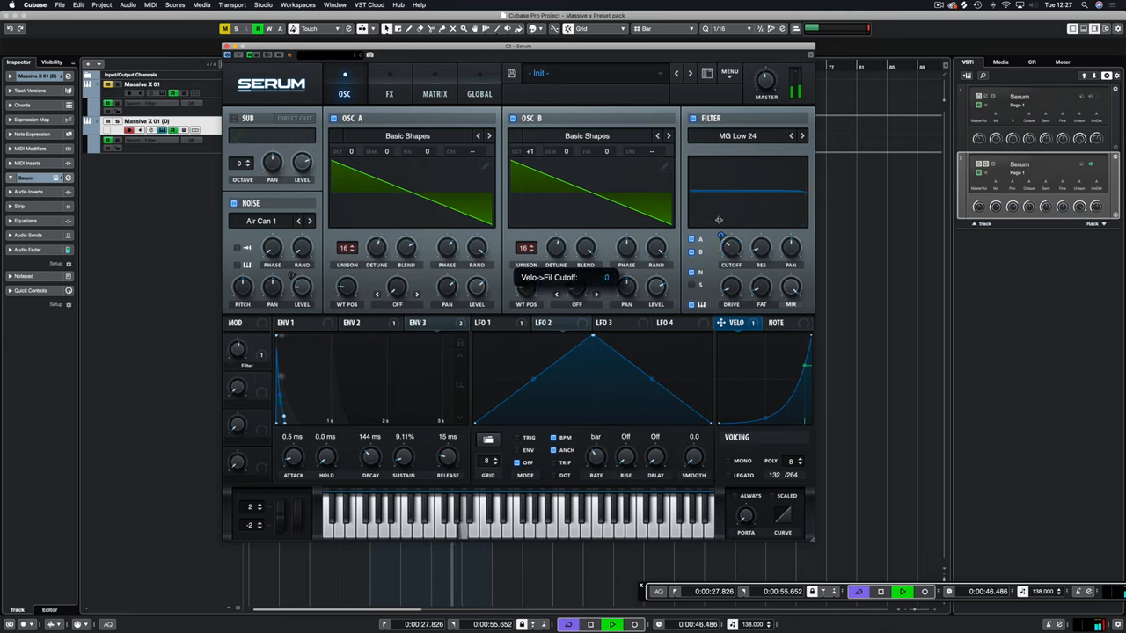
drag(730, 246, 730, 255)
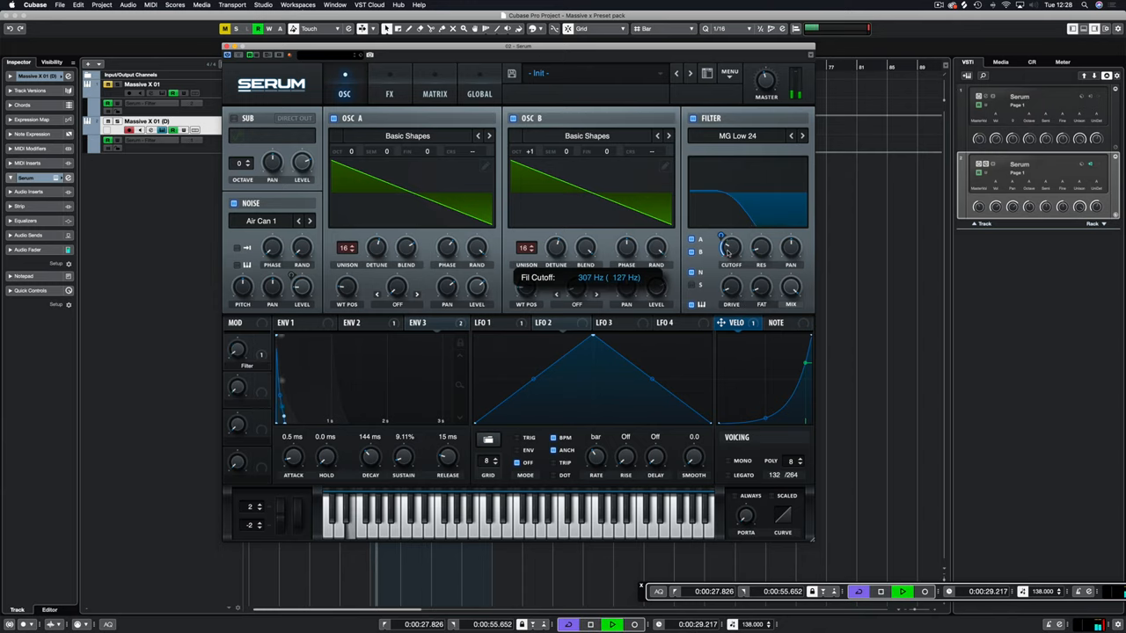
drag(731, 248, 730, 251)
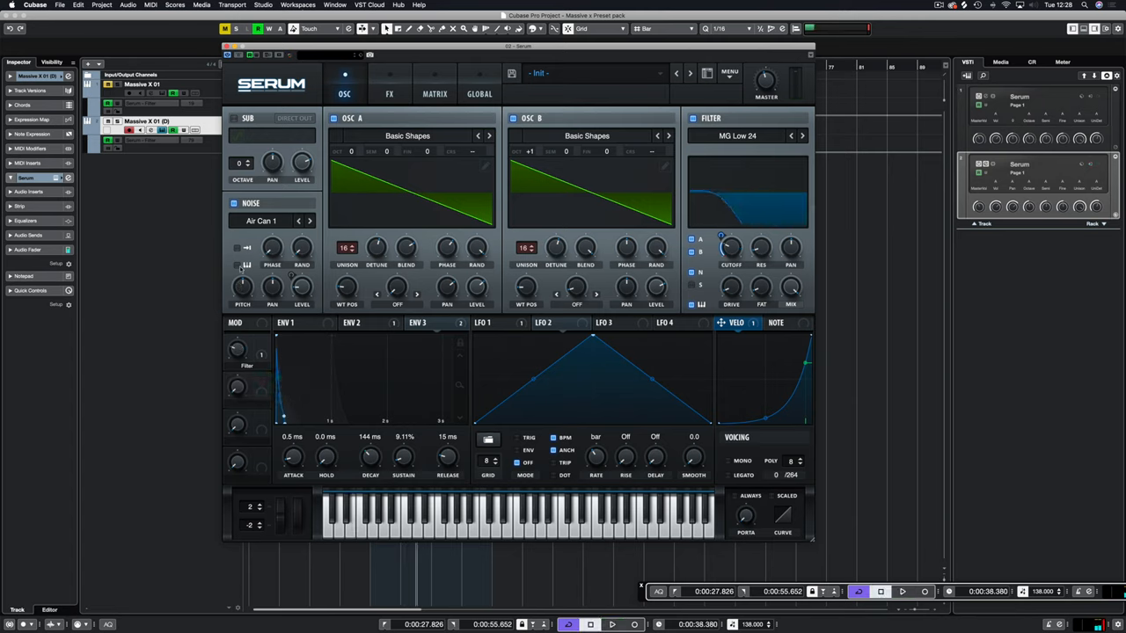
click(901, 591)
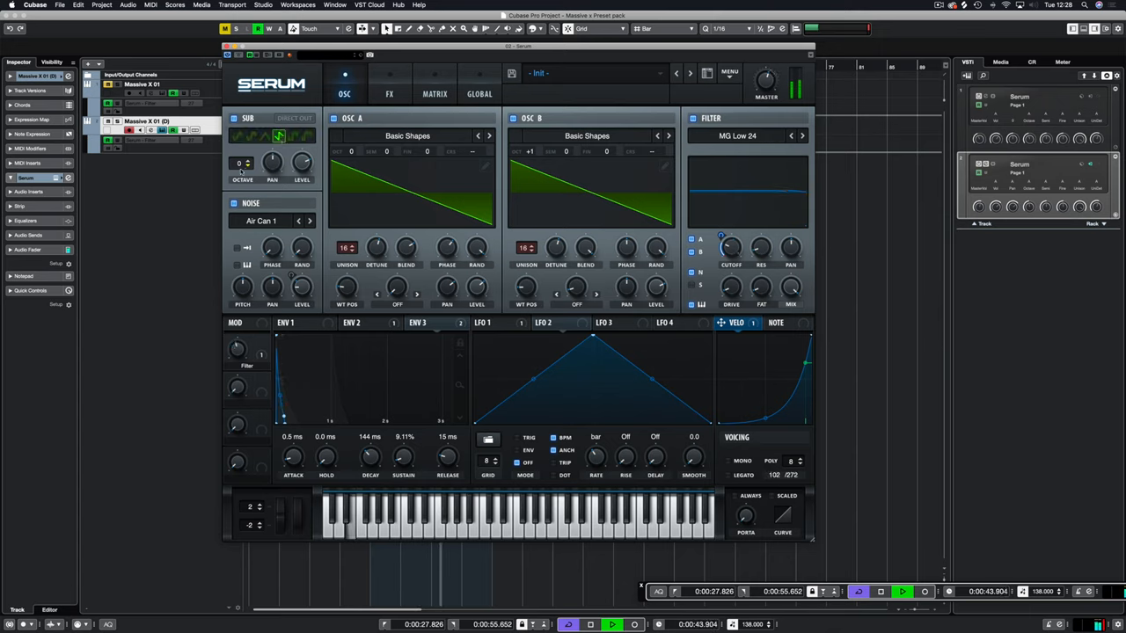
mouse_move(240, 164)
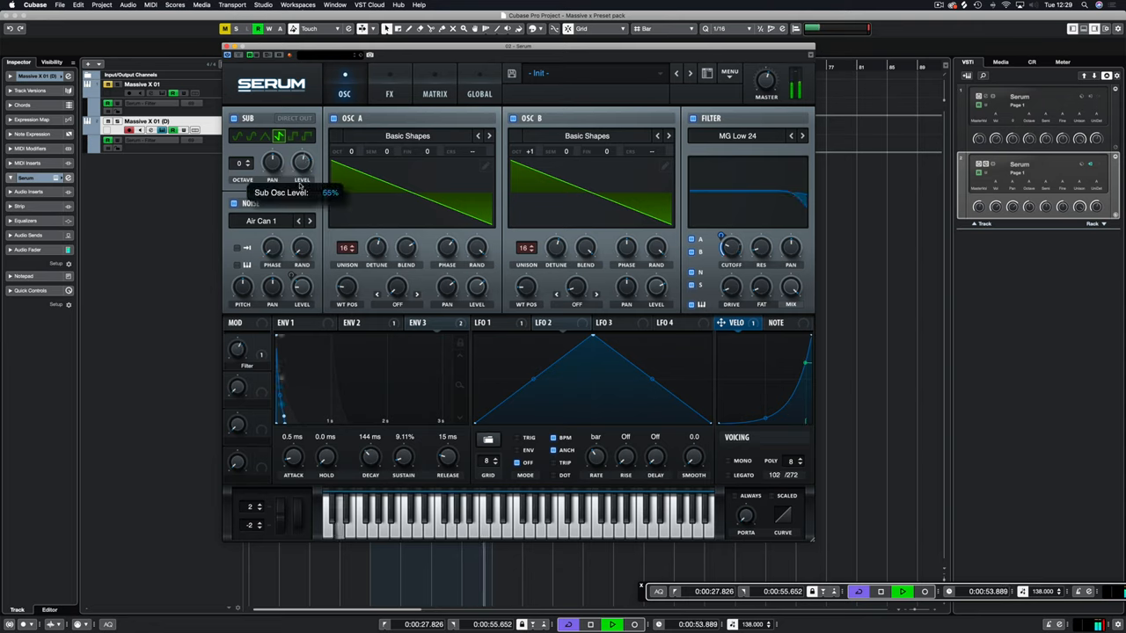
Step: Adjust the sub oscillator level through several values, settling at about 52%
drag(301, 163, 302, 159)
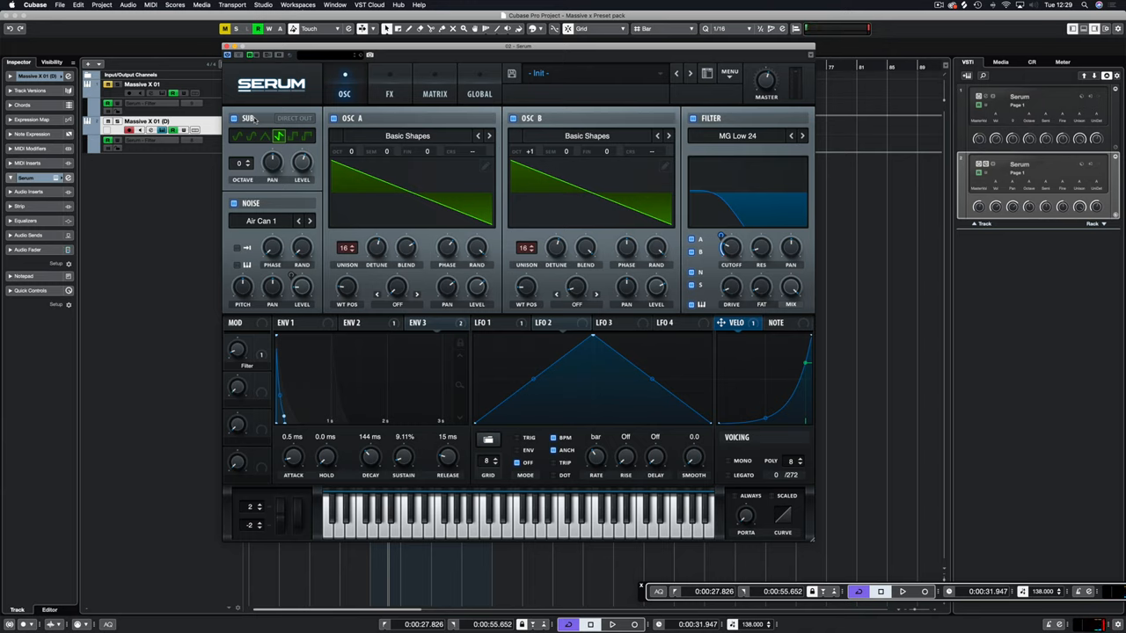
mouse_move(489, 272)
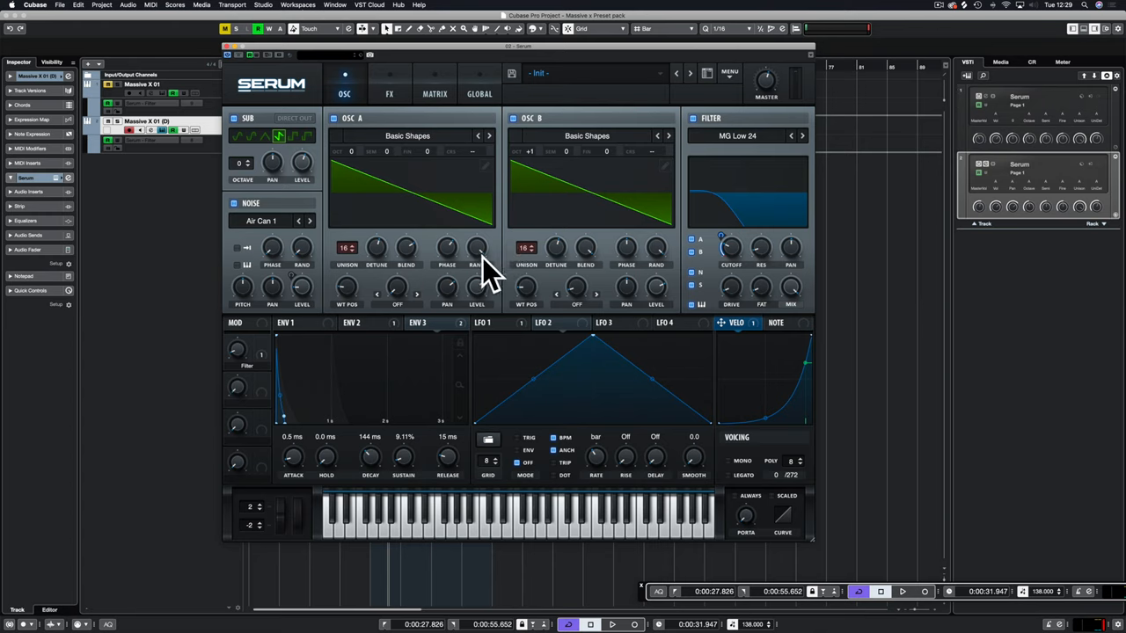
mouse_move(407, 246)
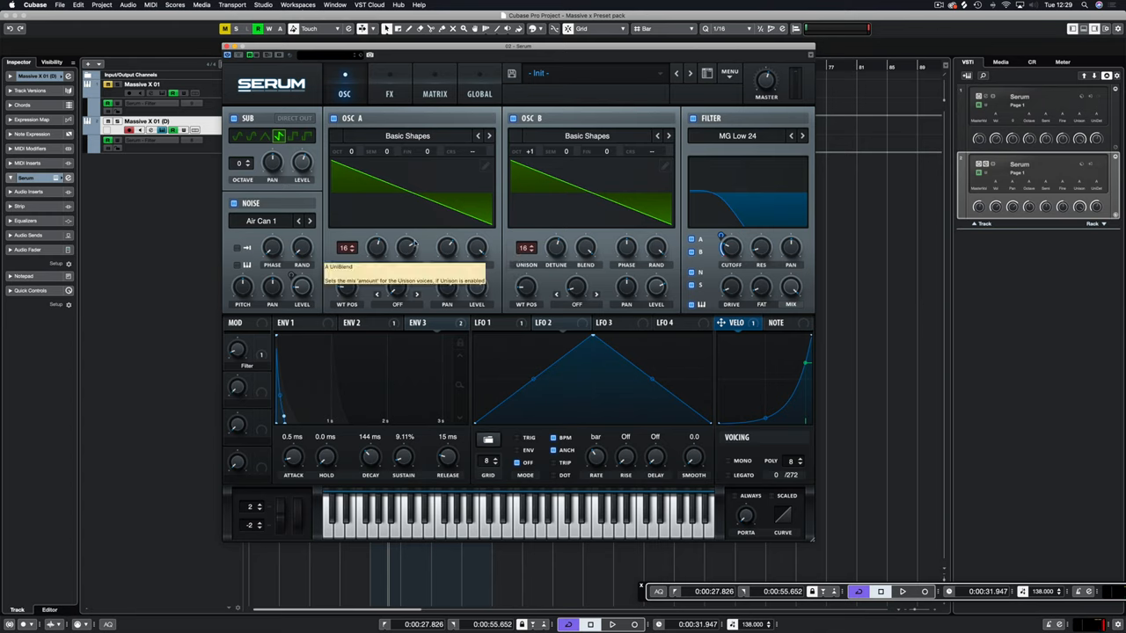
mouse_move(320, 176)
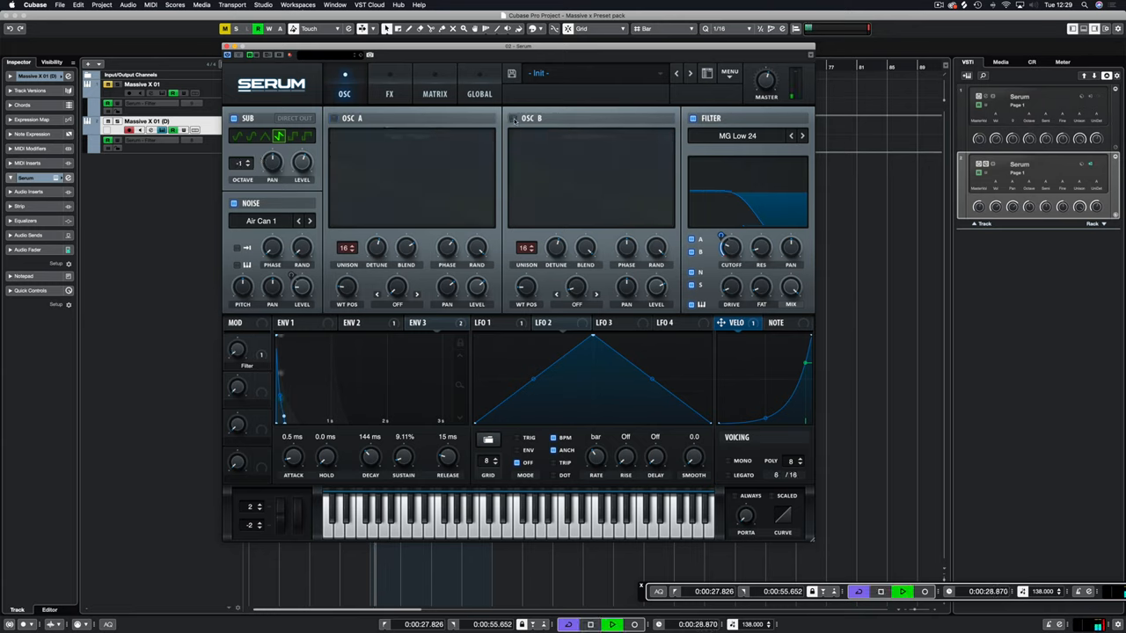
mouse_move(239, 163)
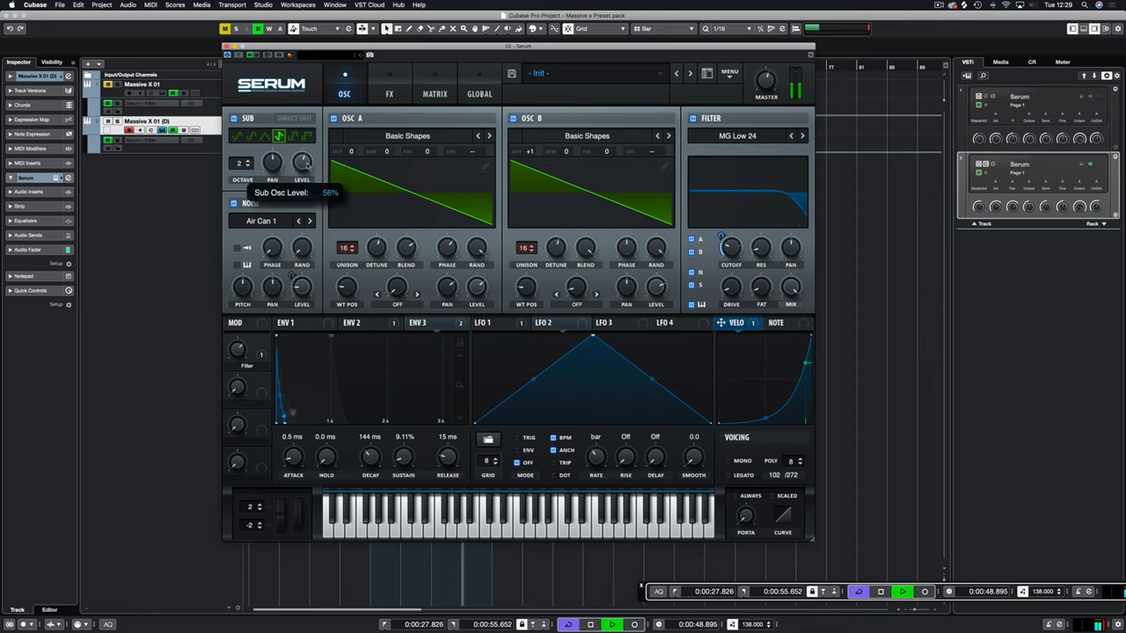
drag(301, 158, 302, 176)
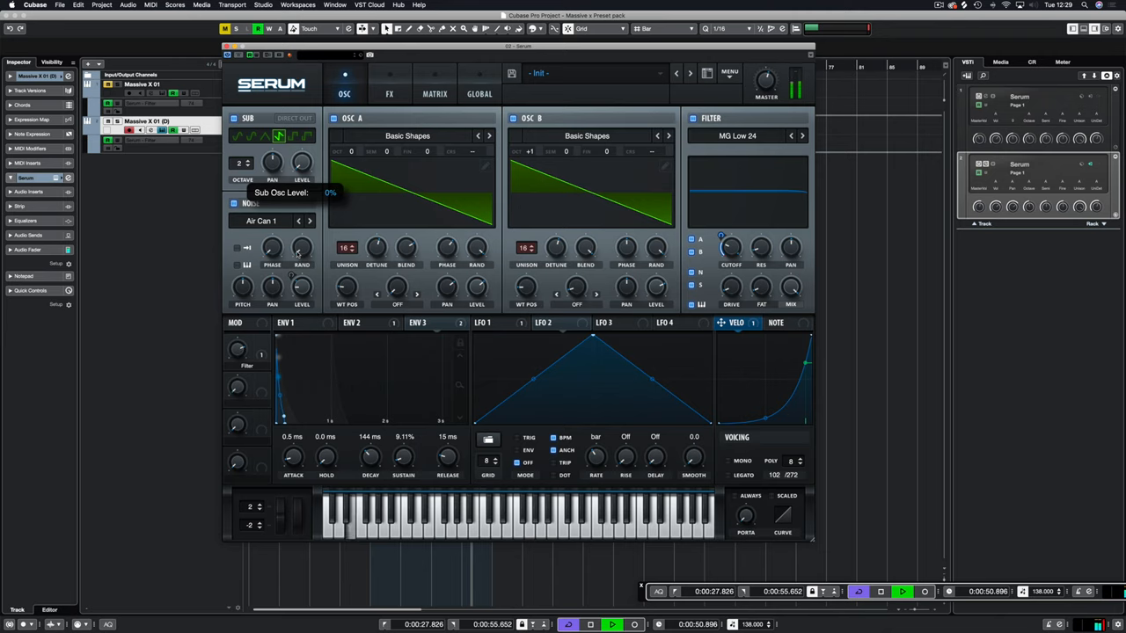
drag(302, 163, 302, 150)
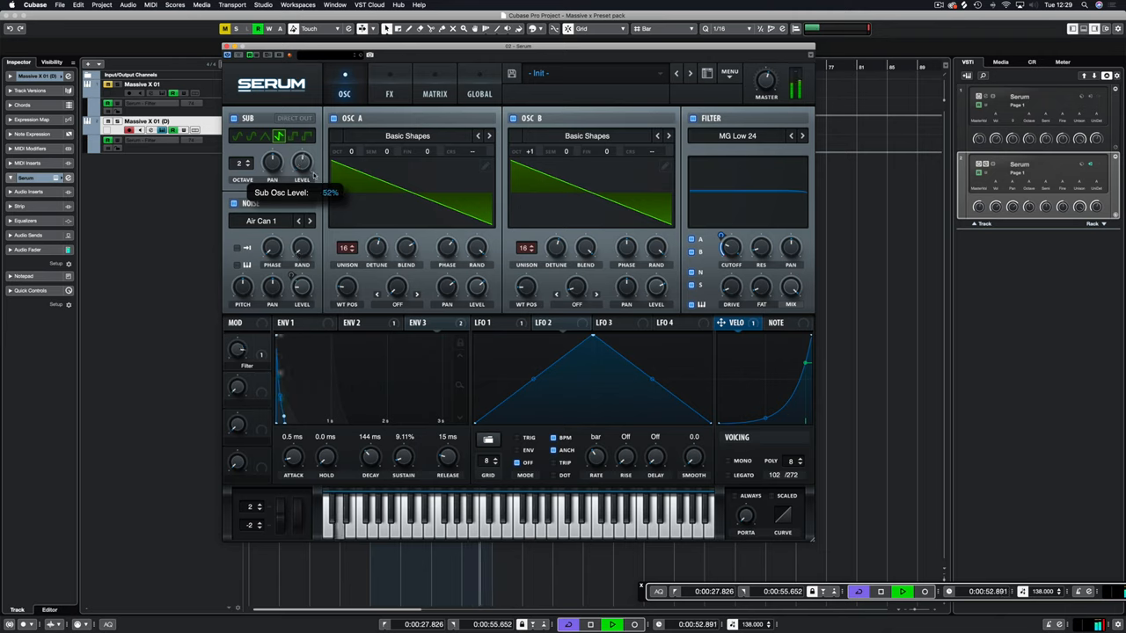
drag(302, 162, 301, 172)
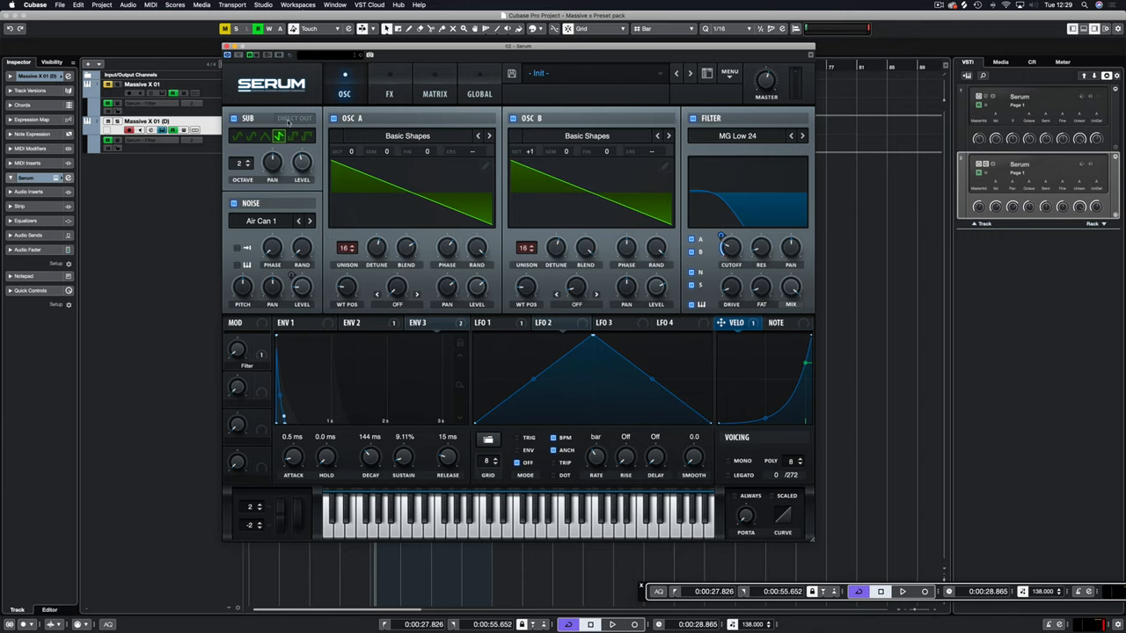
mouse_move(730, 242)
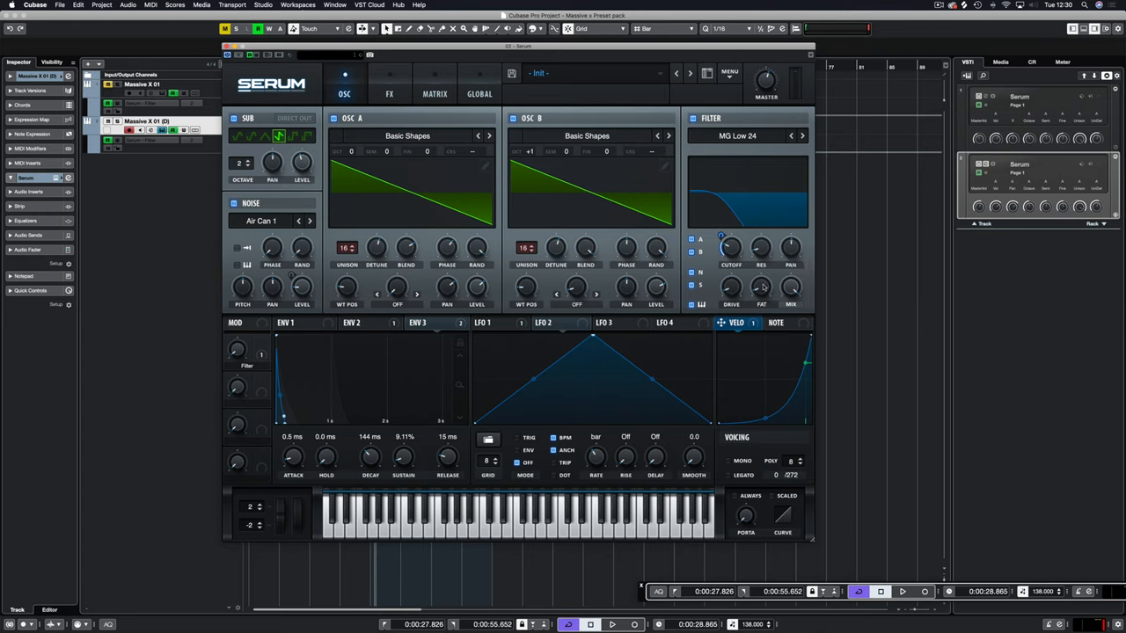
mouse_move(761, 289)
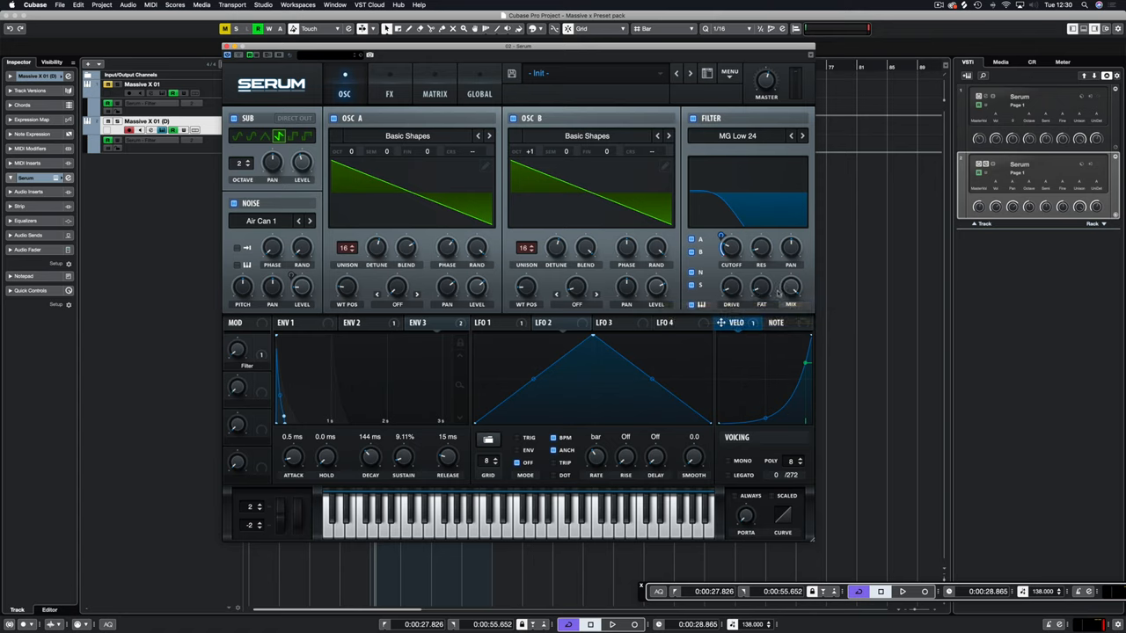
mouse_move(781, 279)
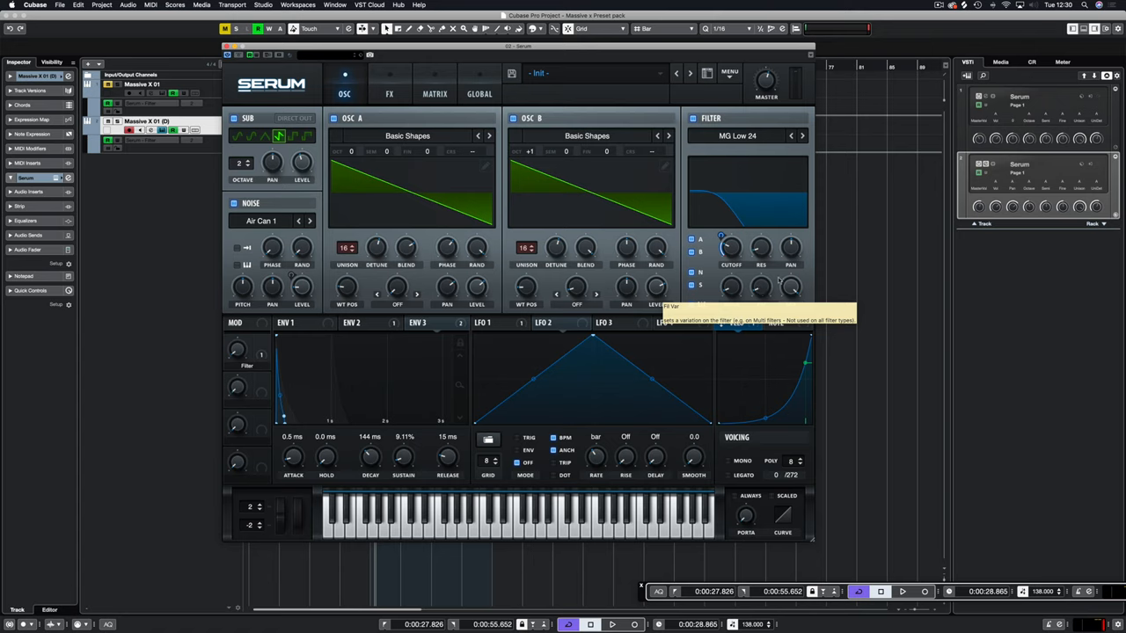
mouse_move(695, 369)
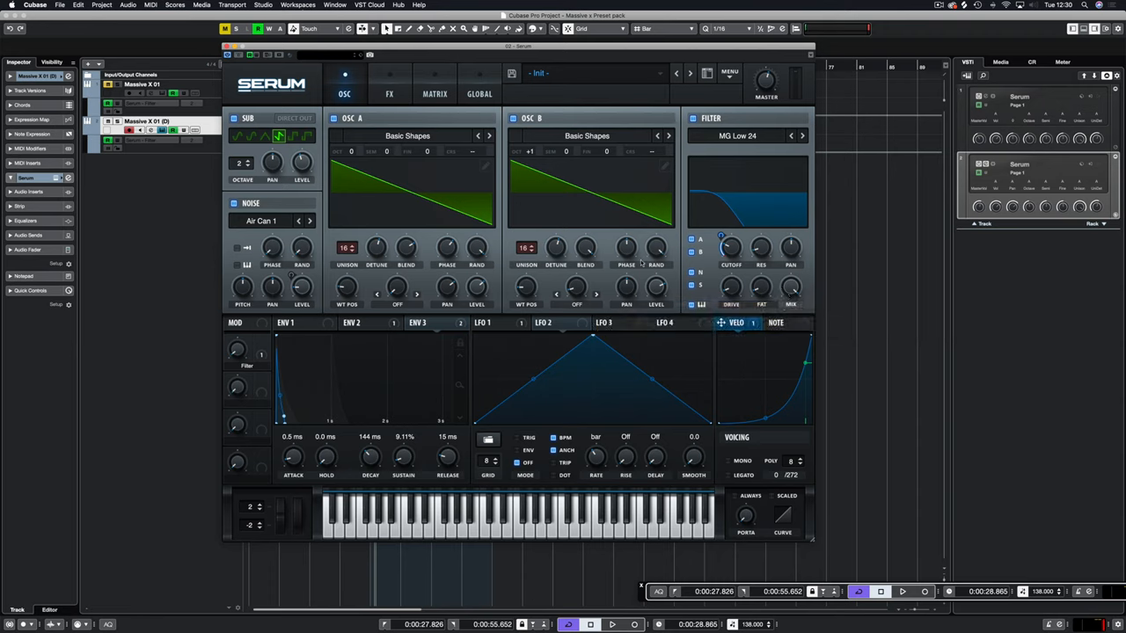
mouse_move(426, 151)
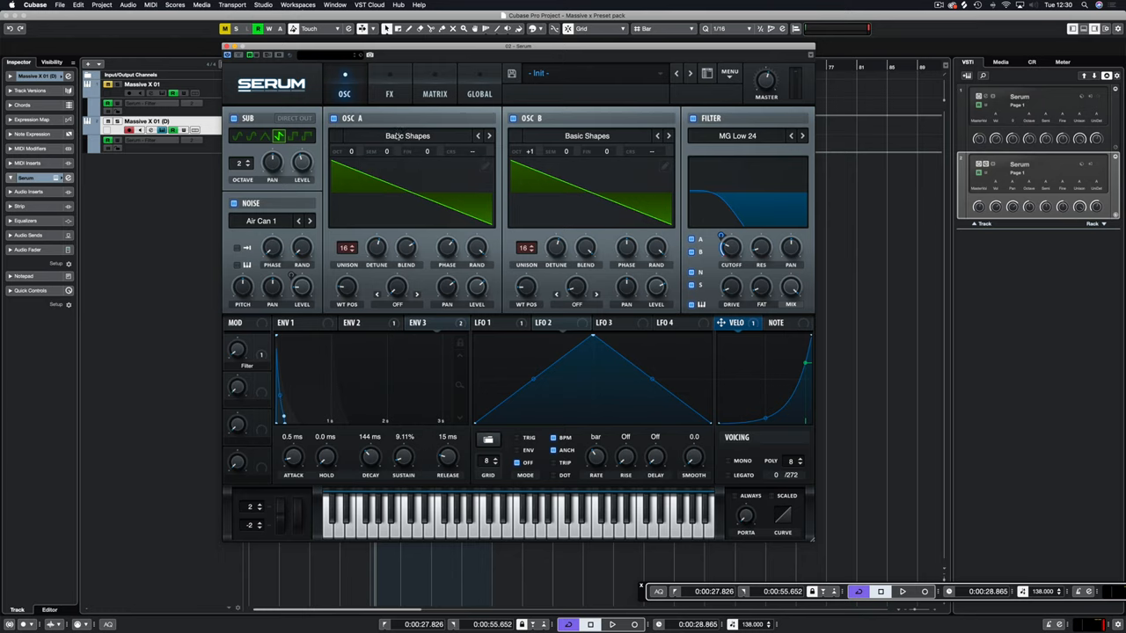
Step: Open oscillator A's wavetable list to browse the Analog folder
click(407, 136)
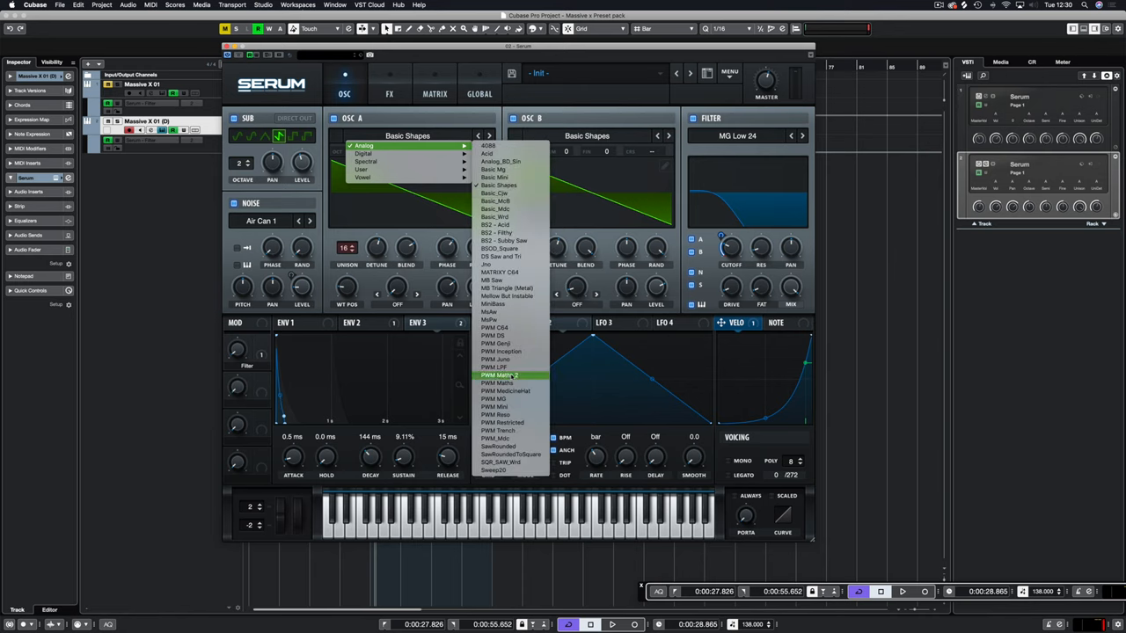
mouse_move(510, 256)
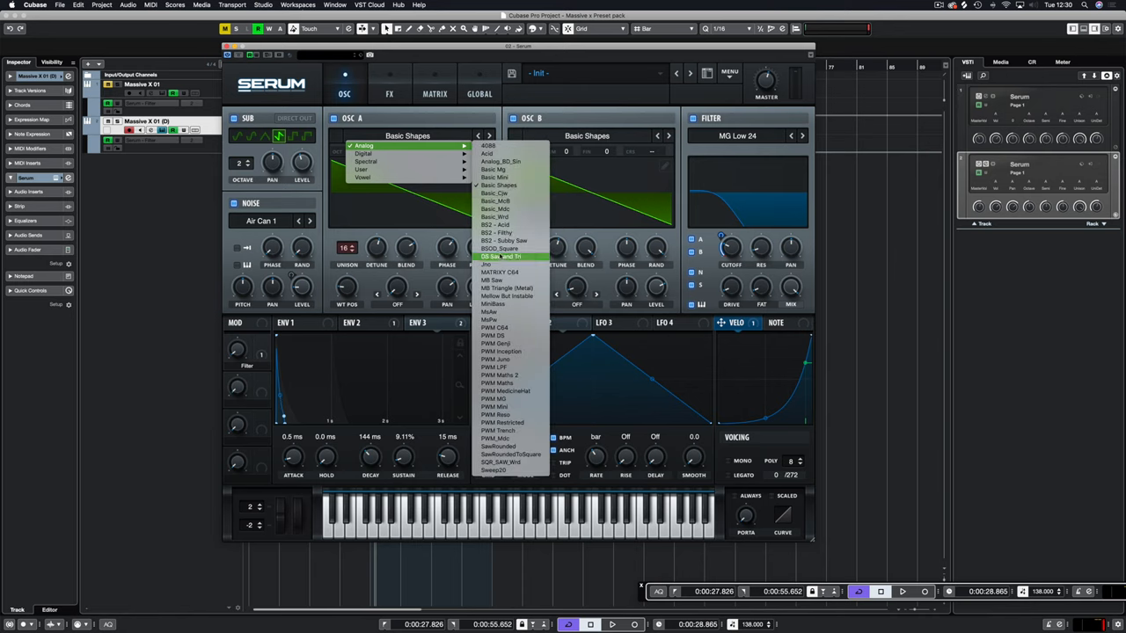